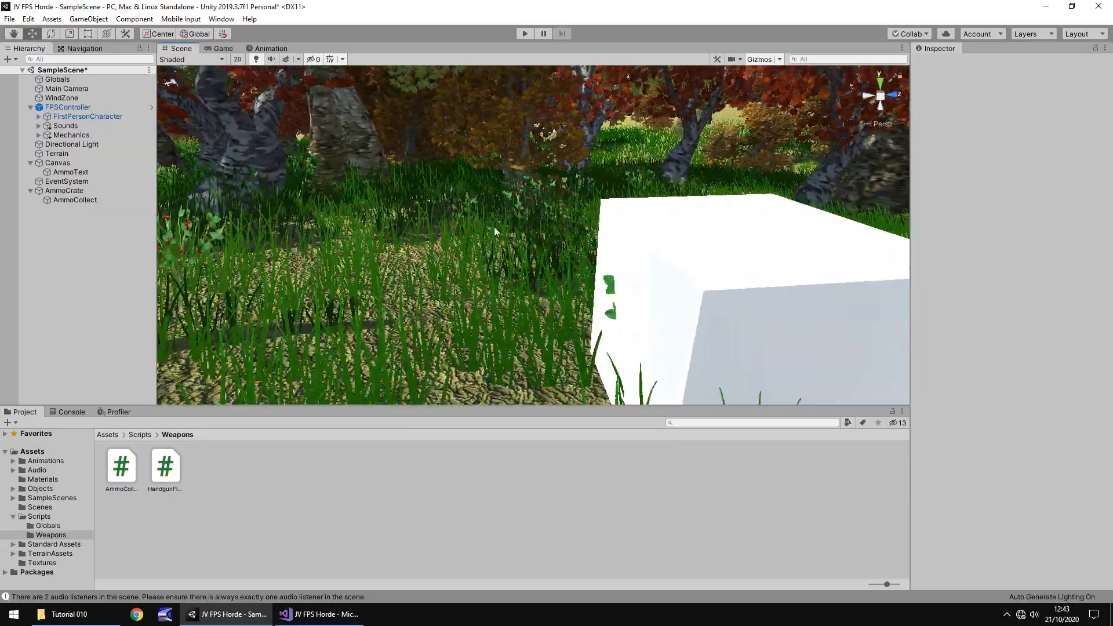
# - Select AmmoCollect and AmmoCrate, run a quick play-test, then show the Textures folder
pyautogui.click(74, 199)
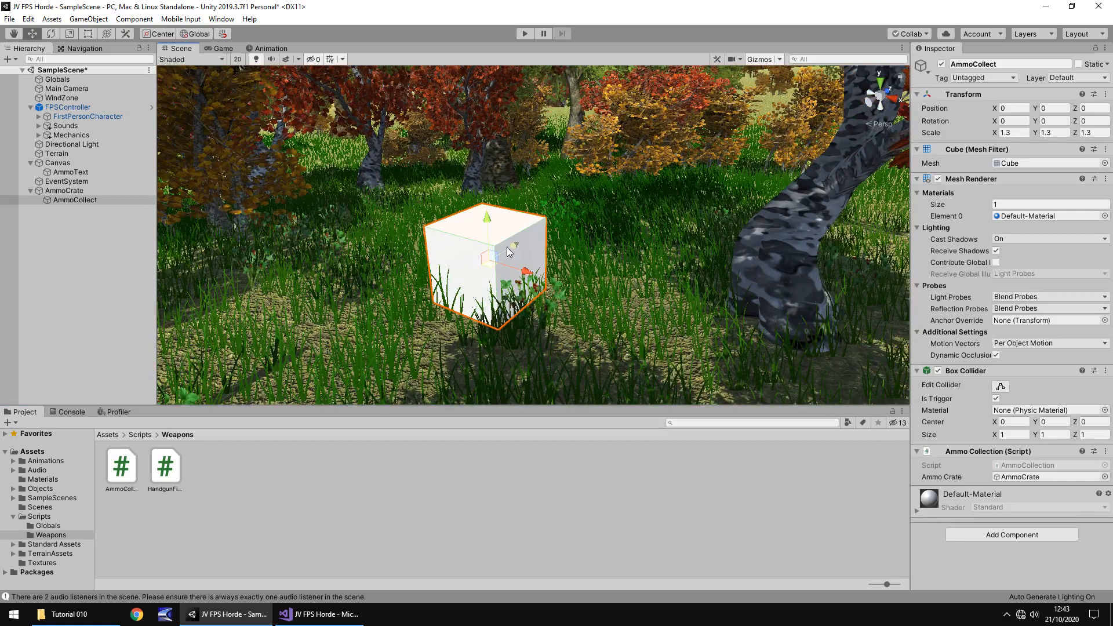
pyautogui.click(64, 190)
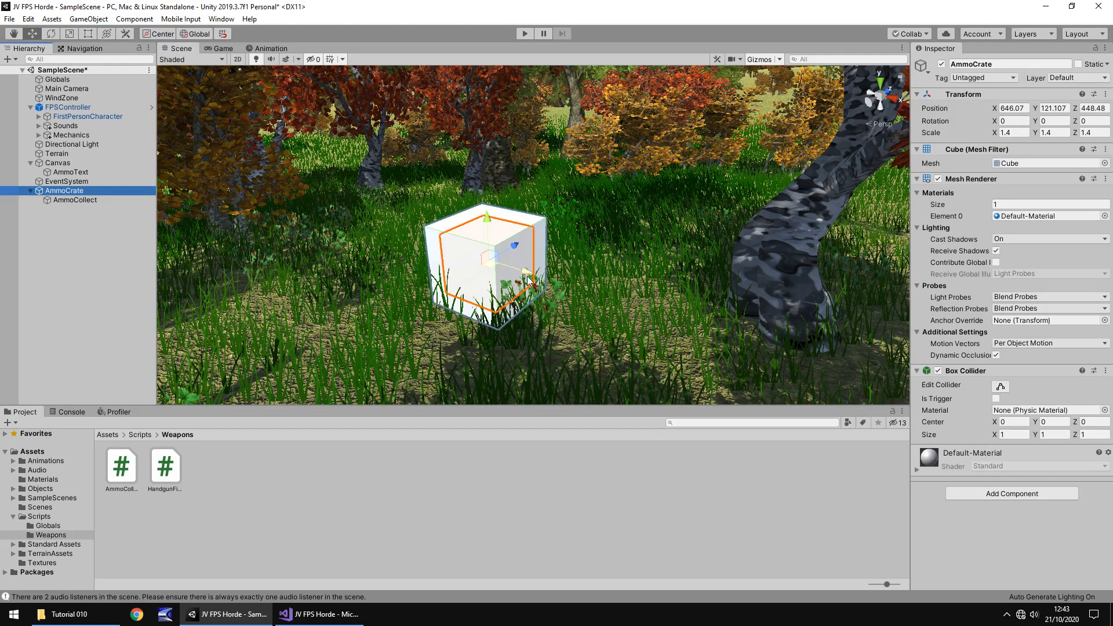
pyautogui.moveTo(398, 82)
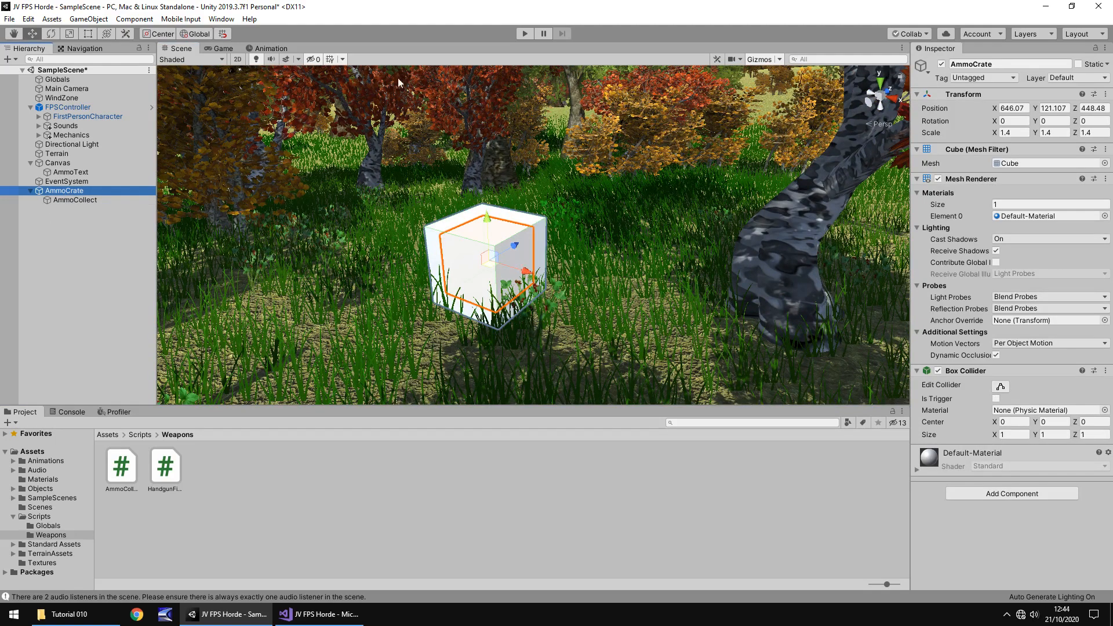
pyautogui.click(524, 33)
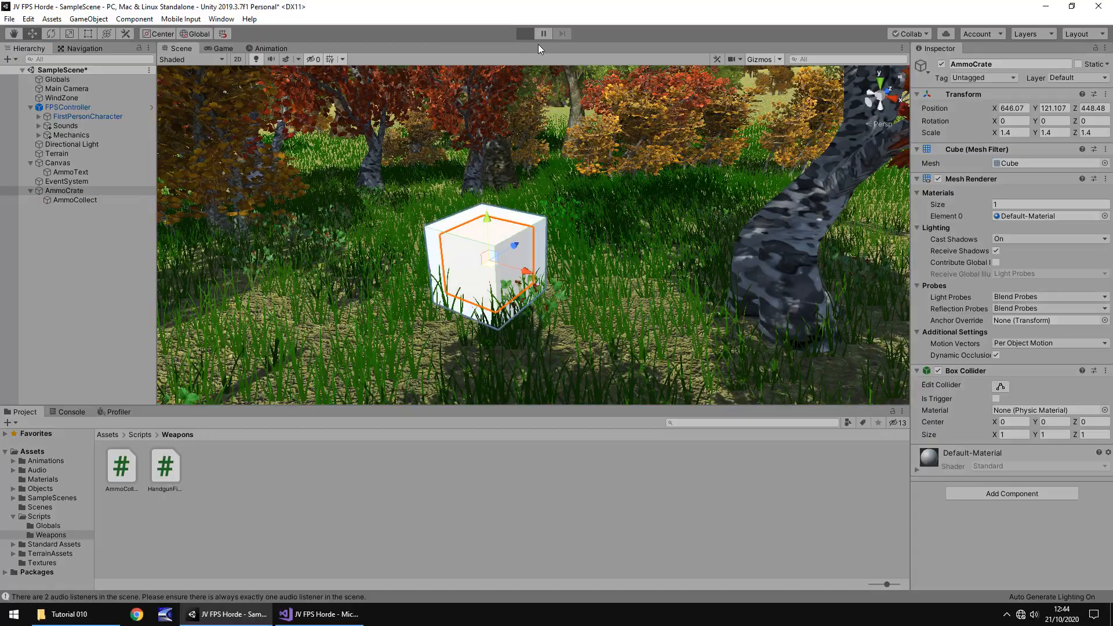
pyautogui.click(524, 34)
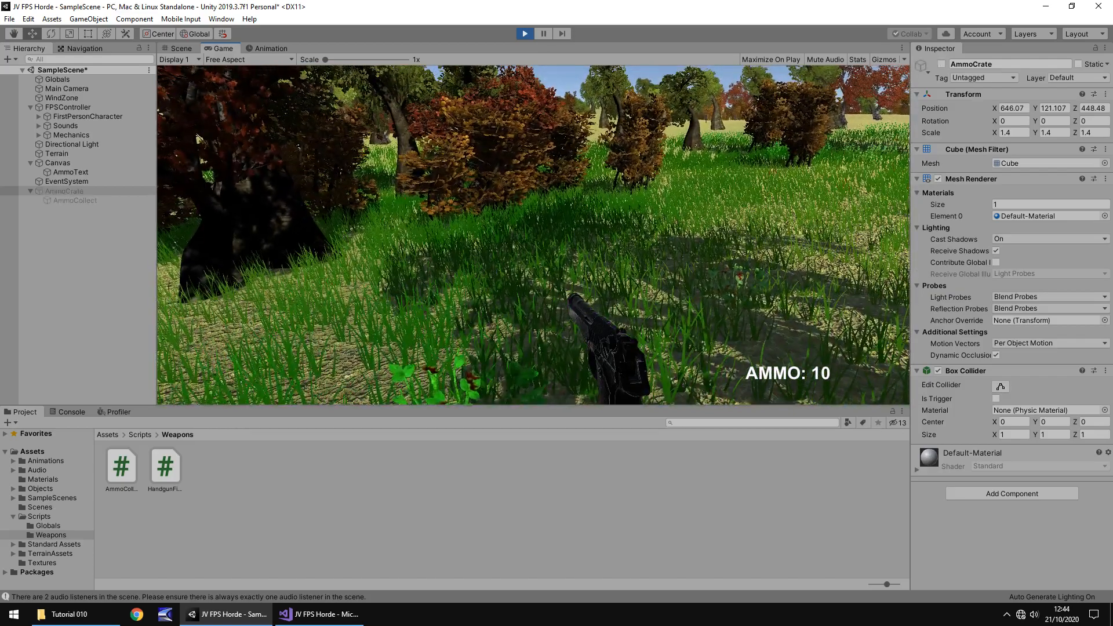
pyautogui.click(177, 48)
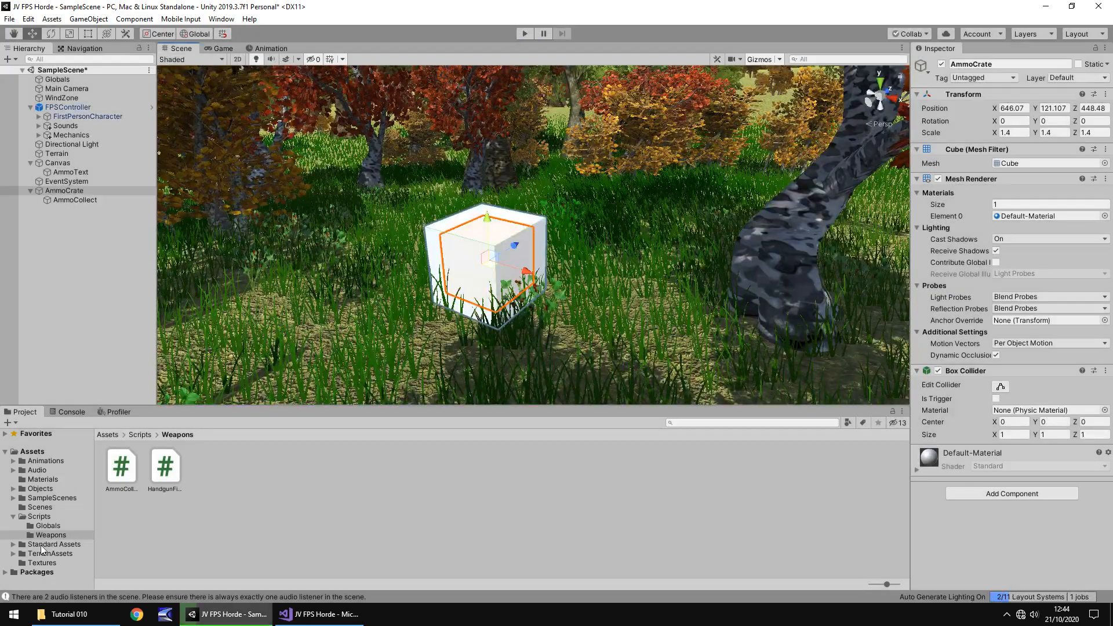
pyautogui.click(43, 563)
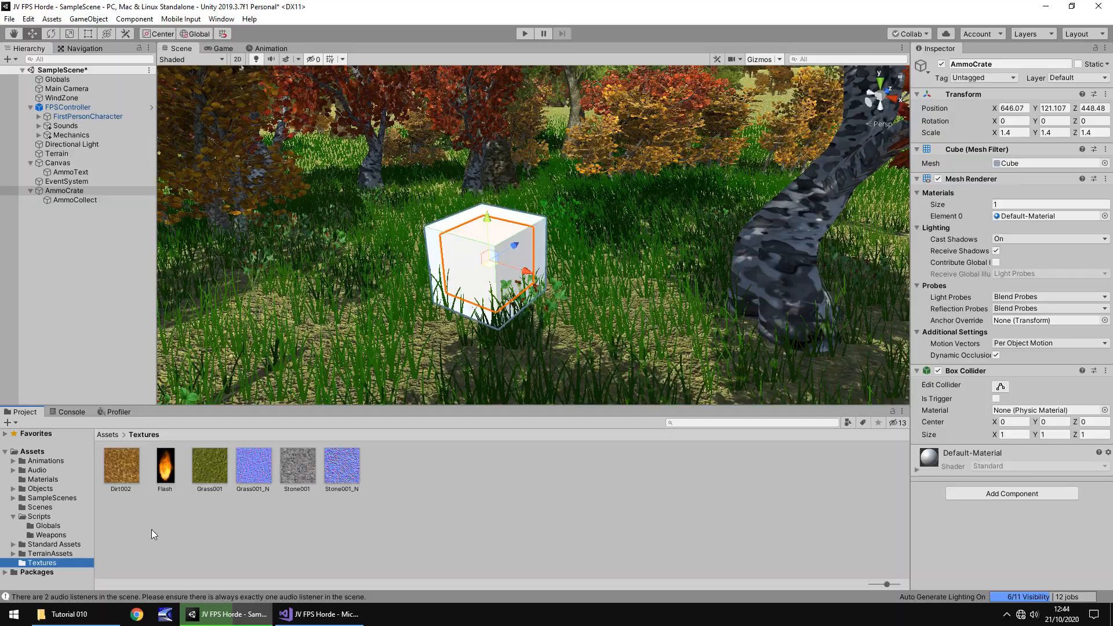
# - Import the crate textures and inspect Crate001's import settings
pyautogui.click(69, 614)
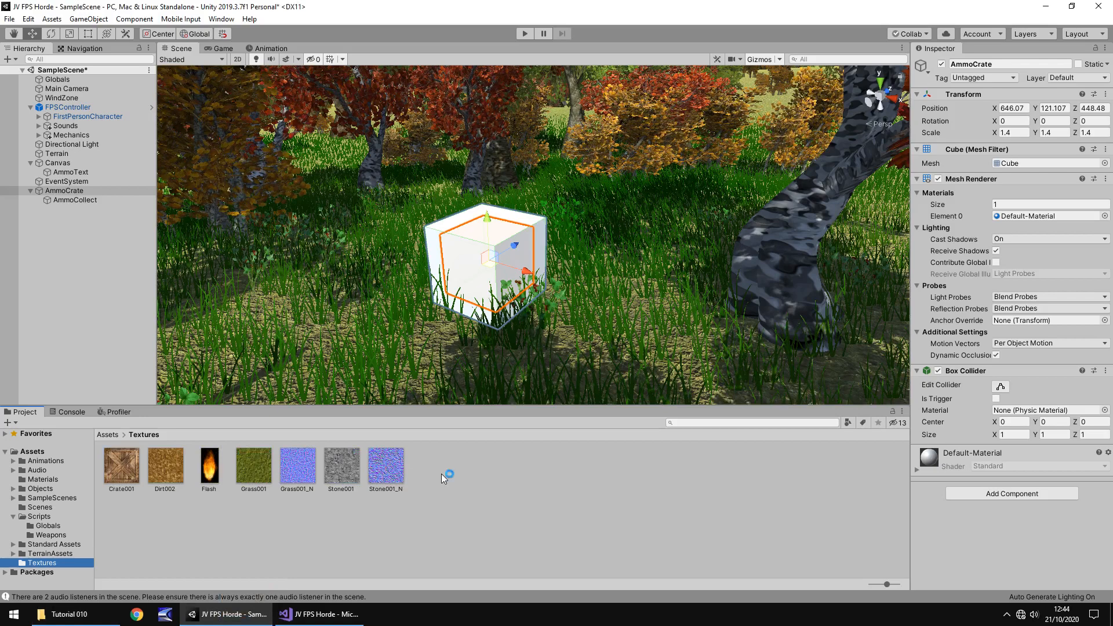
pyautogui.click(121, 462)
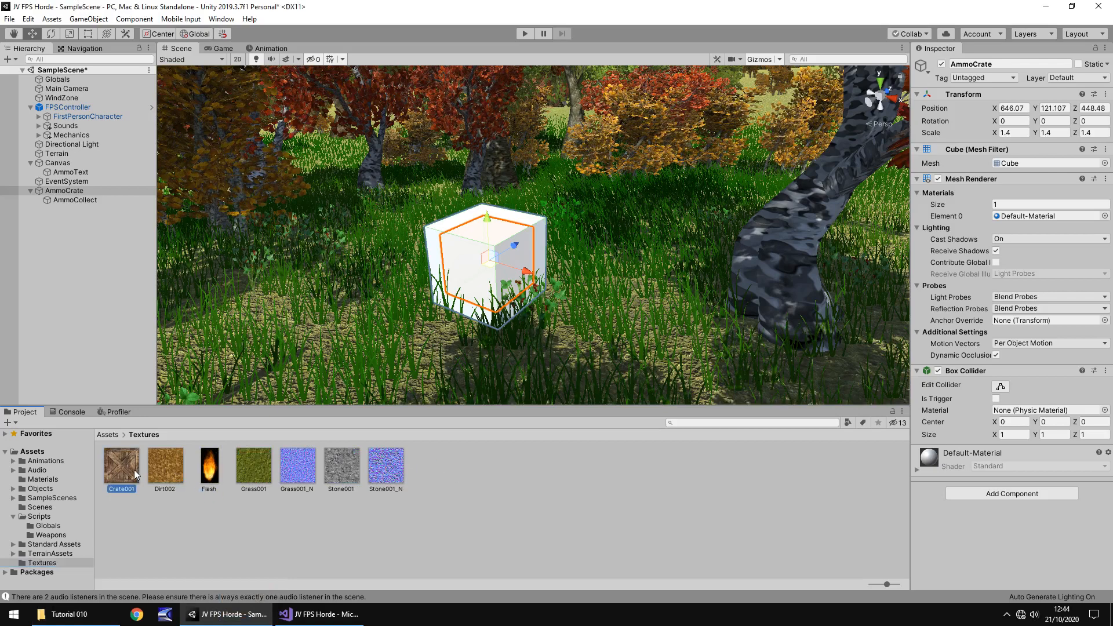
pyautogui.click(120, 460)
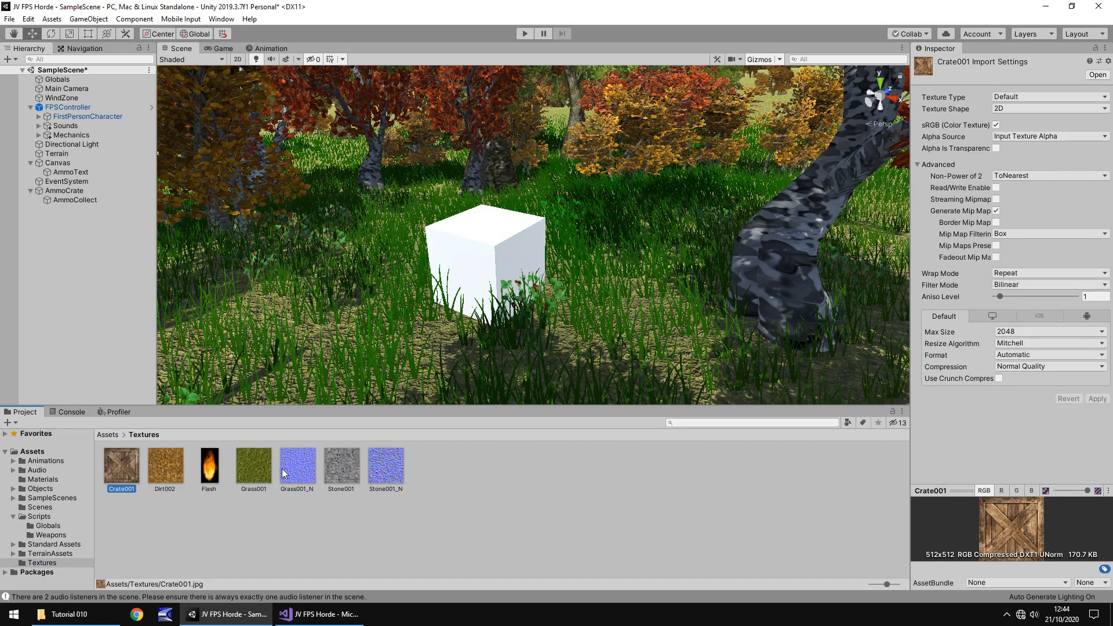
pyautogui.moveTo(162, 486)
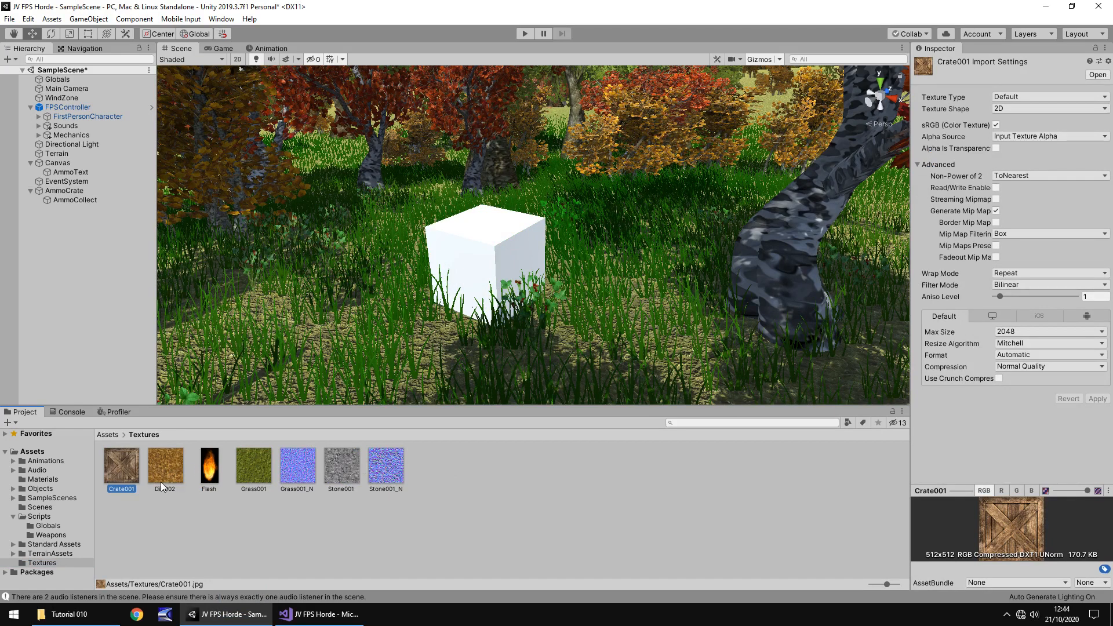
pyautogui.click(164, 462)
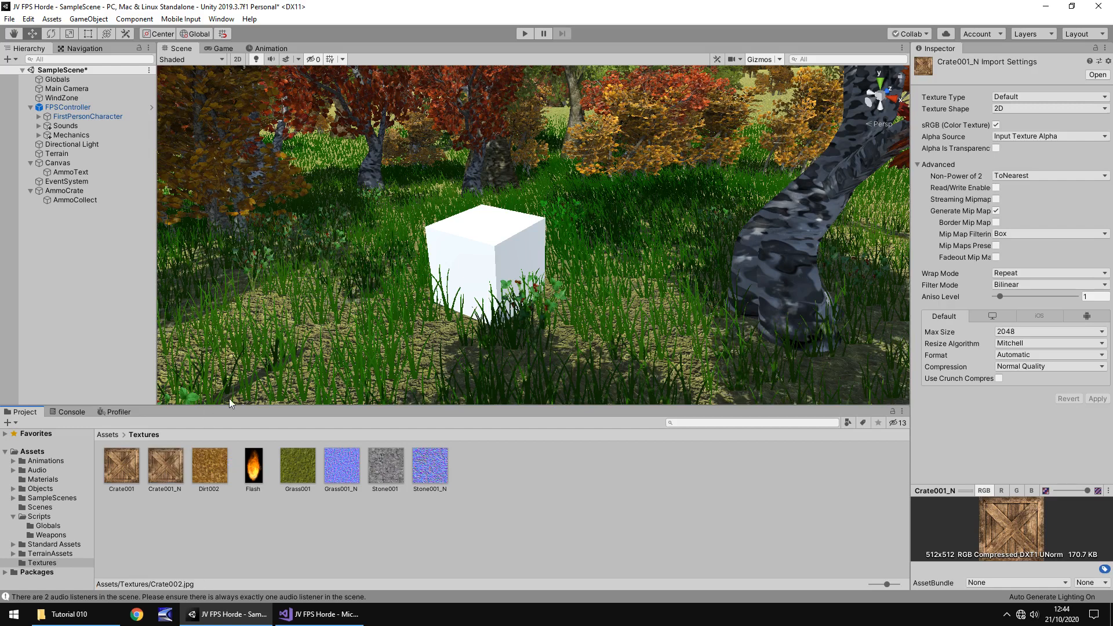
# - Make Crate001_N a Normal map created from greyscale and apply the settings
pyautogui.click(164, 462)
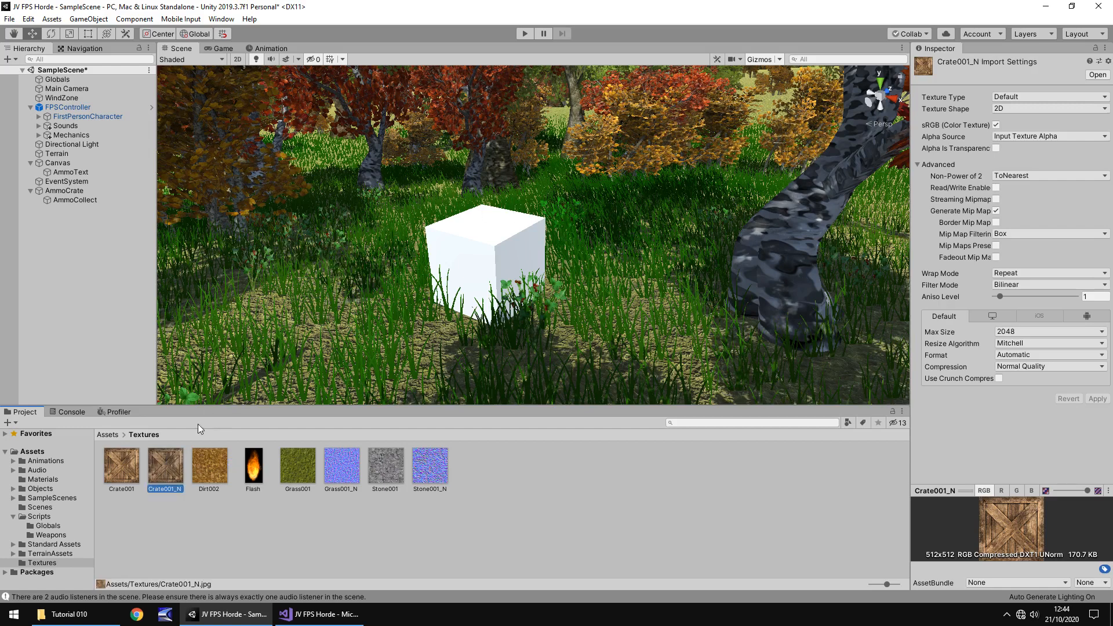
pyautogui.click(1050, 97)
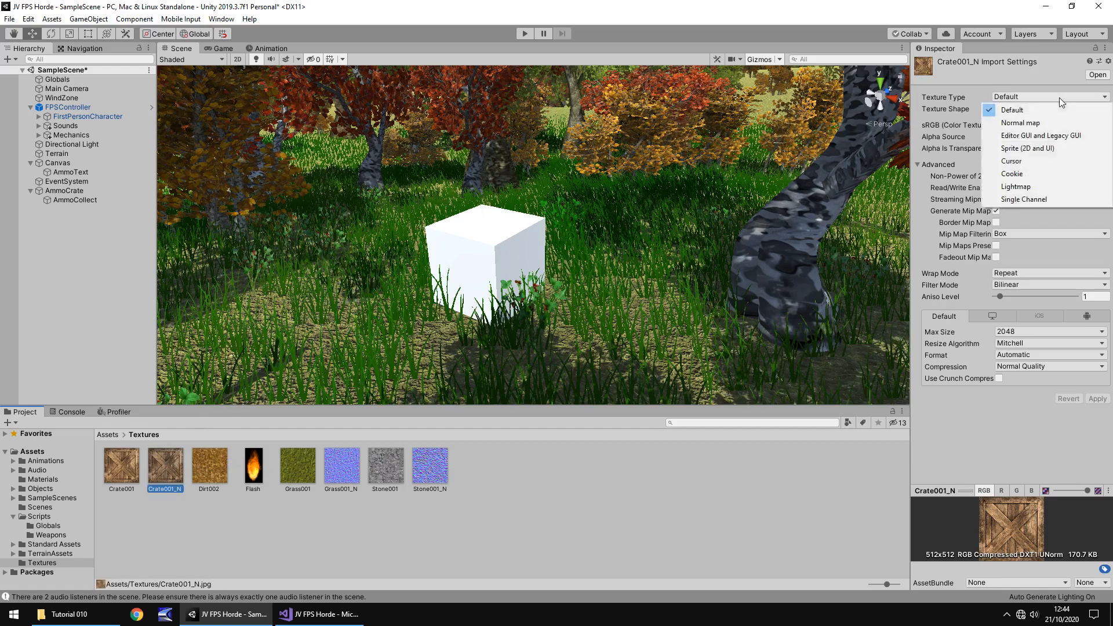
pyautogui.click(1021, 123)
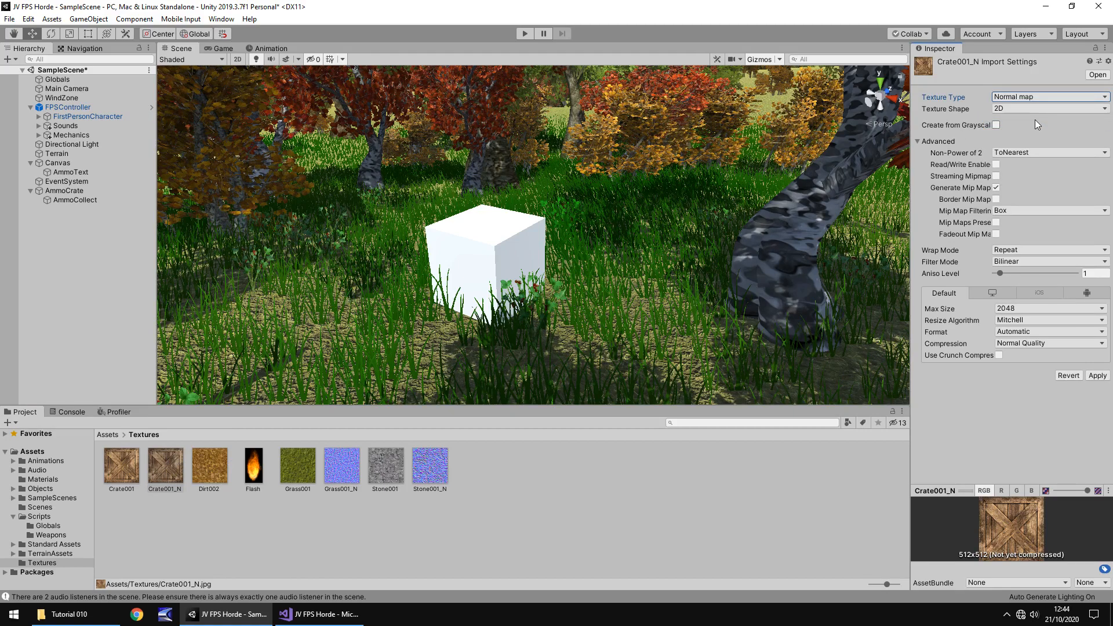
pyautogui.click(997, 126)
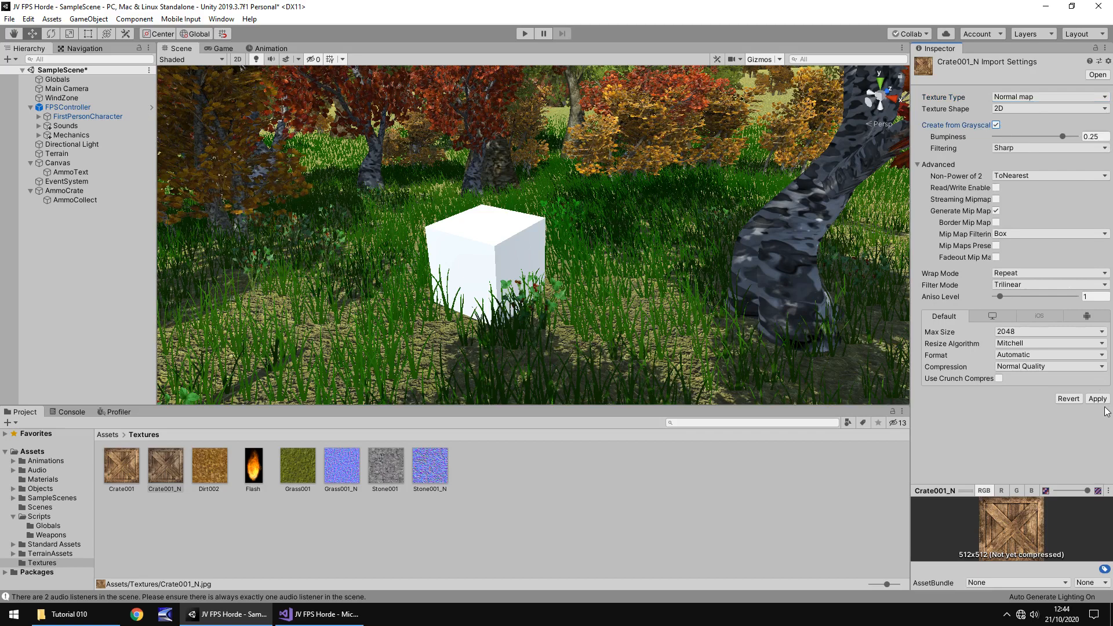
pyautogui.click(1097, 398)
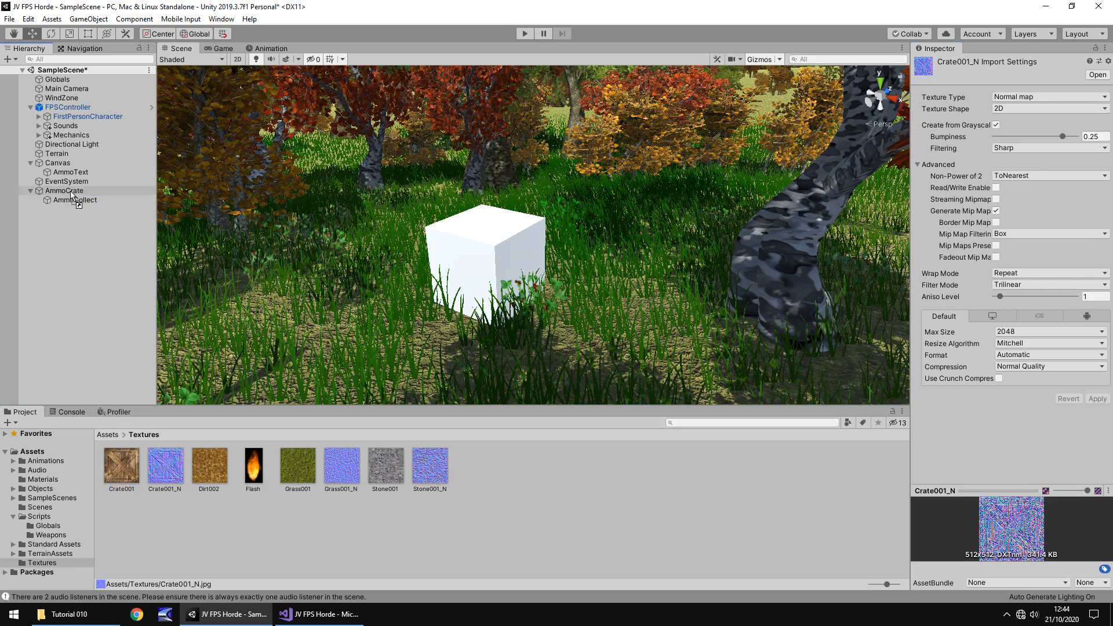
# - Assign Crate001_N as the Normal Map of AmmoCrate's Crate001 material
pyautogui.click(64, 191)
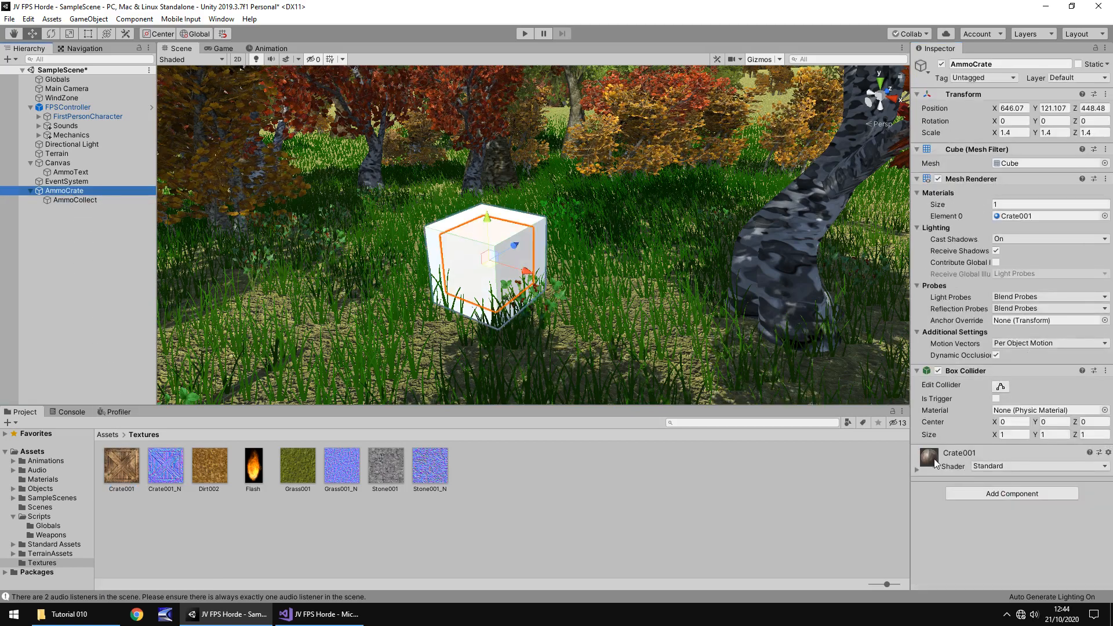
pyautogui.scroll(-3)
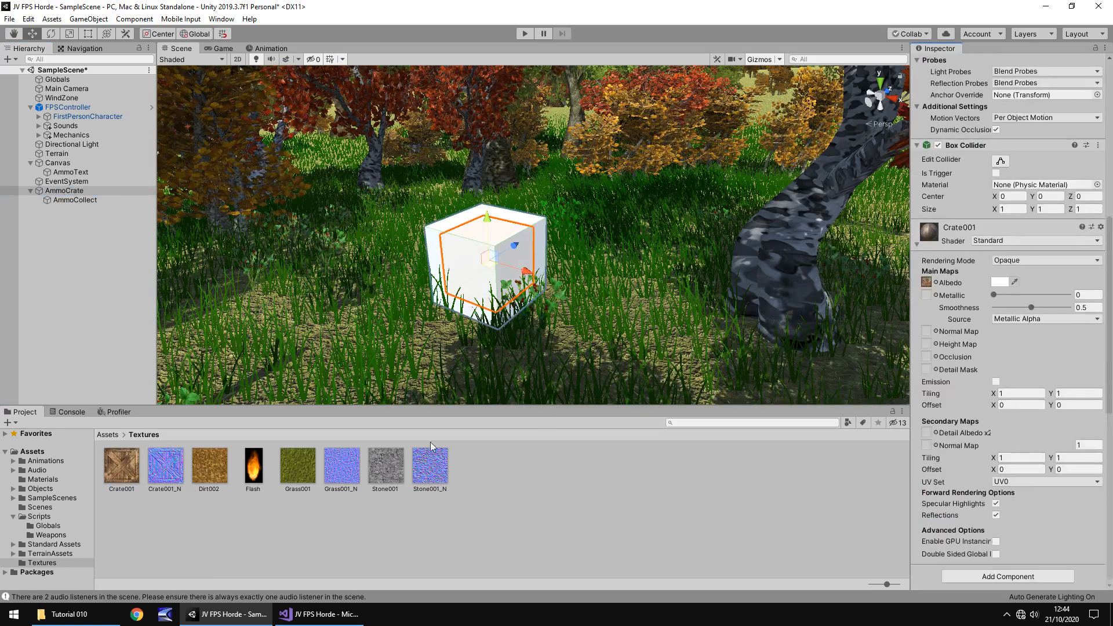
pyautogui.click(926, 332)
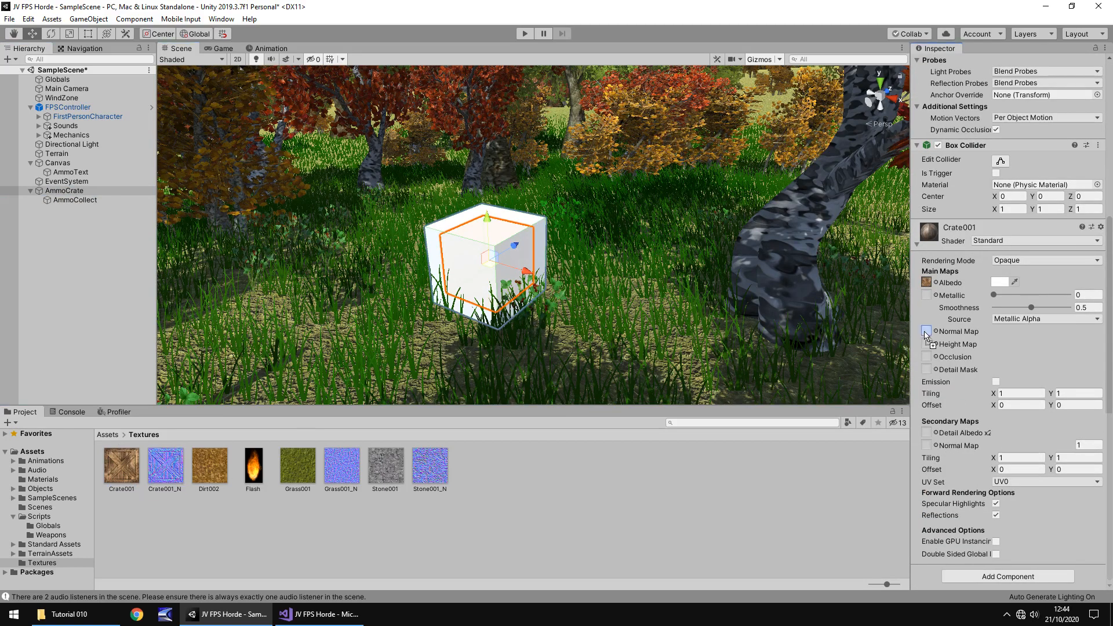
pyautogui.click(926, 332)
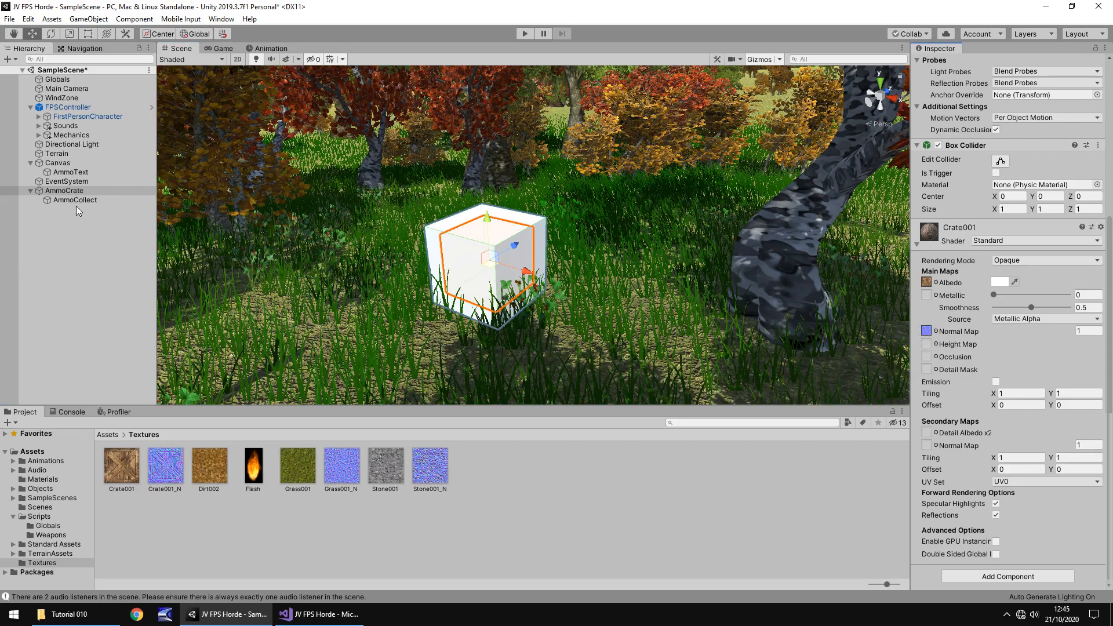
pyautogui.click(74, 200)
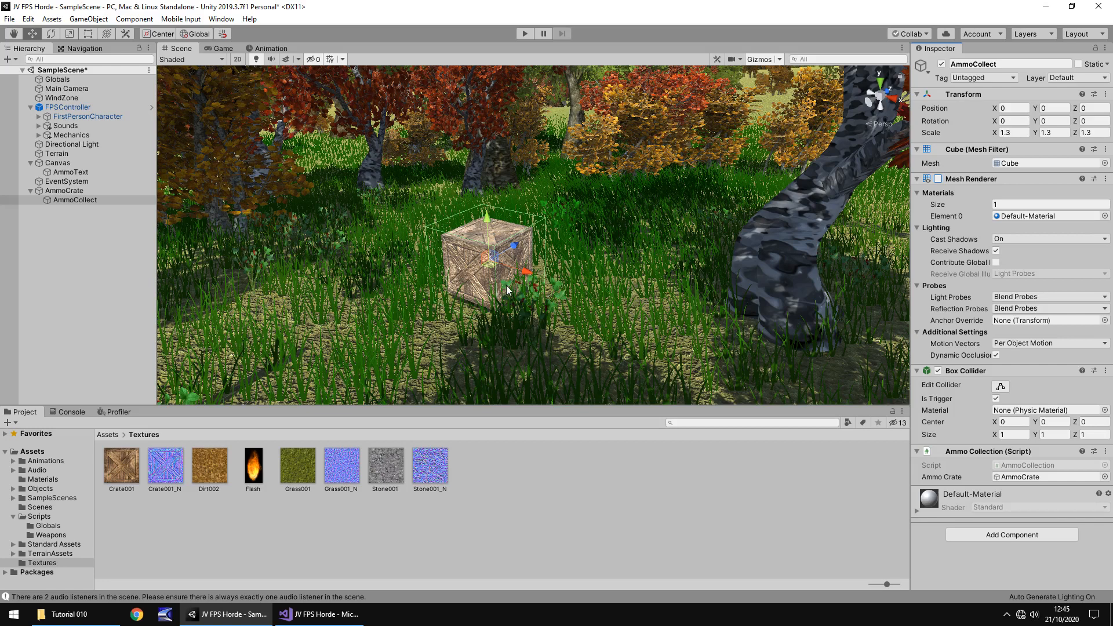
pyautogui.moveTo(382, 309)
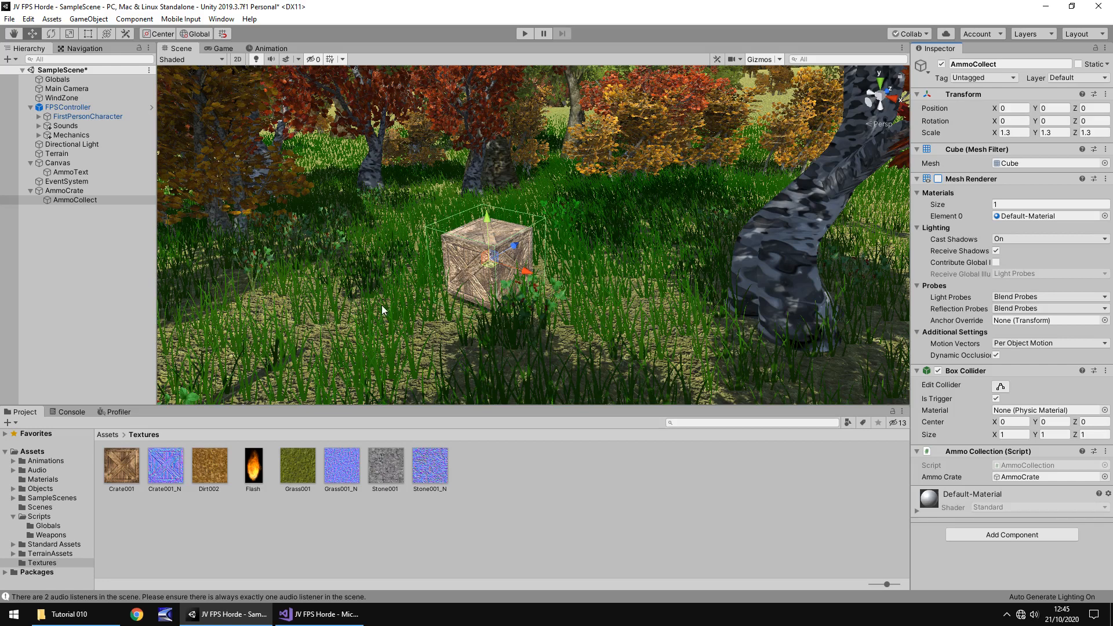
pyautogui.moveTo(135, 475)
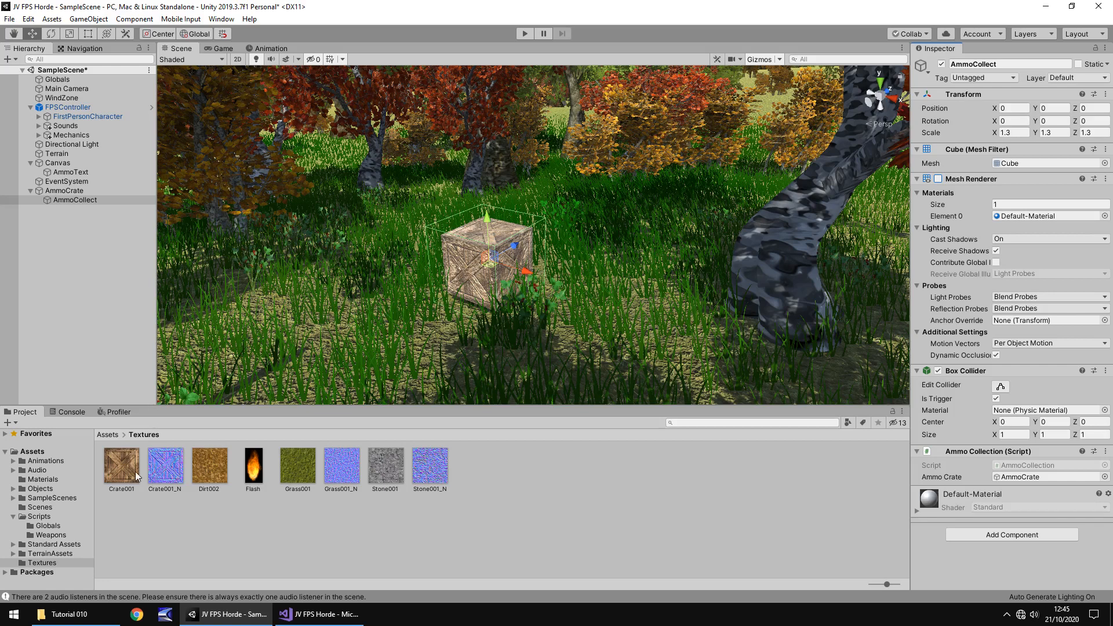
# - Make Crate001 take smoothness from albedo alpha, play-test, and collapse the material settings
pyautogui.click(64, 191)
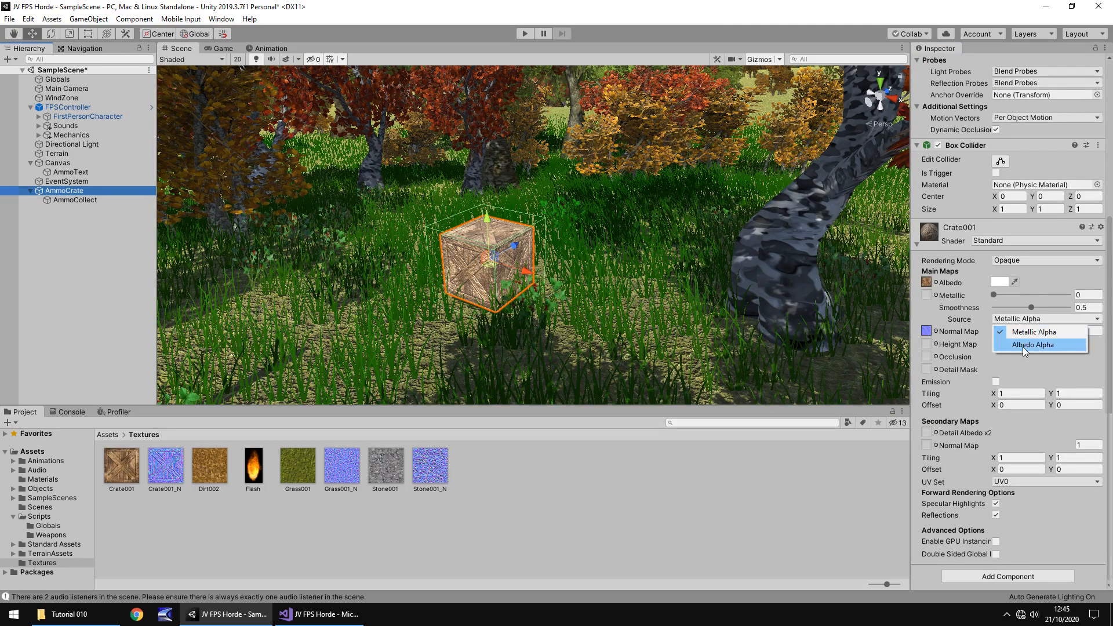
pyautogui.click(1032, 344)
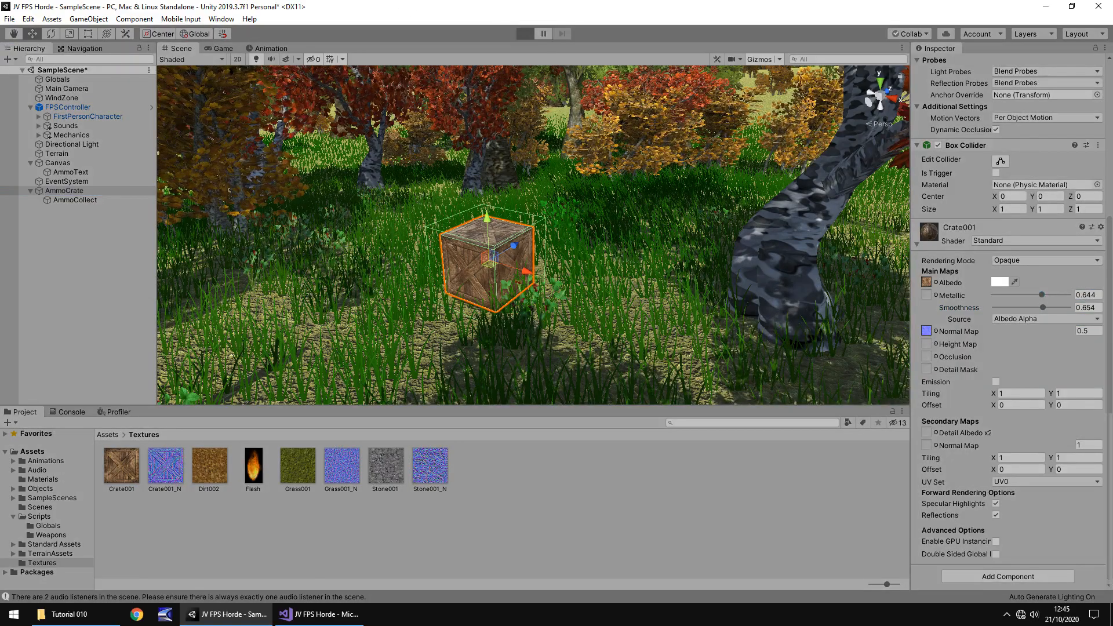
pyautogui.click(524, 34)
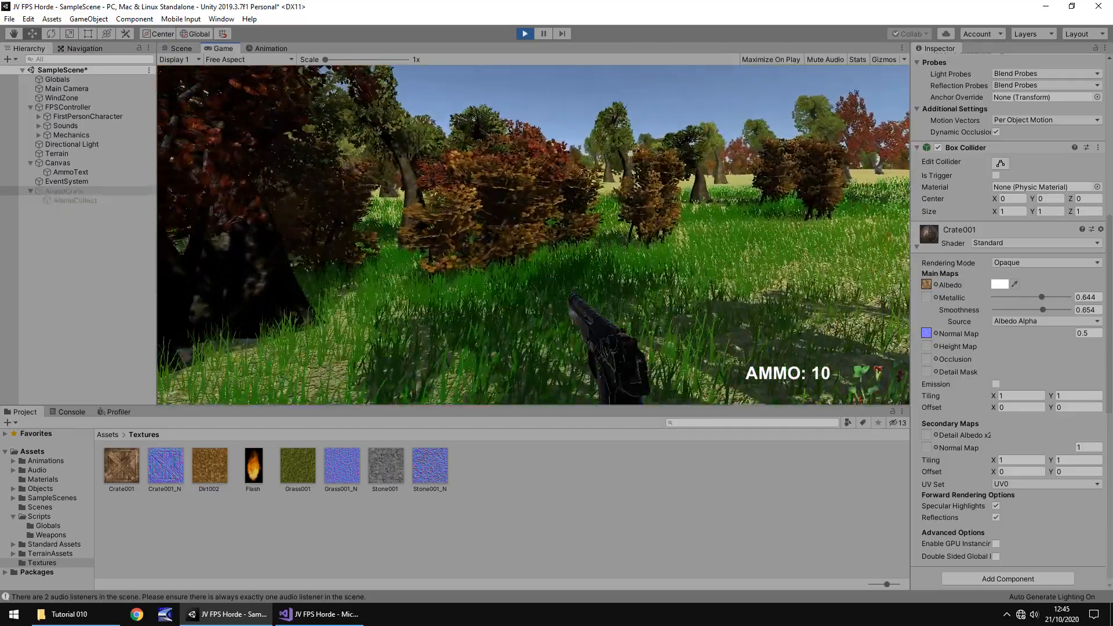
pyautogui.click(179, 48)
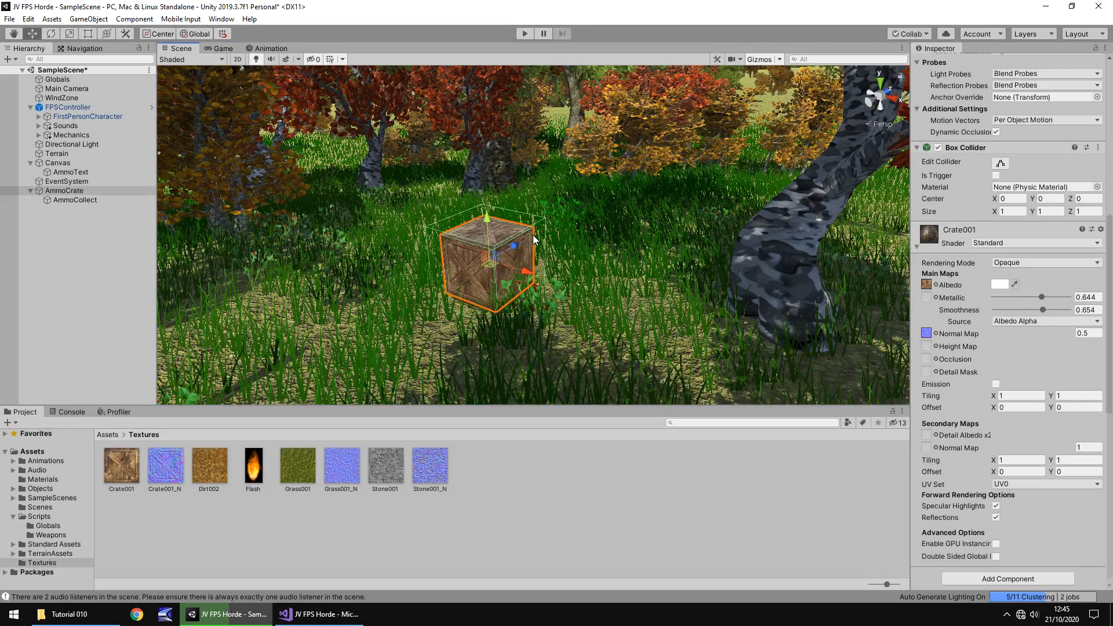
pyautogui.moveTo(420, 129)
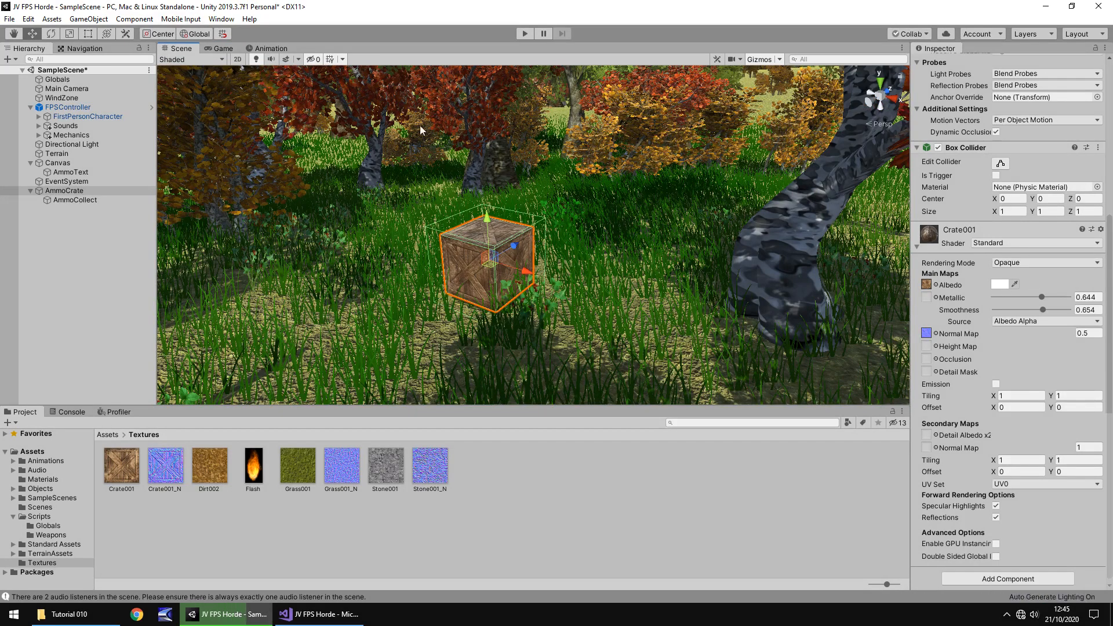
pyautogui.click(64, 190)
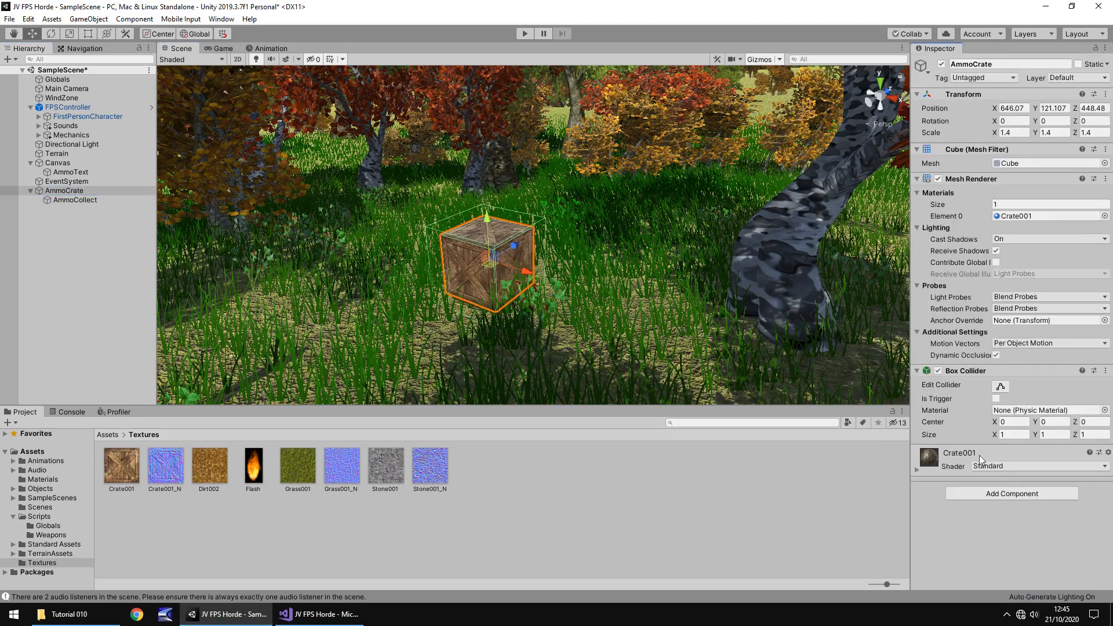
# - Add a Rigidbody to AmmoCrate, raise it to Y 133.62, and play-test the fall
pyautogui.click(1011, 493)
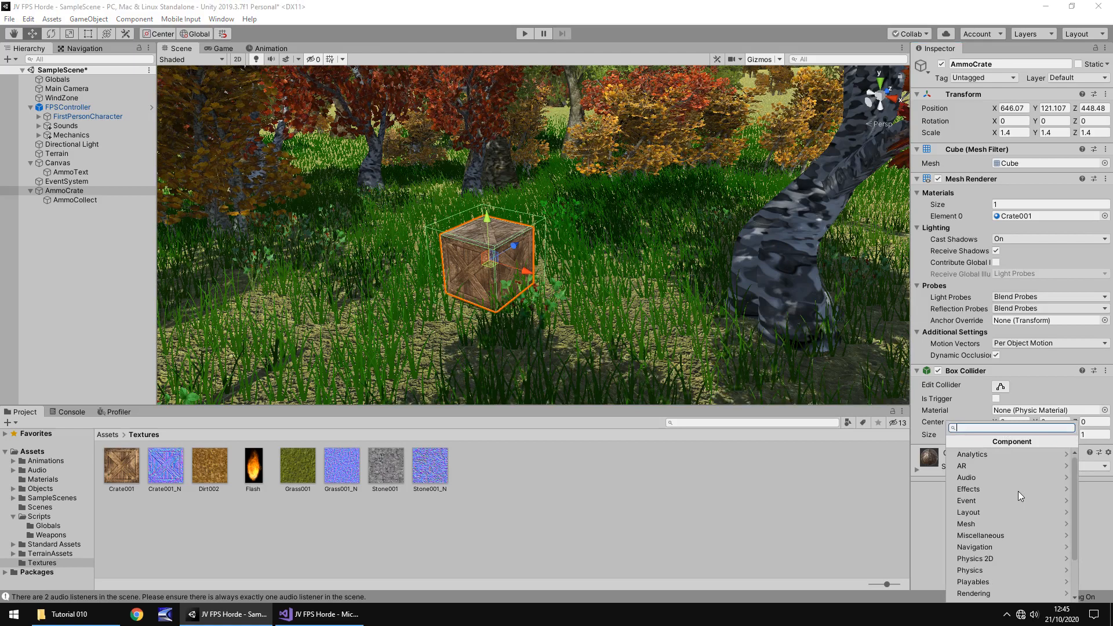
pyautogui.moveTo(980, 569)
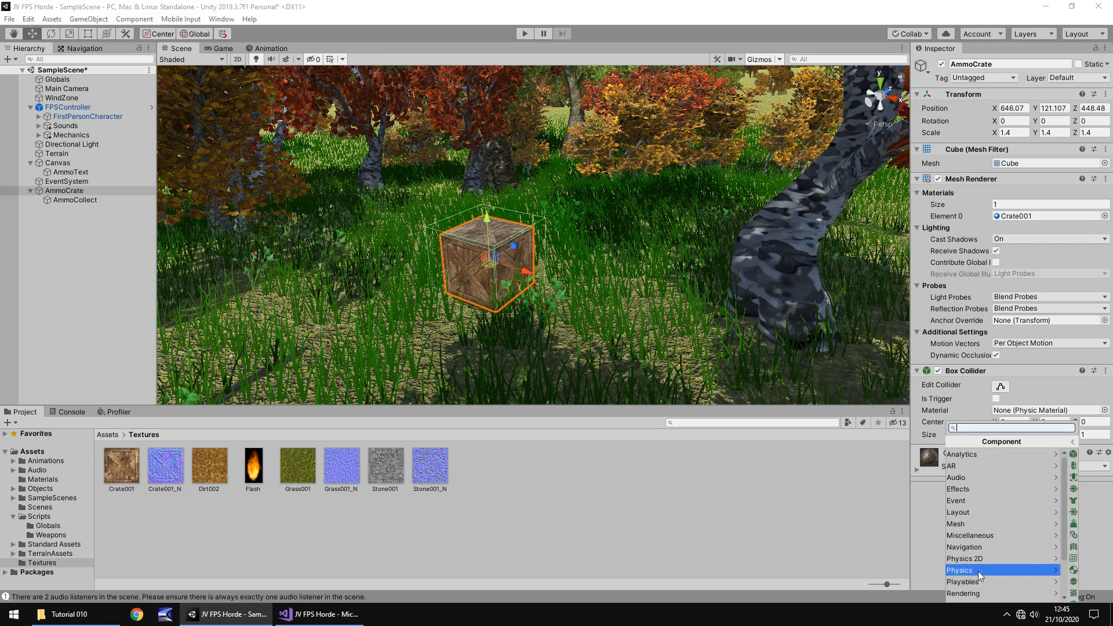
pyautogui.click(961, 569)
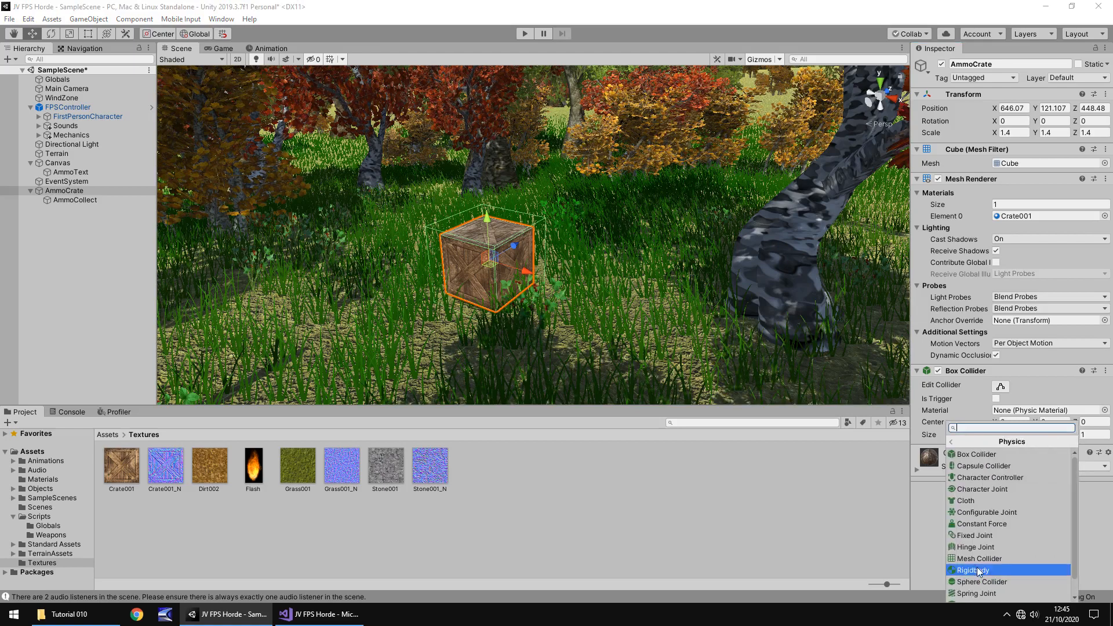
pyautogui.click(971, 570)
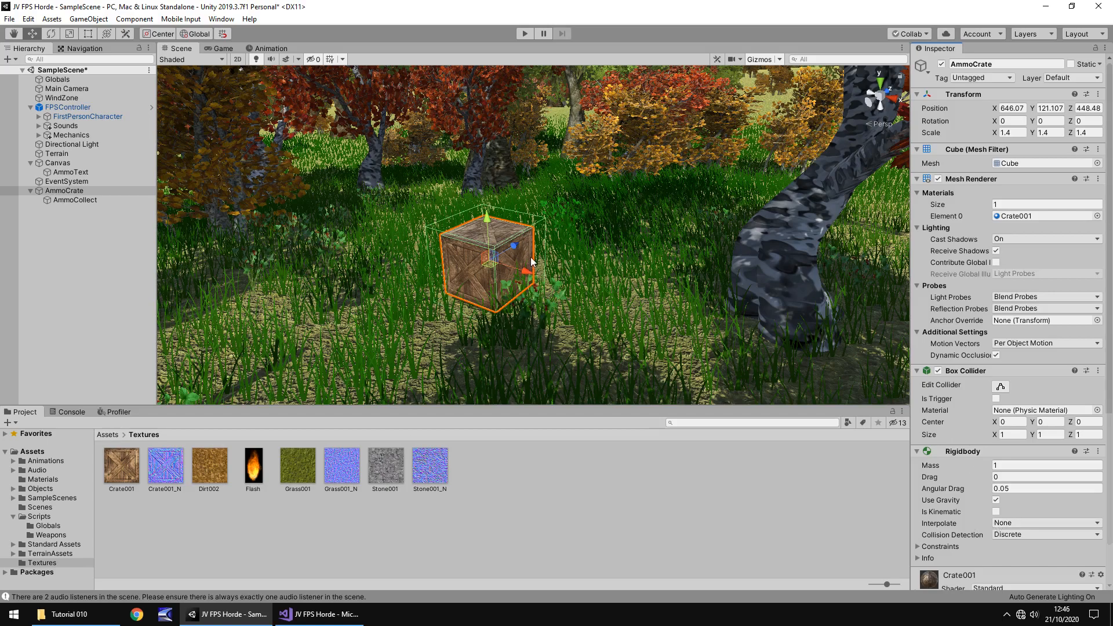
pyautogui.moveTo(309, 237)
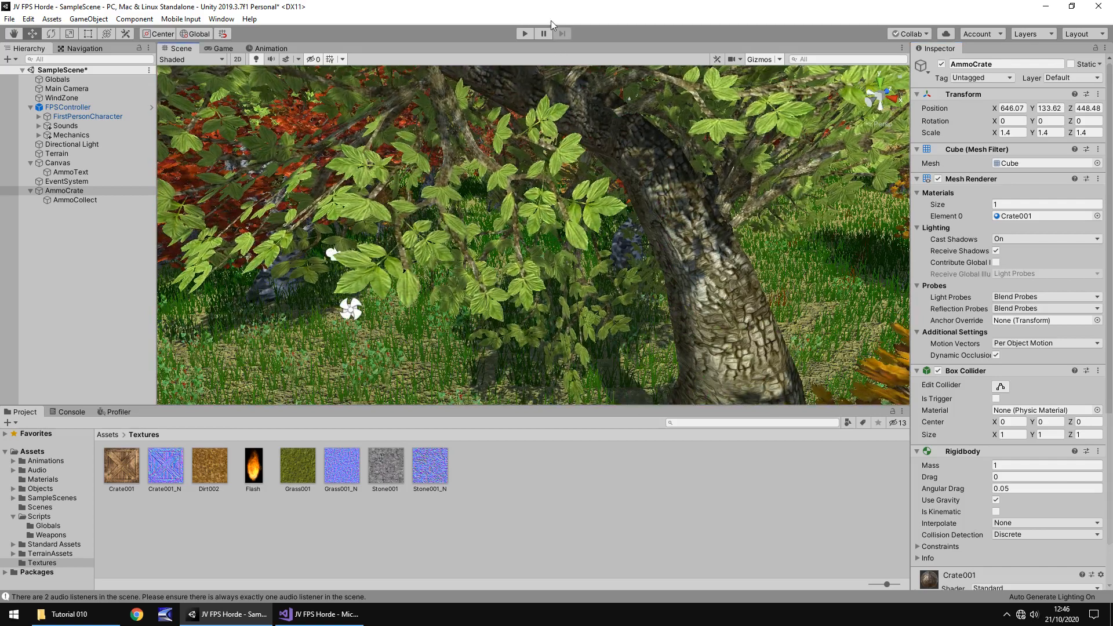
pyautogui.click(524, 34)
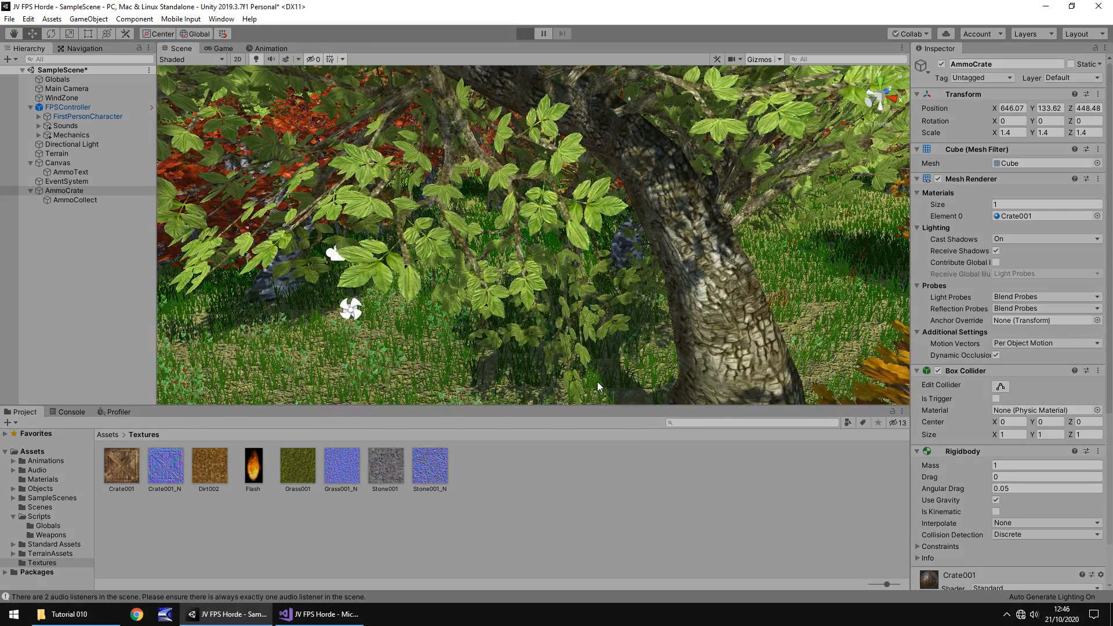
pyautogui.click(524, 34)
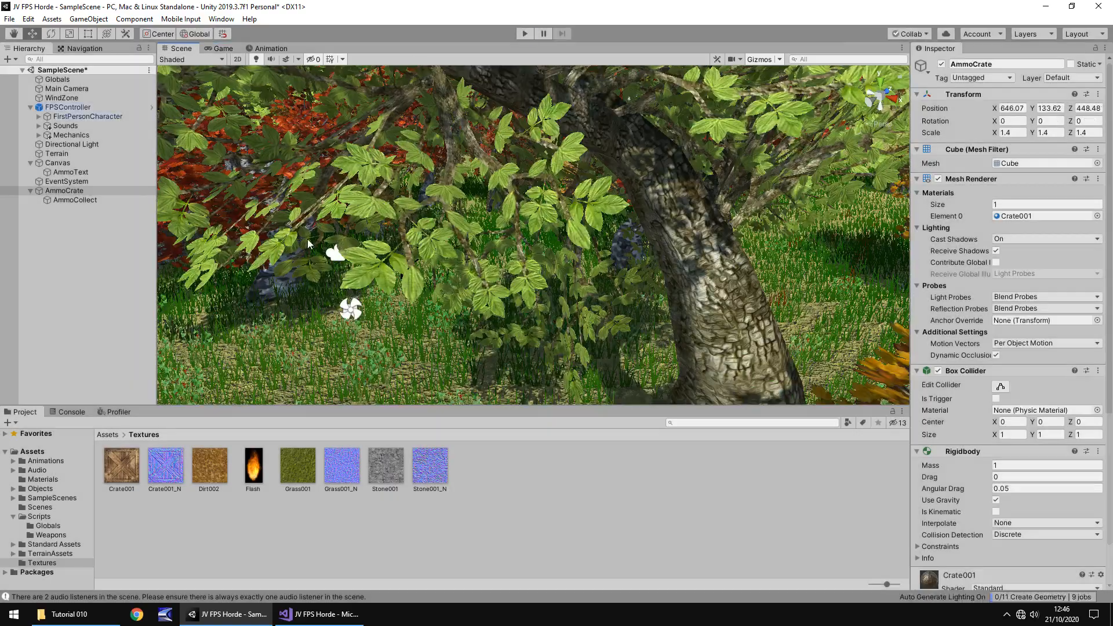
# - Scale the AmmoCollect trigger to 1.4 on X, Y and Z, then play-test the pickup
pyautogui.click(74, 199)
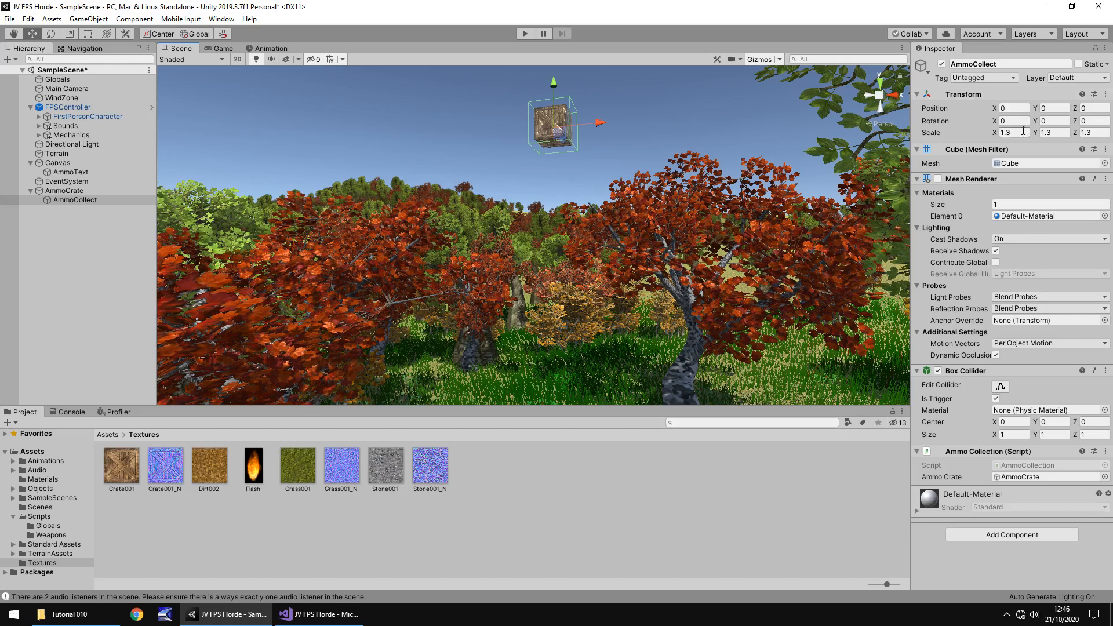
pyautogui.tripleClick(1011, 132)
pyautogui.write('1.4')
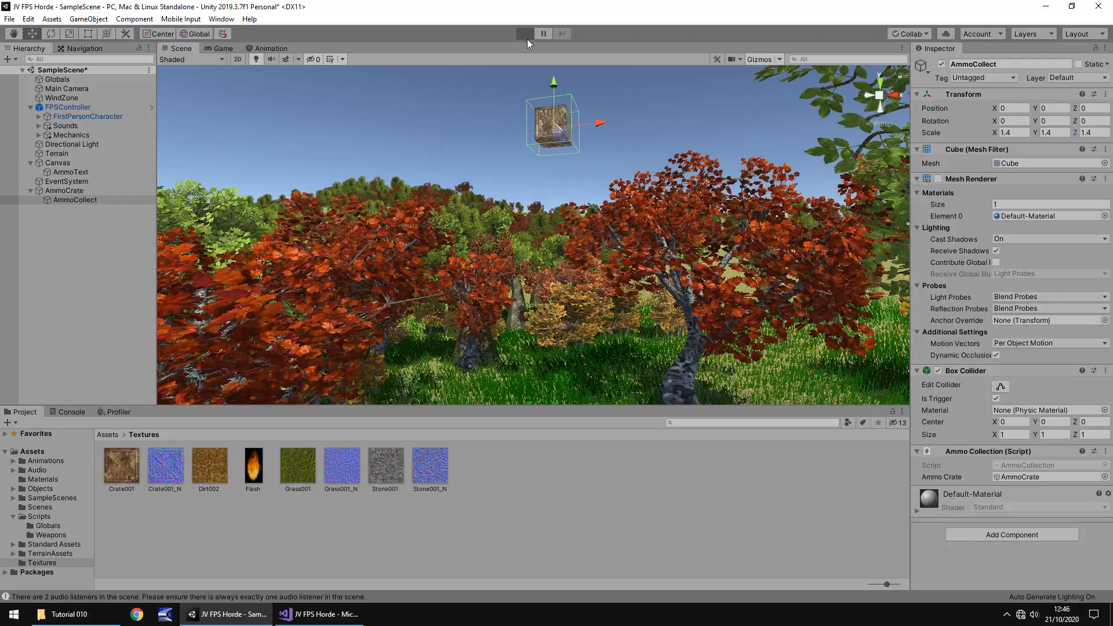
pyautogui.click(524, 33)
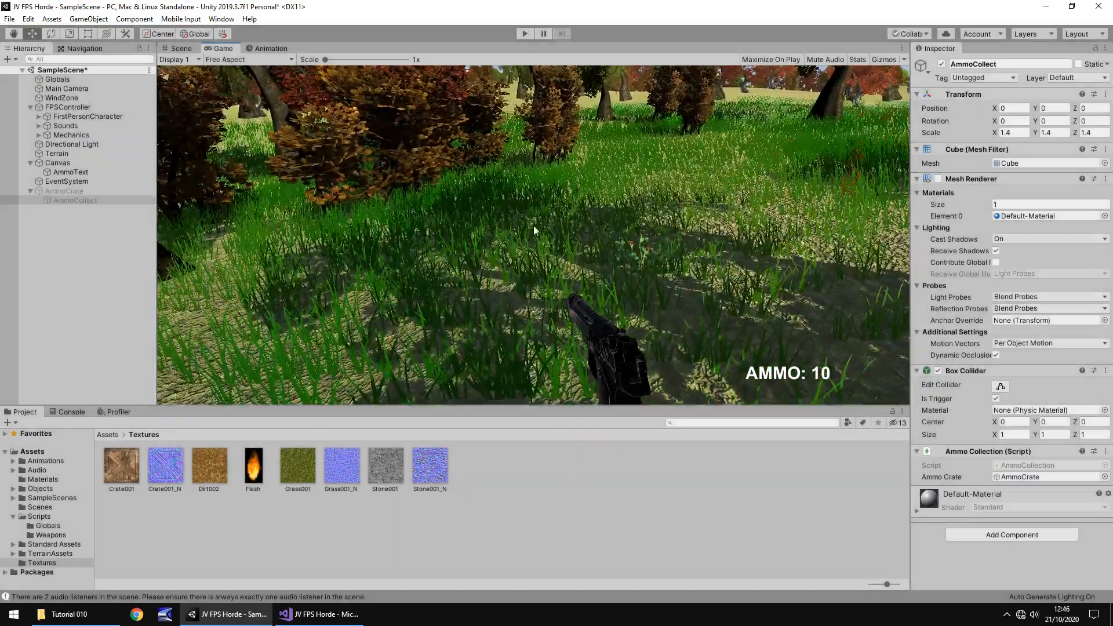
# - Duplicate AmmoCrate into copies, collect them in play mode, then delete the copies
pyautogui.click(177, 48)
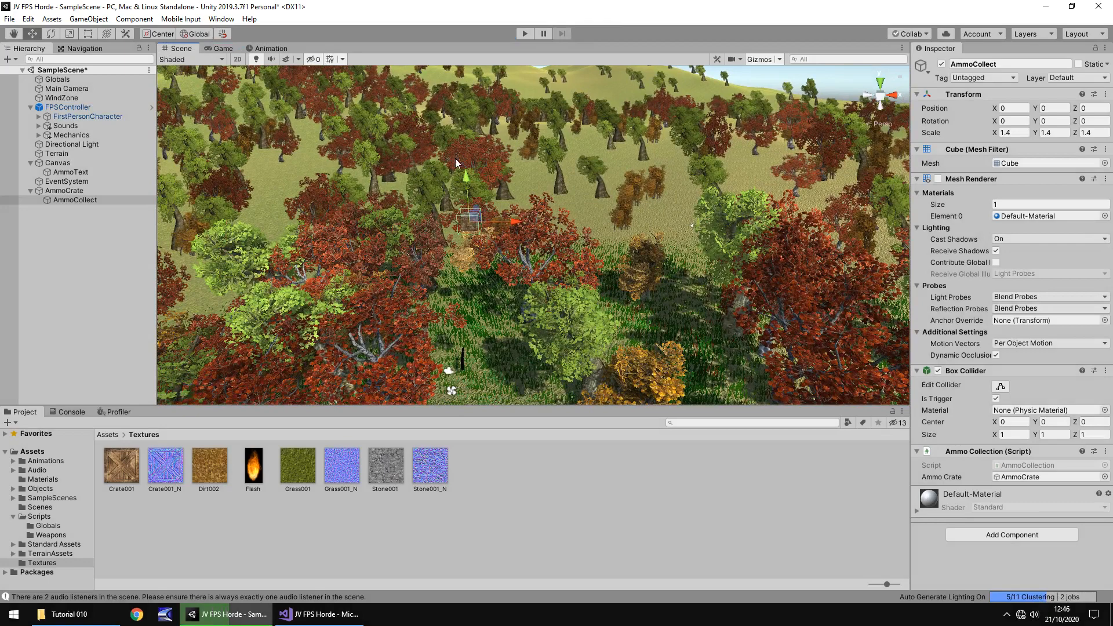
pyautogui.click(64, 190)
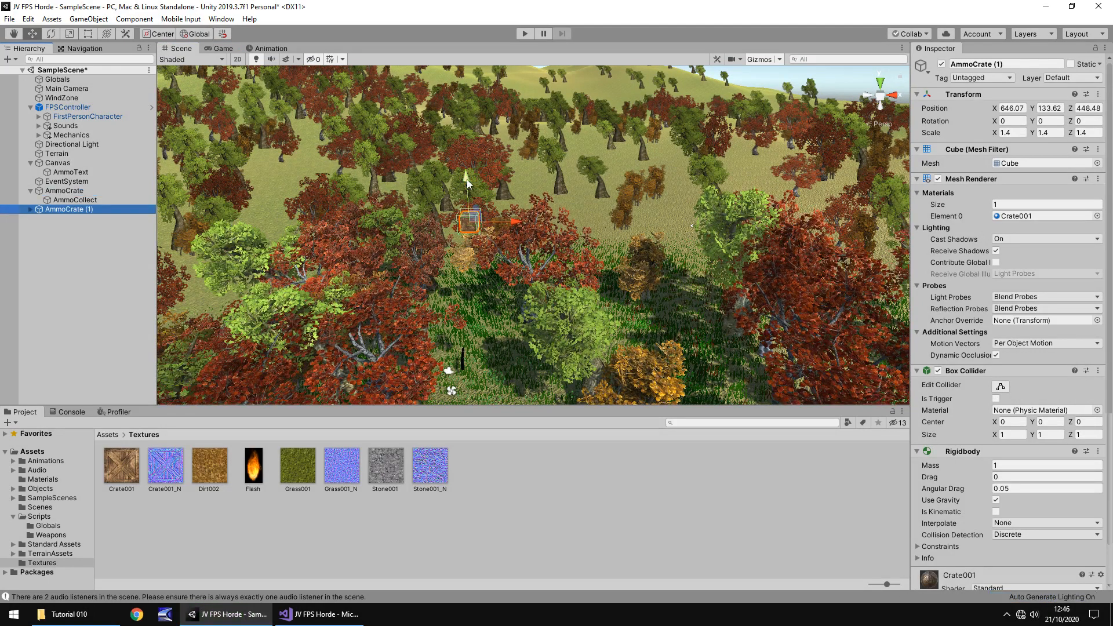
pyautogui.moveTo(469, 199); pyautogui.dragTo(458, 177)
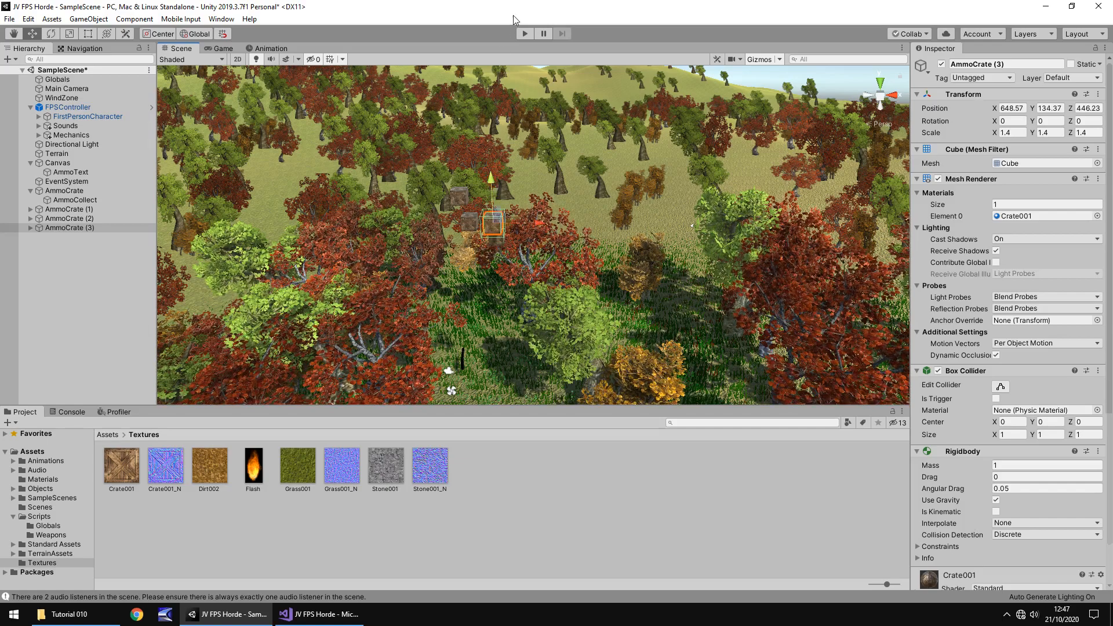
pyautogui.click(524, 33)
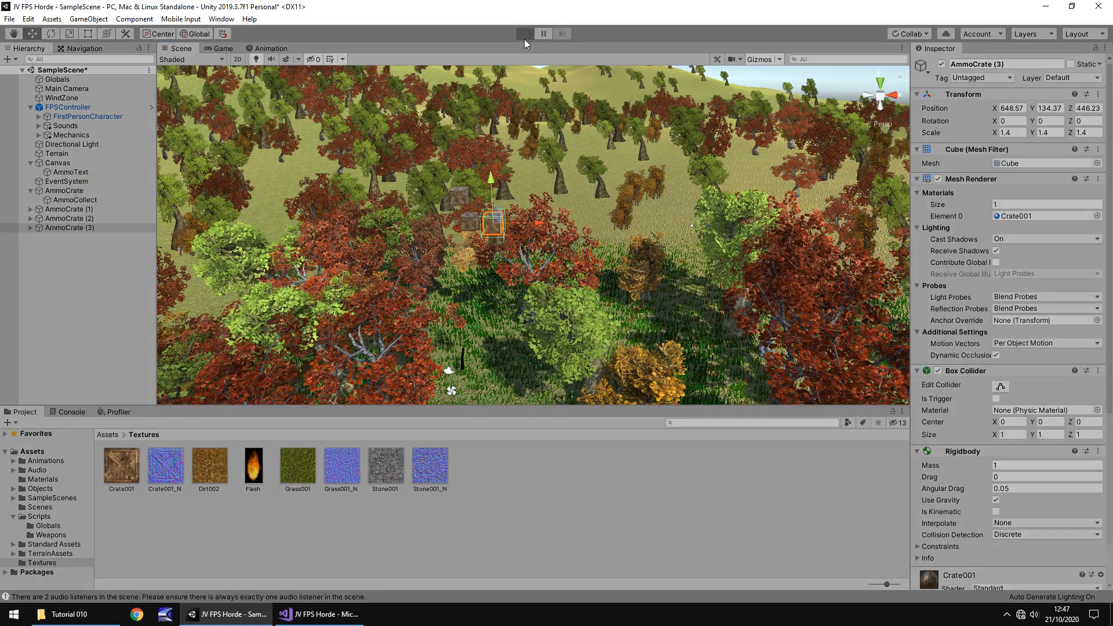
pyautogui.click(524, 34)
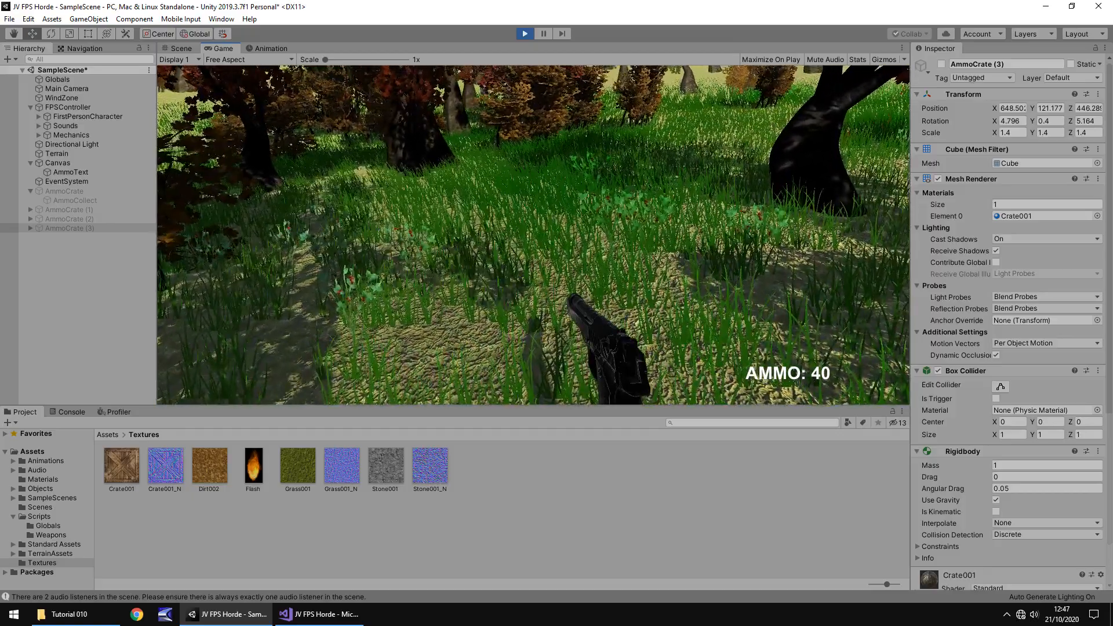
pyautogui.click(177, 48)
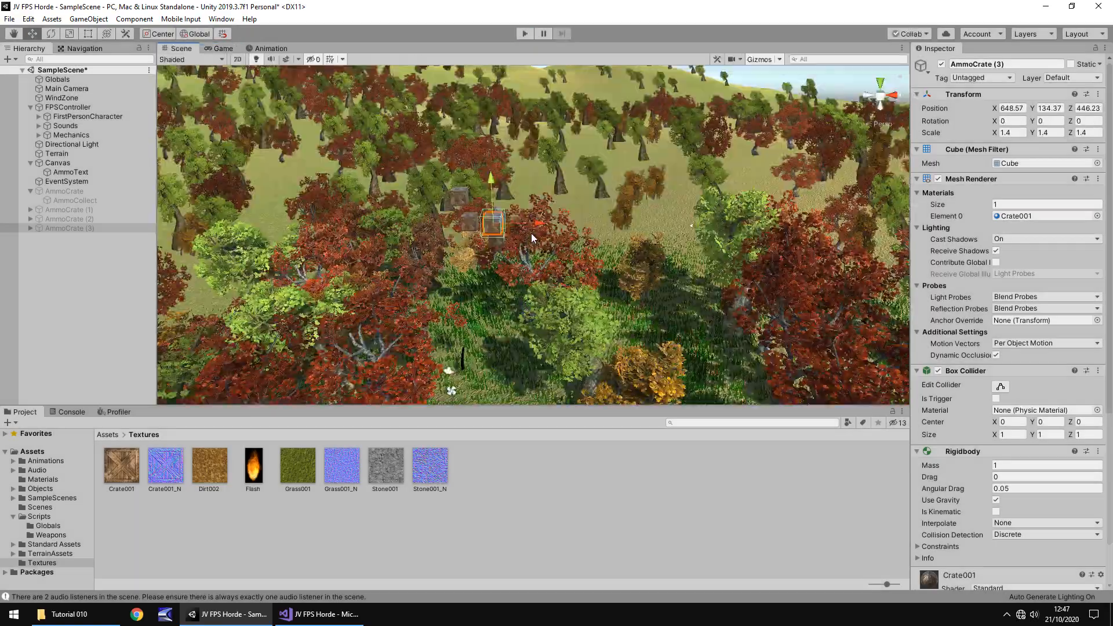
pyautogui.click(69, 209)
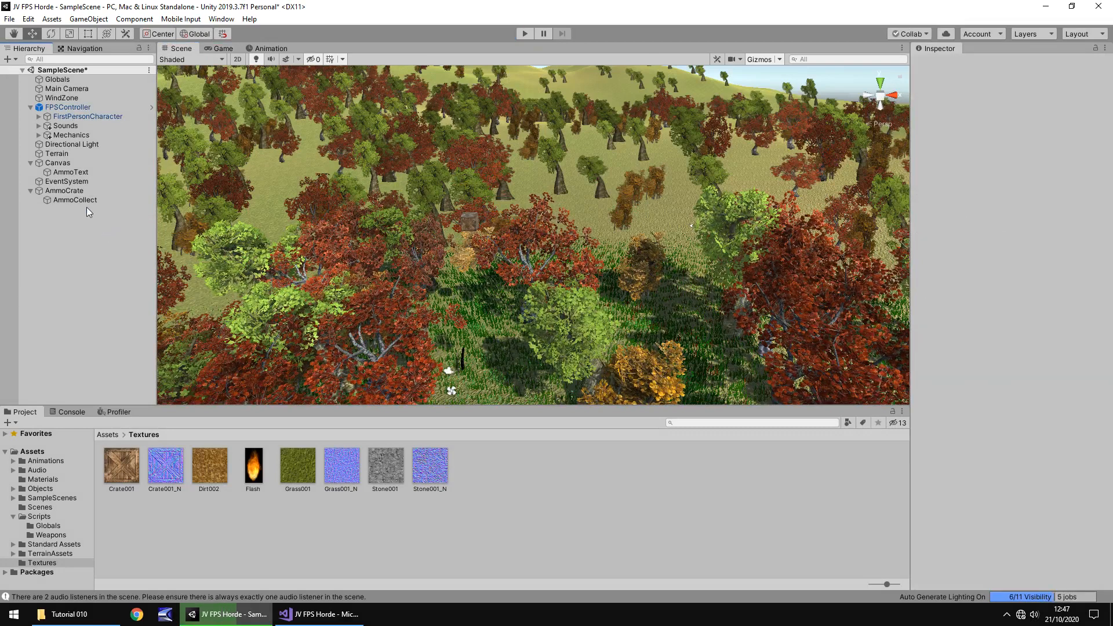
# - Select AmmoCrate in the Hierarchy to rescale it to 1.5
pyautogui.click(65, 190)
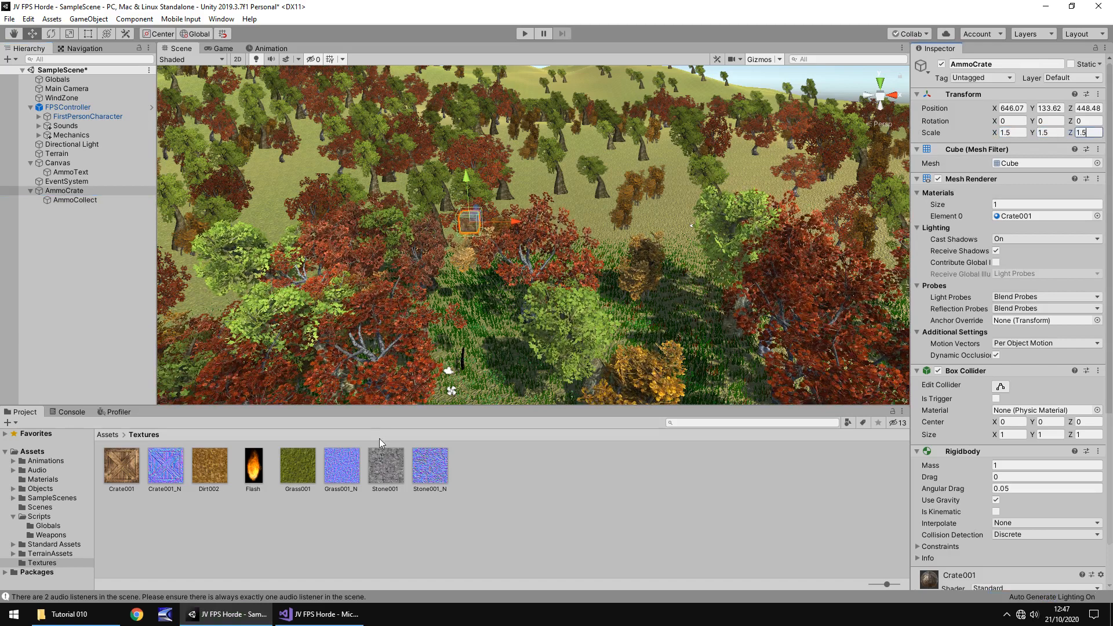
pyautogui.moveTo(635, 442)
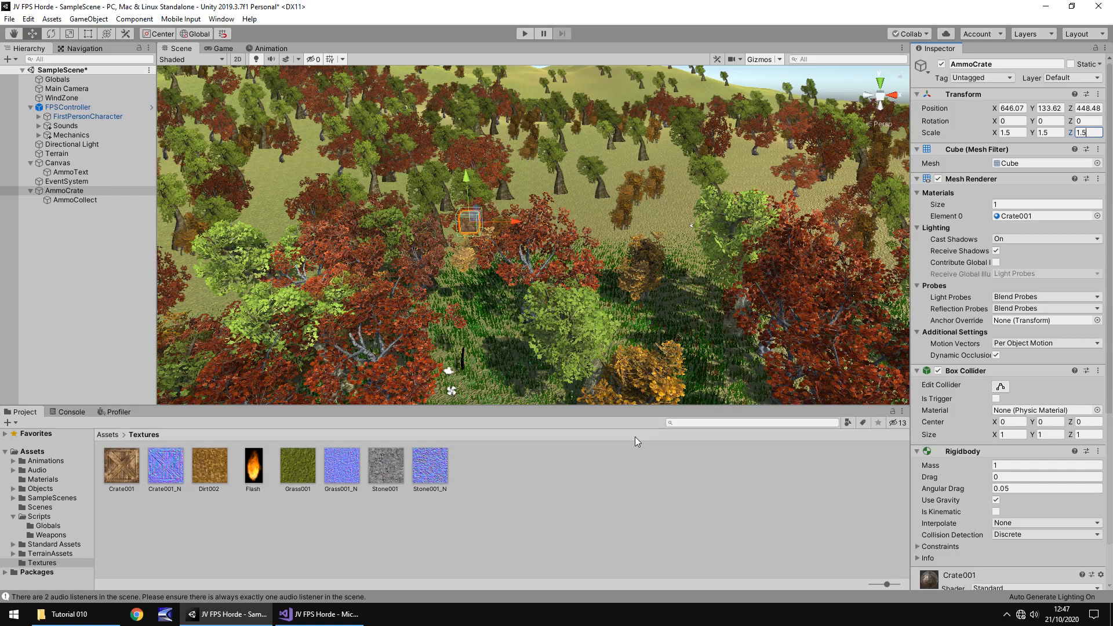
pyautogui.moveTo(575, 208)
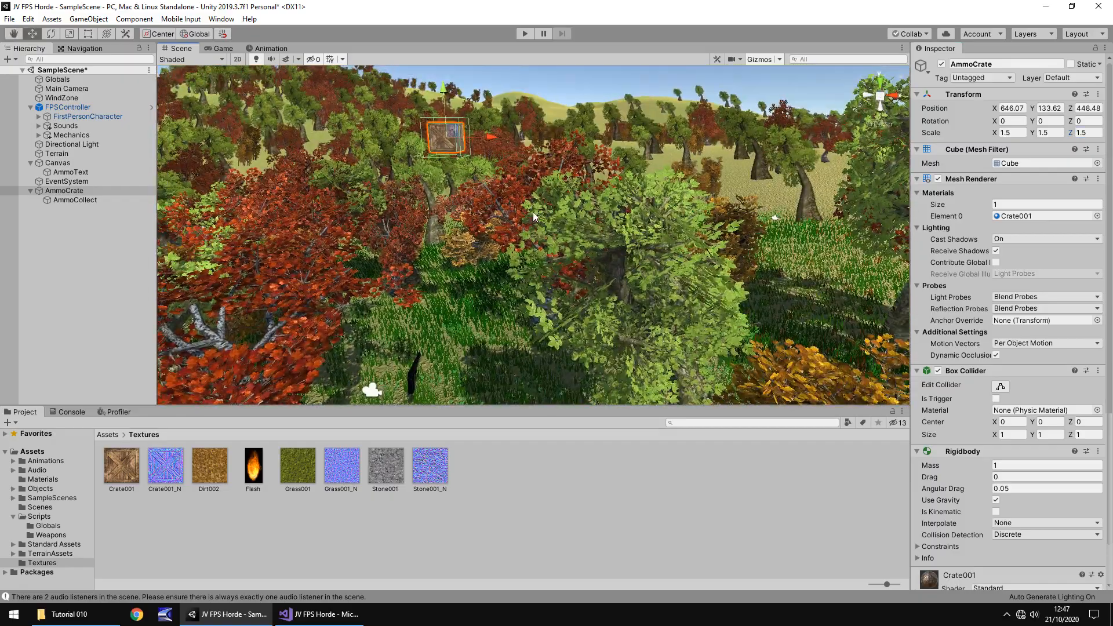
pyautogui.moveTo(652, 200)
pyautogui.write('470')
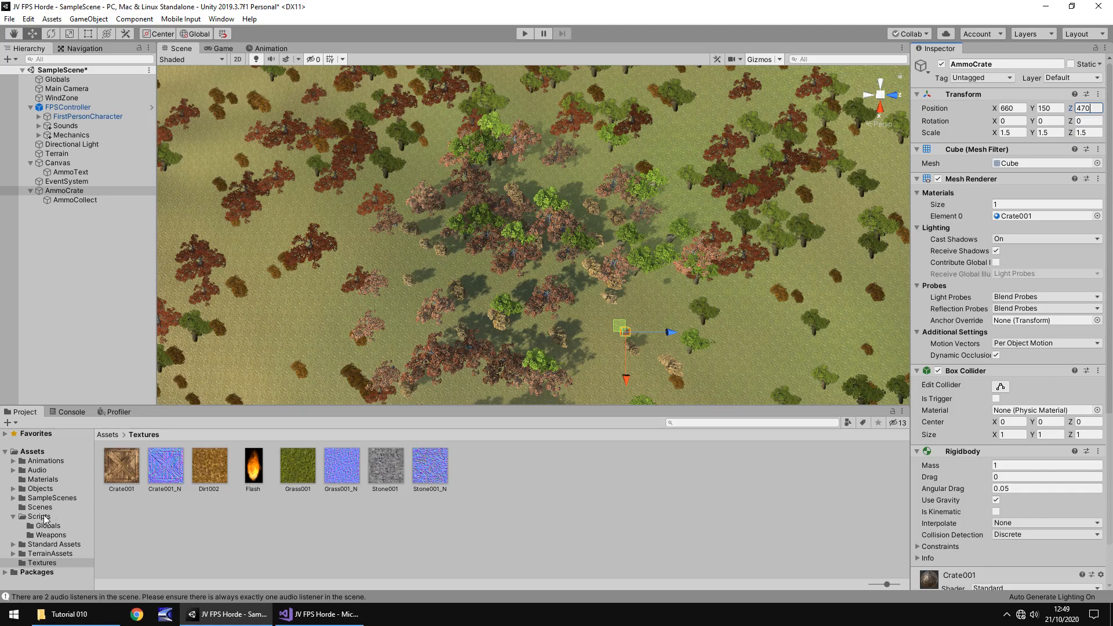
# - Rename the new script in Scripts/Weapons to RandomDrop and open it in Visual Studio
pyautogui.click(39, 516)
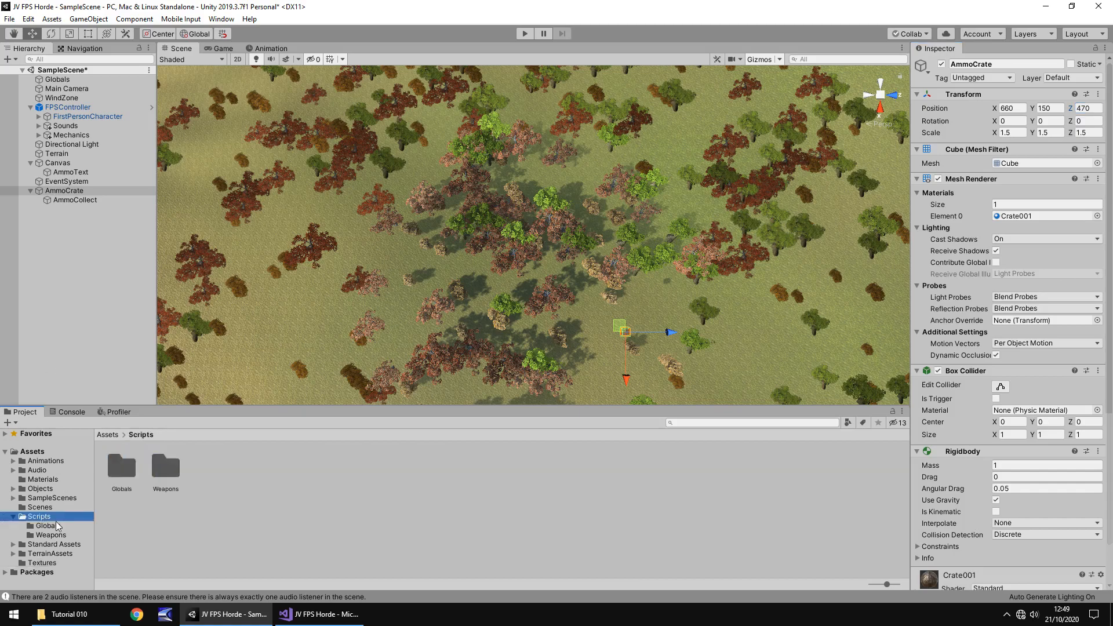
pyautogui.click(51, 535)
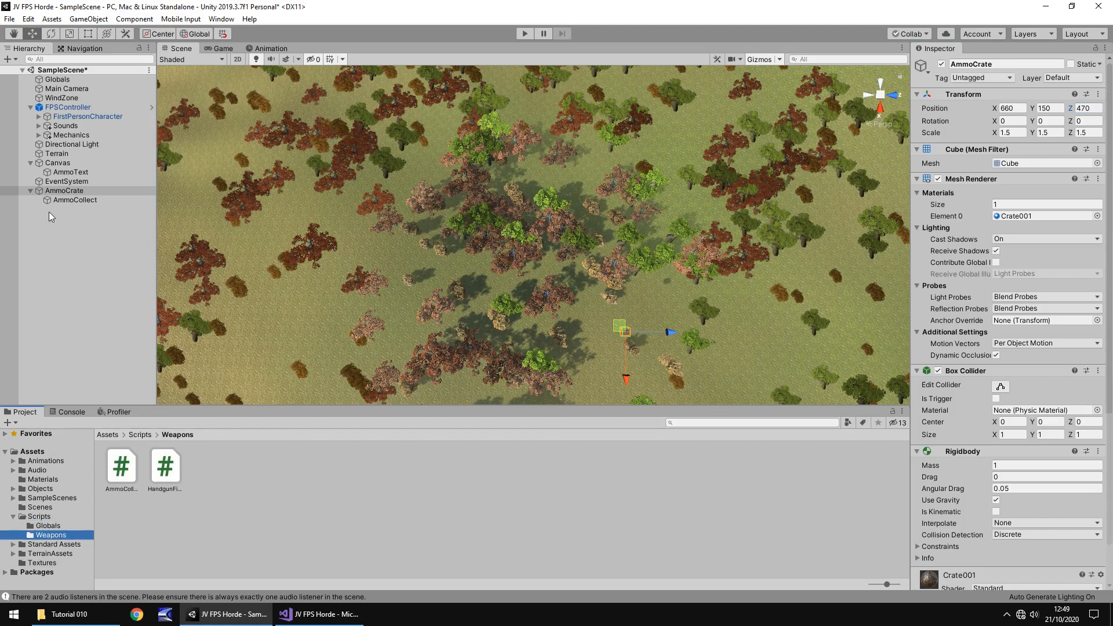
pyautogui.click(64, 190)
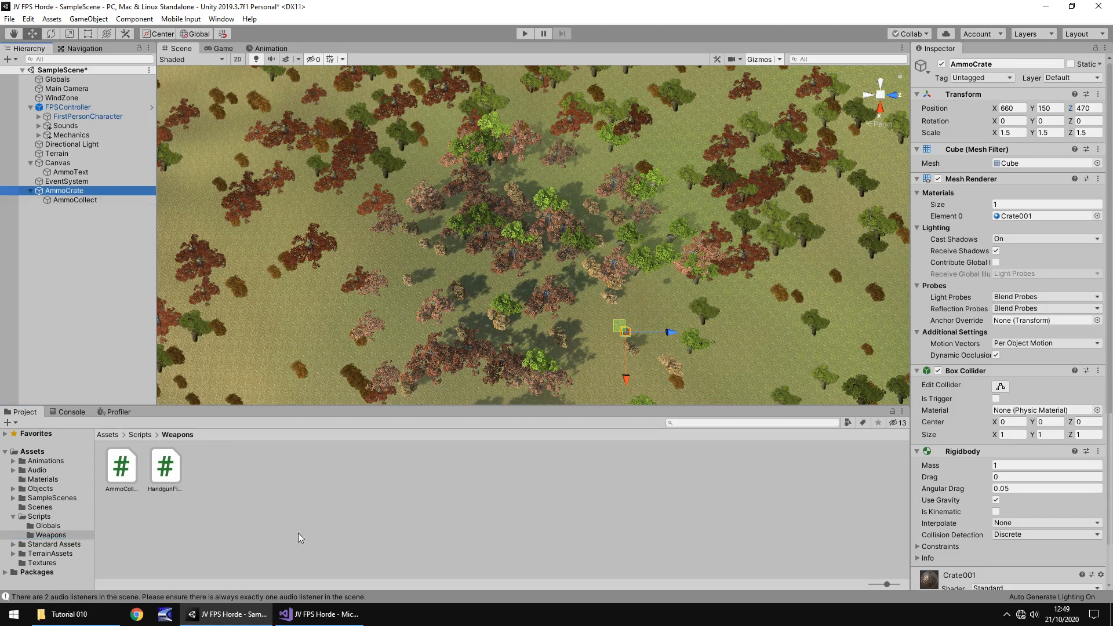
pyautogui.moveTo(223, 467)
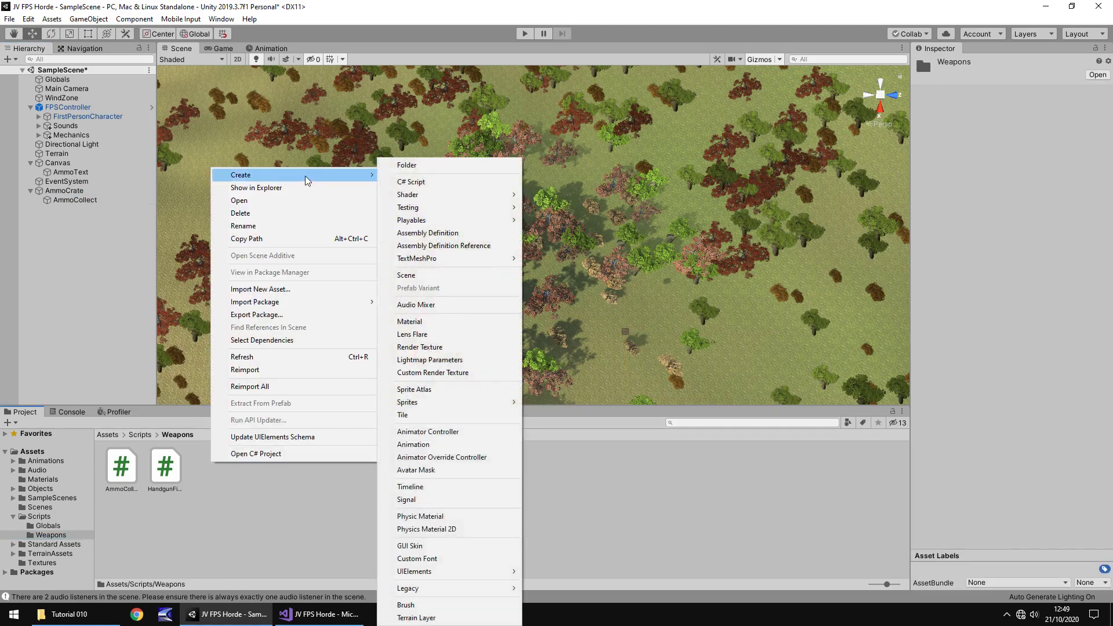
pyautogui.click(411, 182)
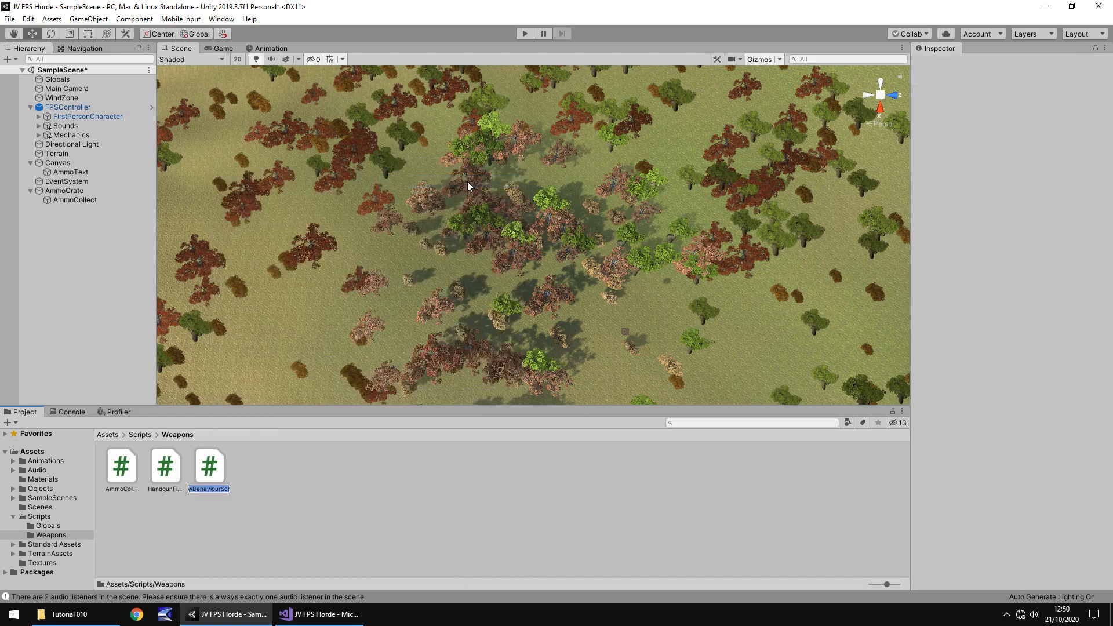
pyautogui.write('RandomDrop')
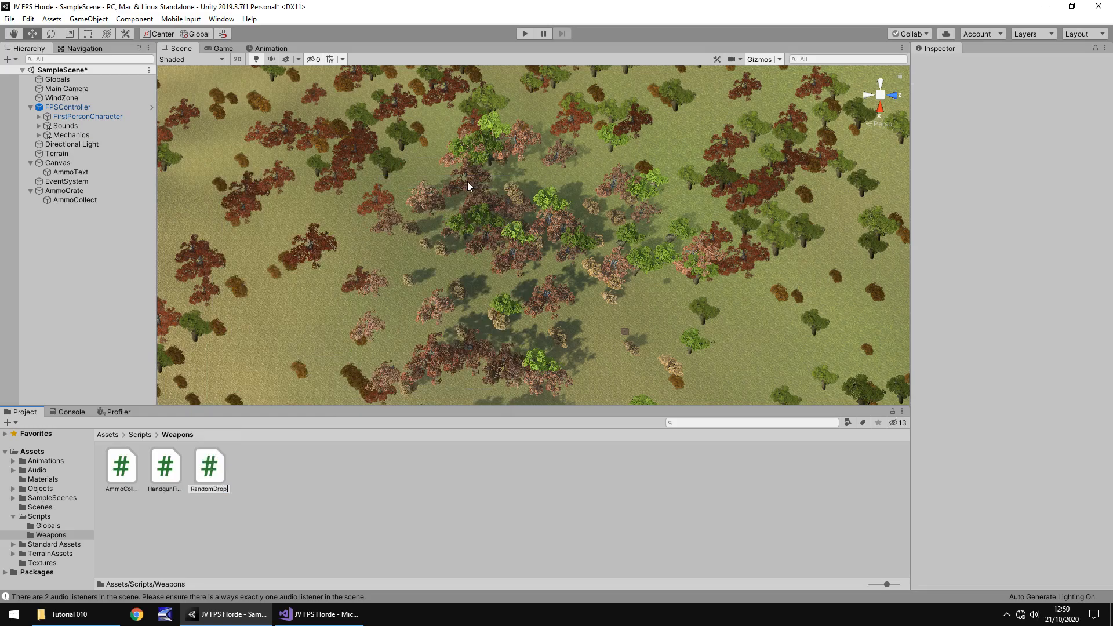
pyautogui.doubleClick(209, 465)
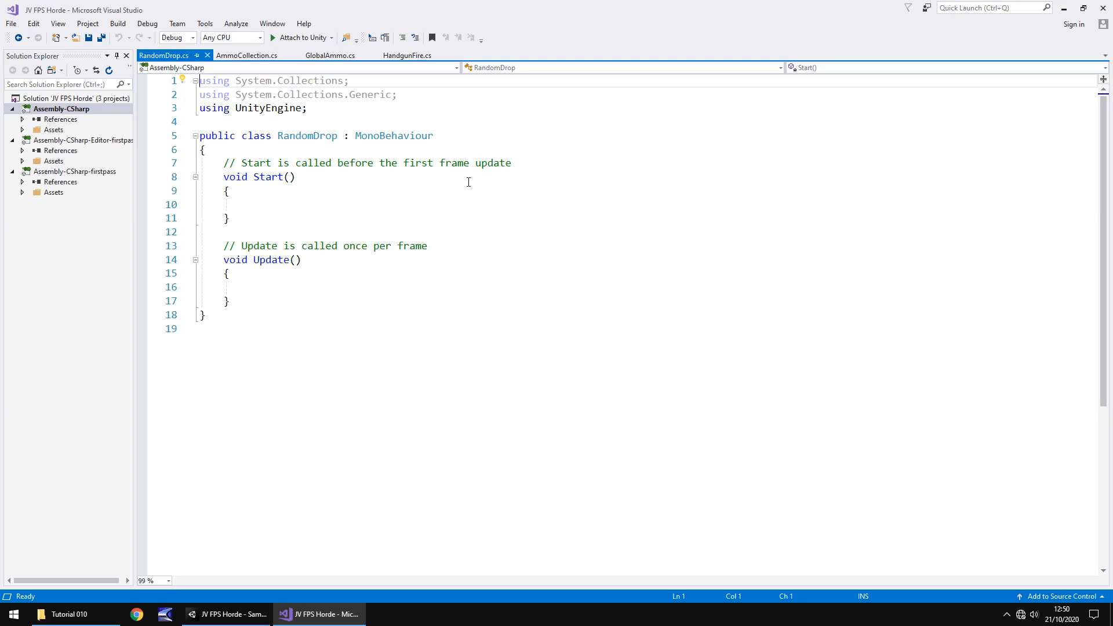
pyautogui.moveTo(464, 185)
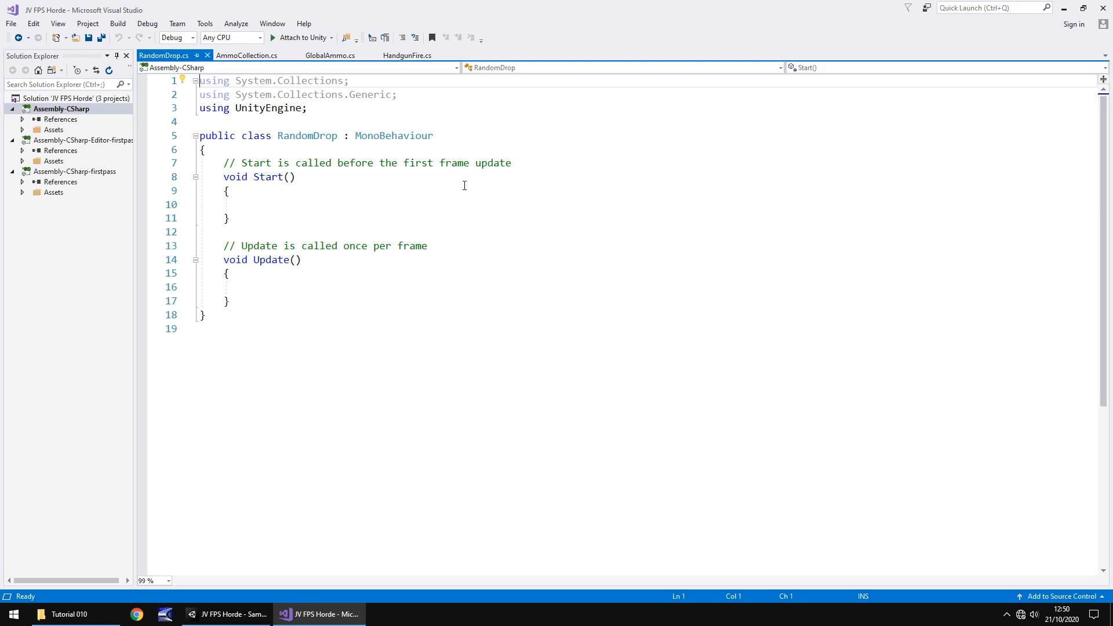
pyautogui.moveTo(400, 194)
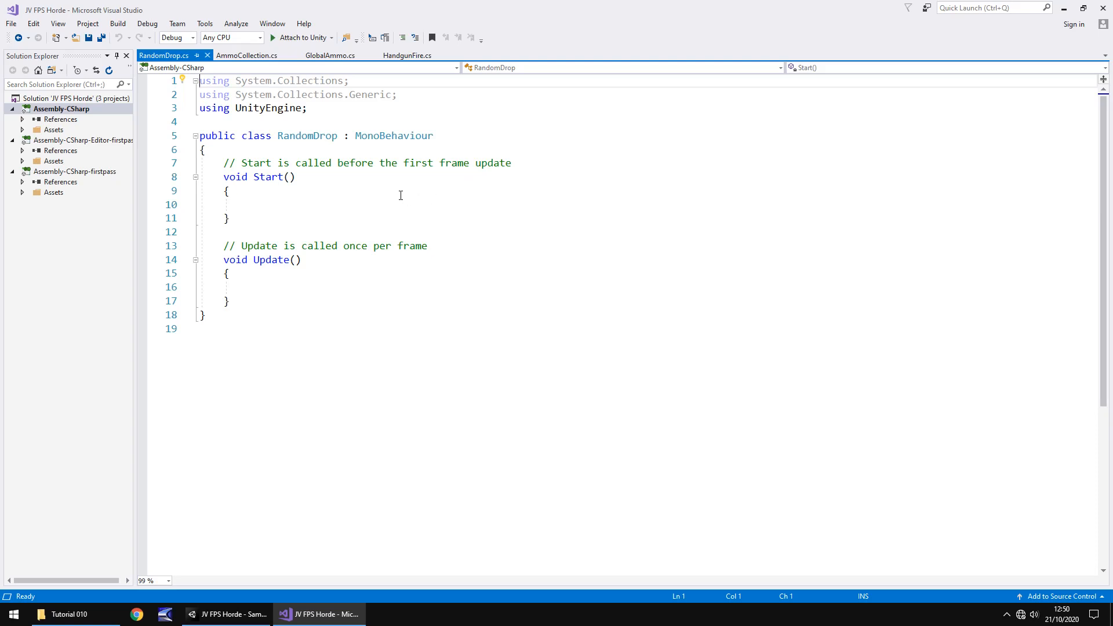
# - Declare 'public int xPos;' and 'public int zPos;' in the RandomDrop class
pyautogui.press('Return')
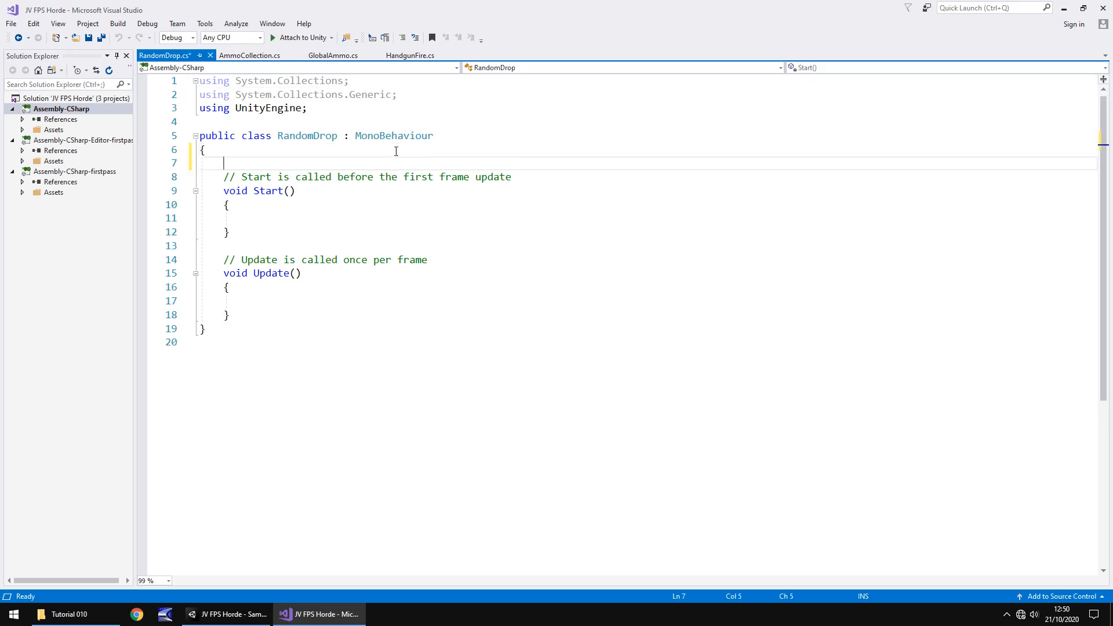
pyautogui.write('x')
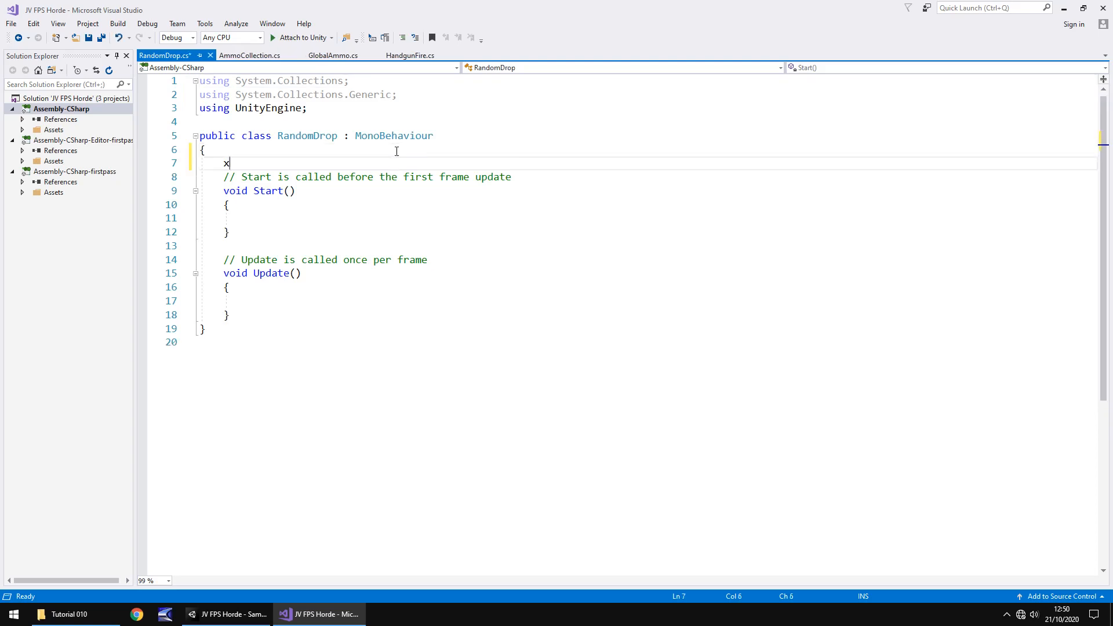
pyautogui.write('public')
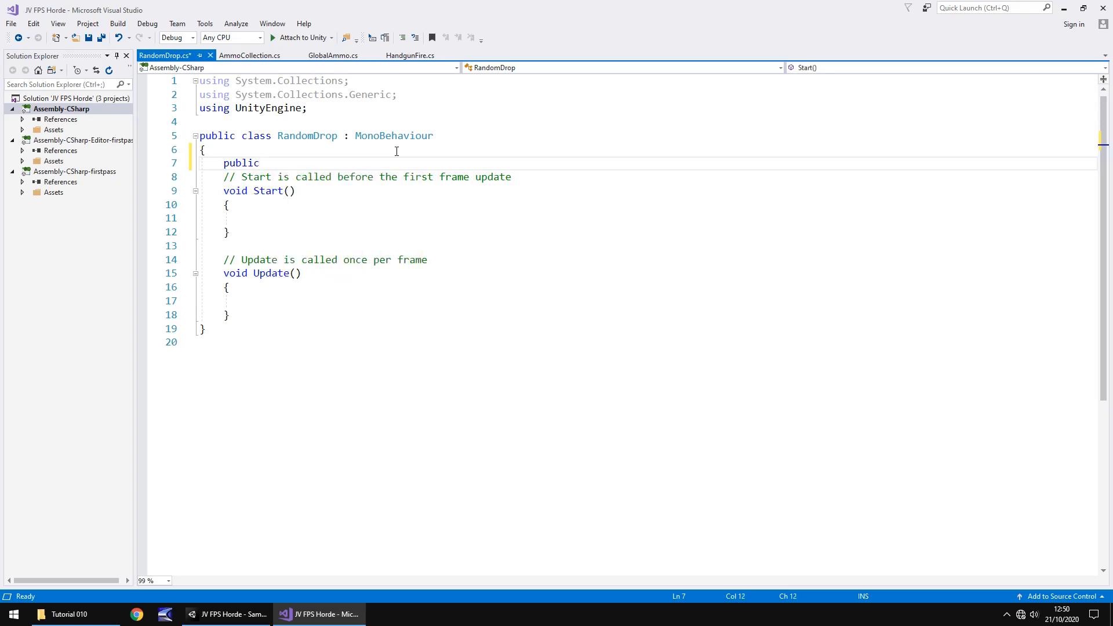
pyautogui.write('int xPos;')
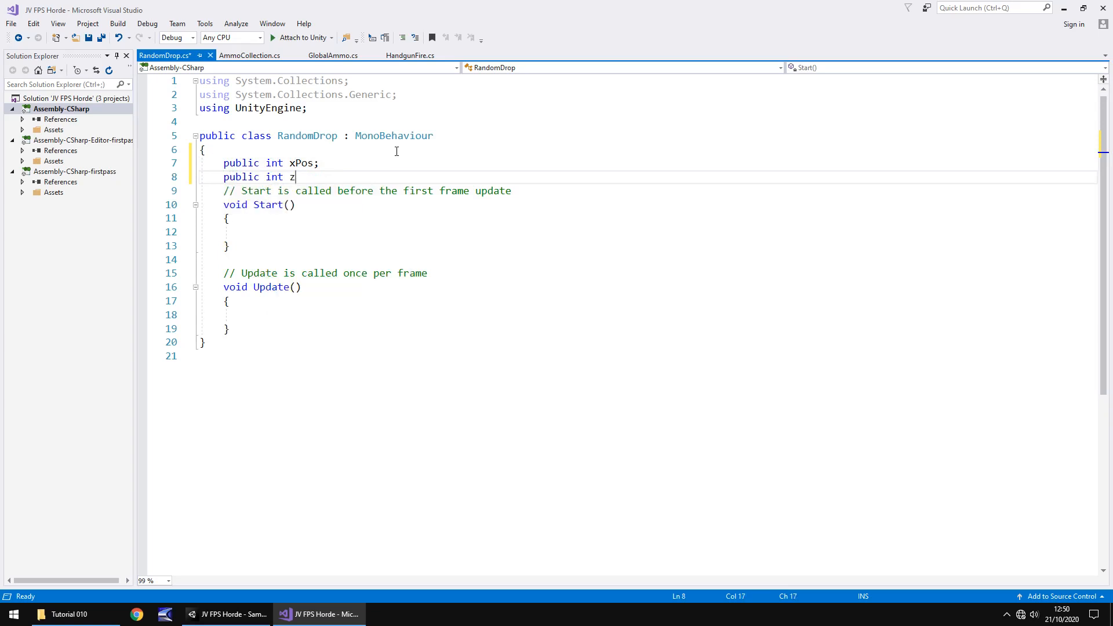
pyautogui.write('Pos;')
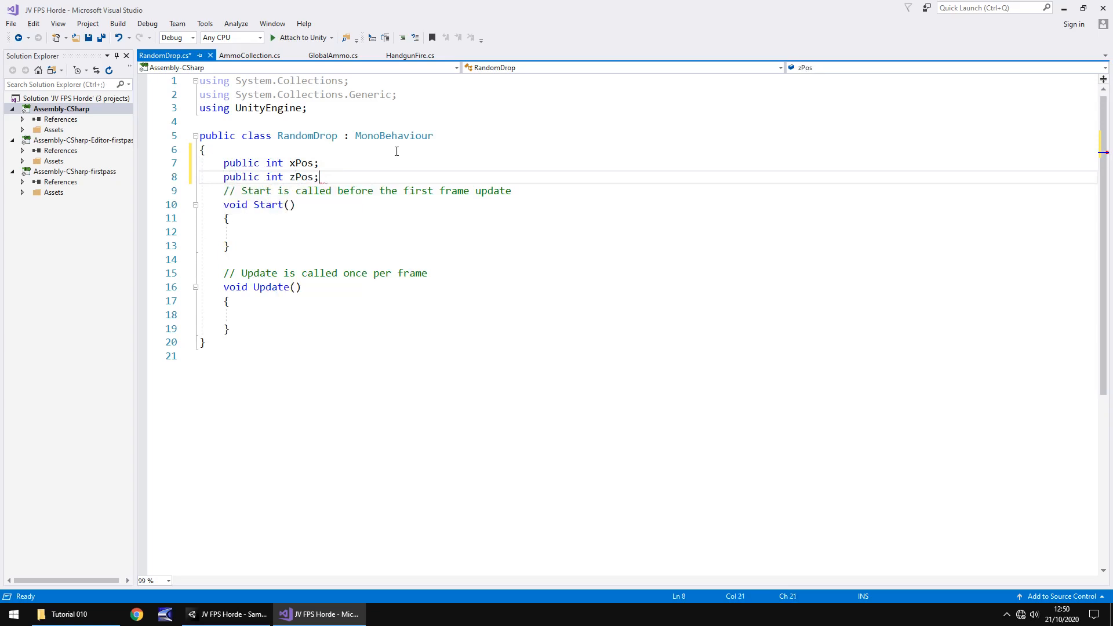
pyautogui.press('Return')
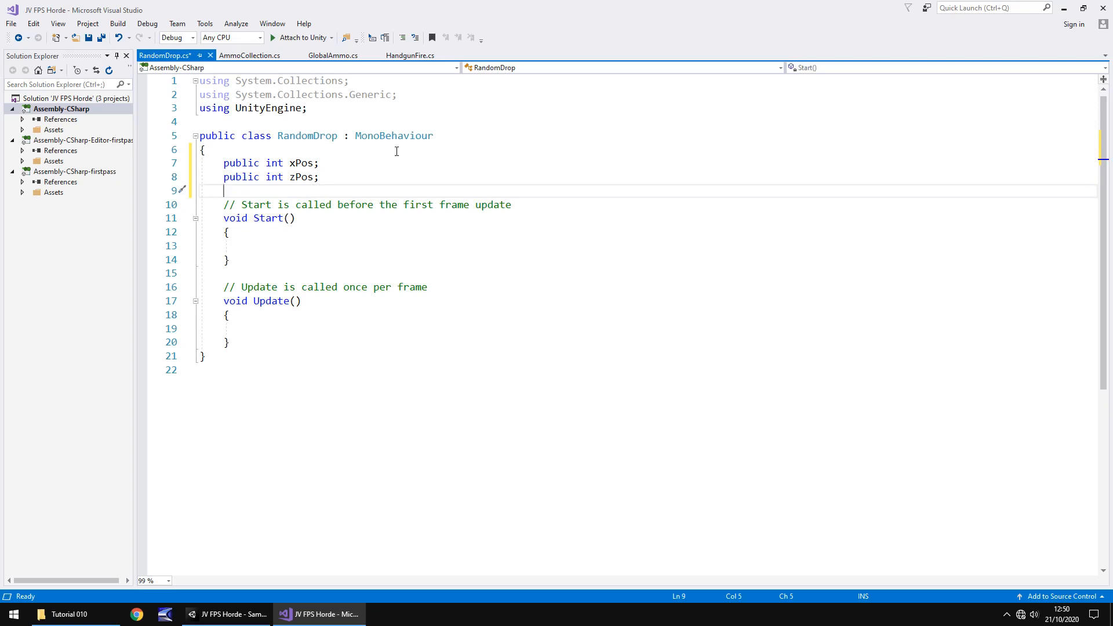
pyautogui.moveTo(229, 614)
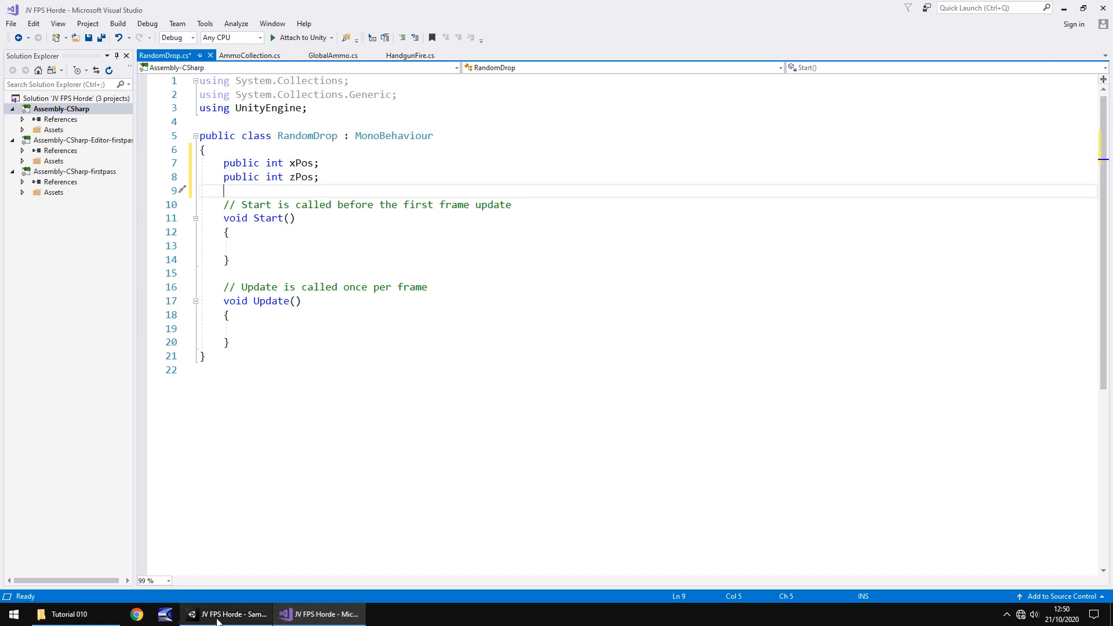
pyautogui.click(230, 614)
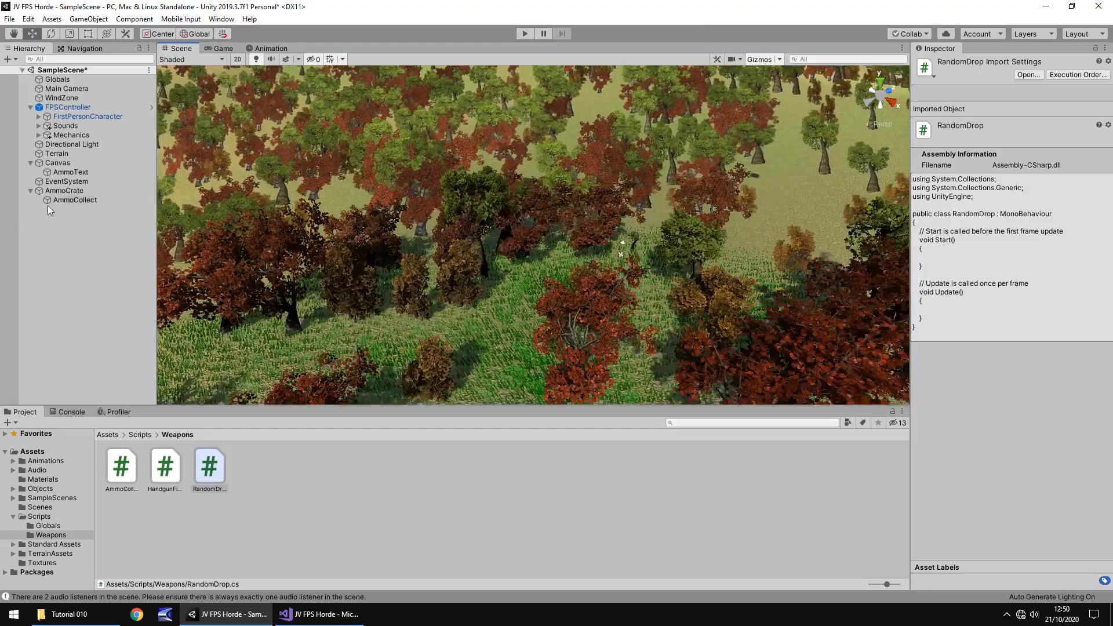
pyautogui.click(64, 191)
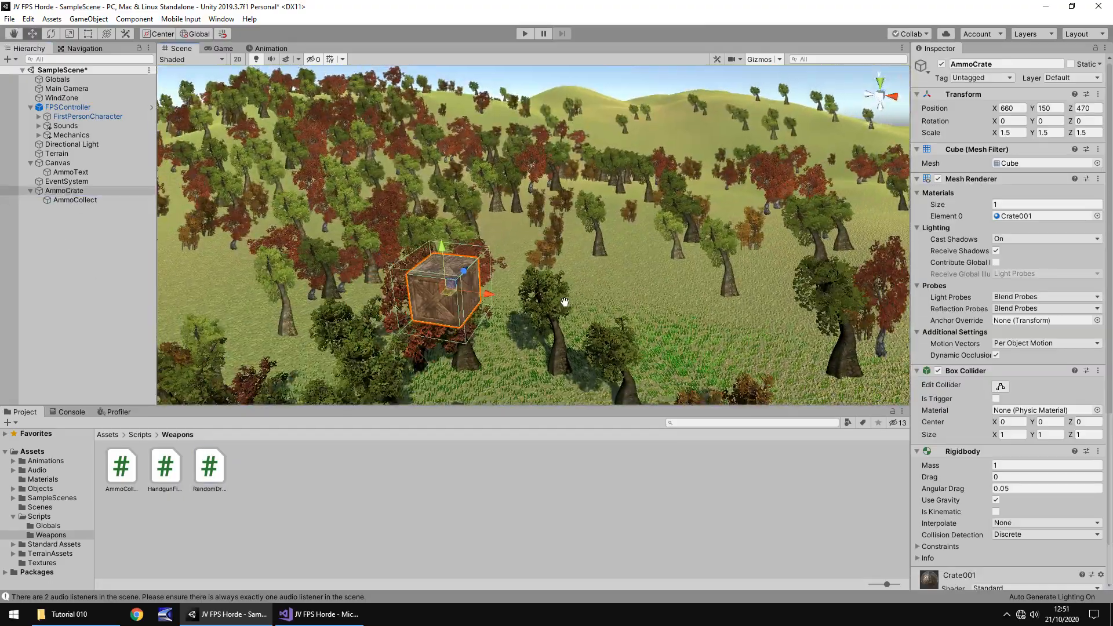
pyautogui.click(319, 614)
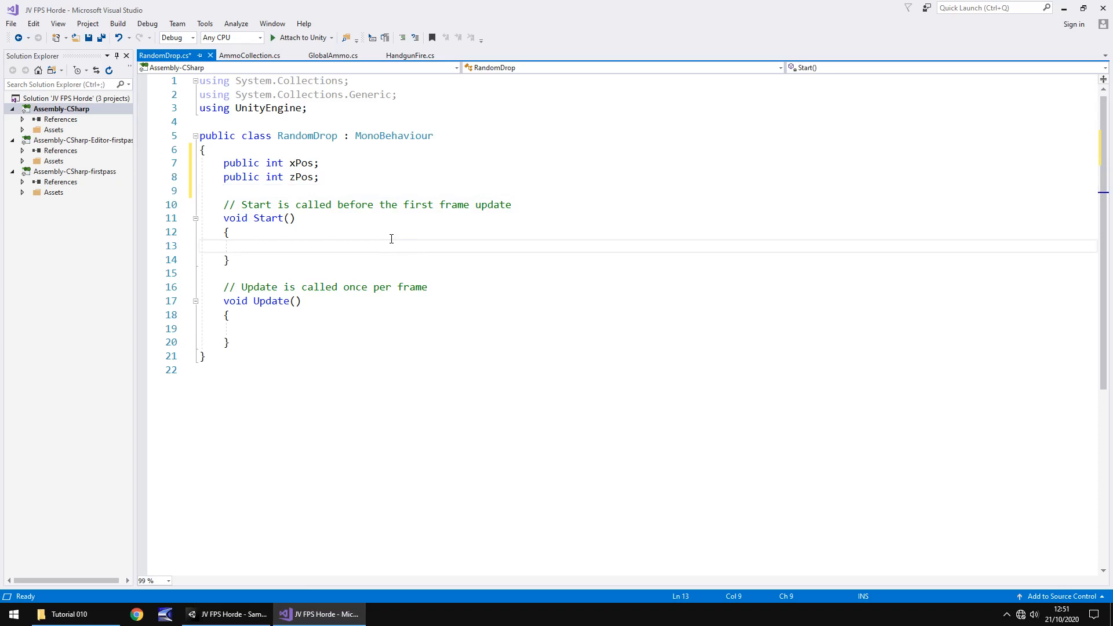
# - In Start, set xPos = Random.Range(630, 660);
pyautogui.write('xPos =')
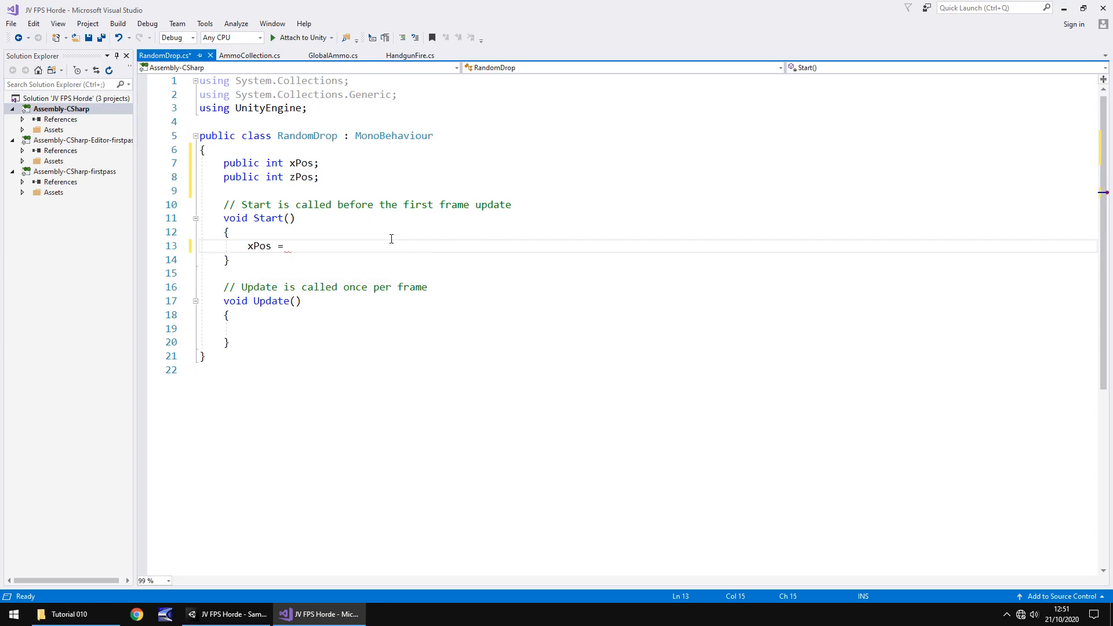
pyautogui.write('Random.')
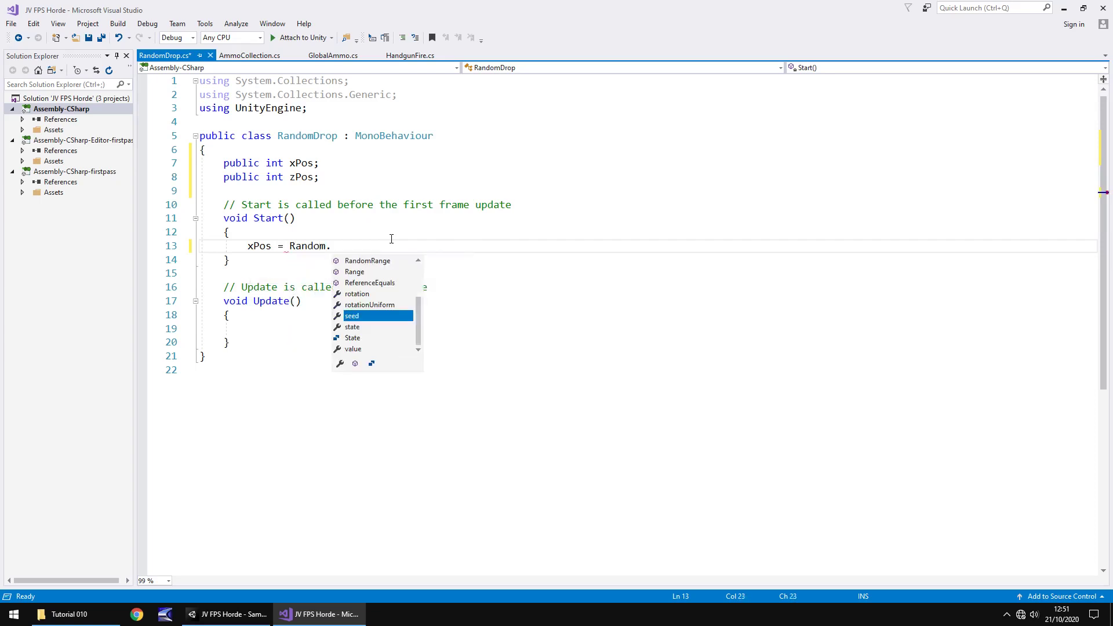
pyautogui.write('Range(')
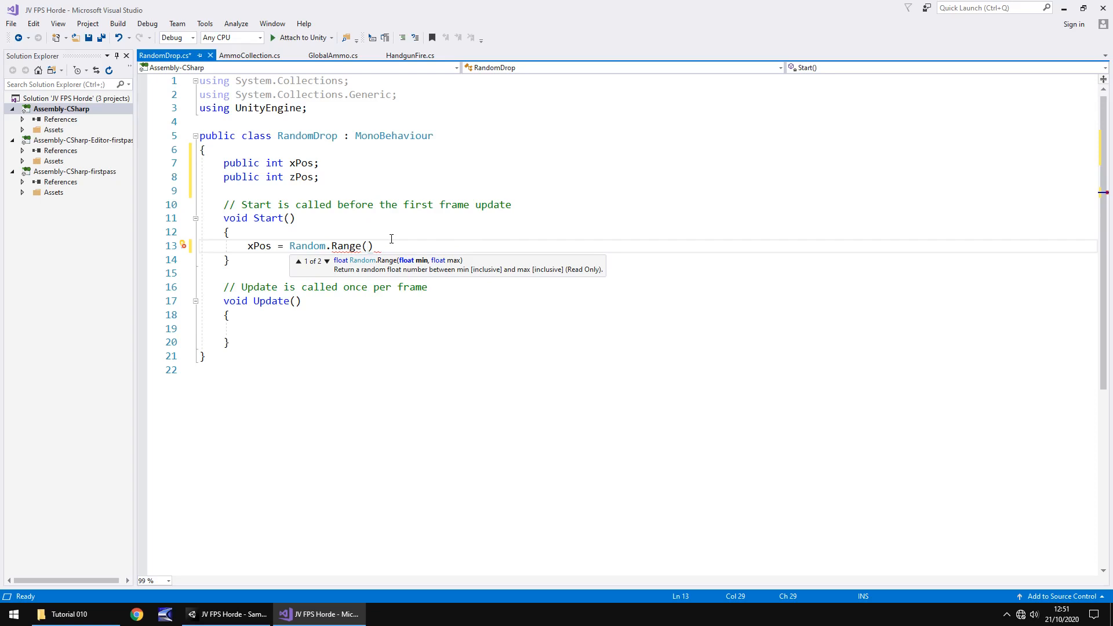
pyautogui.write('630,')
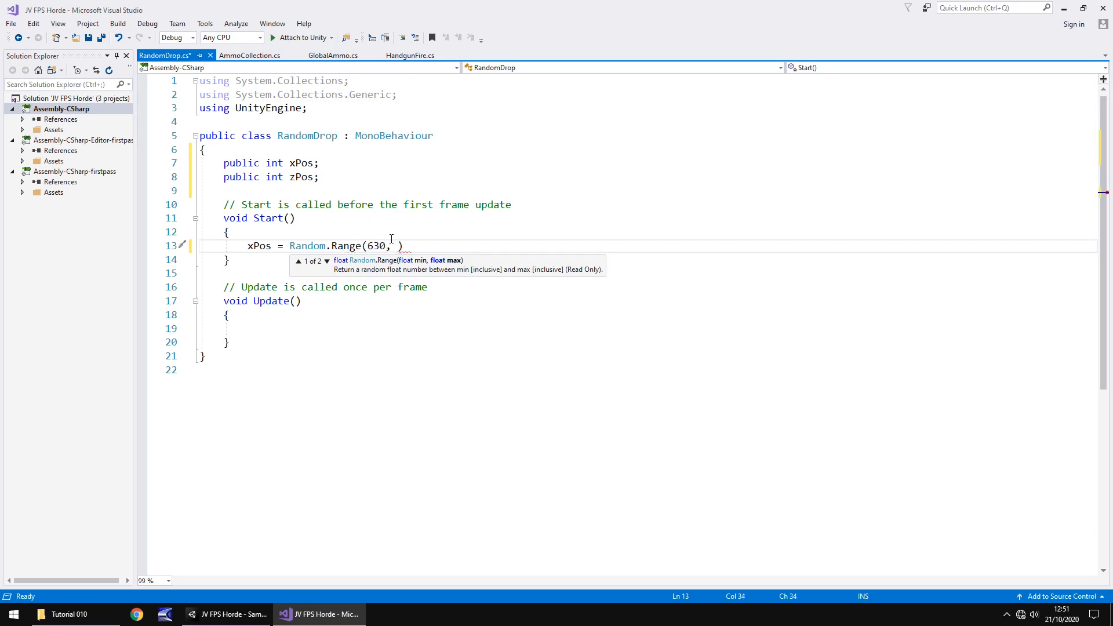
pyautogui.write('660)')
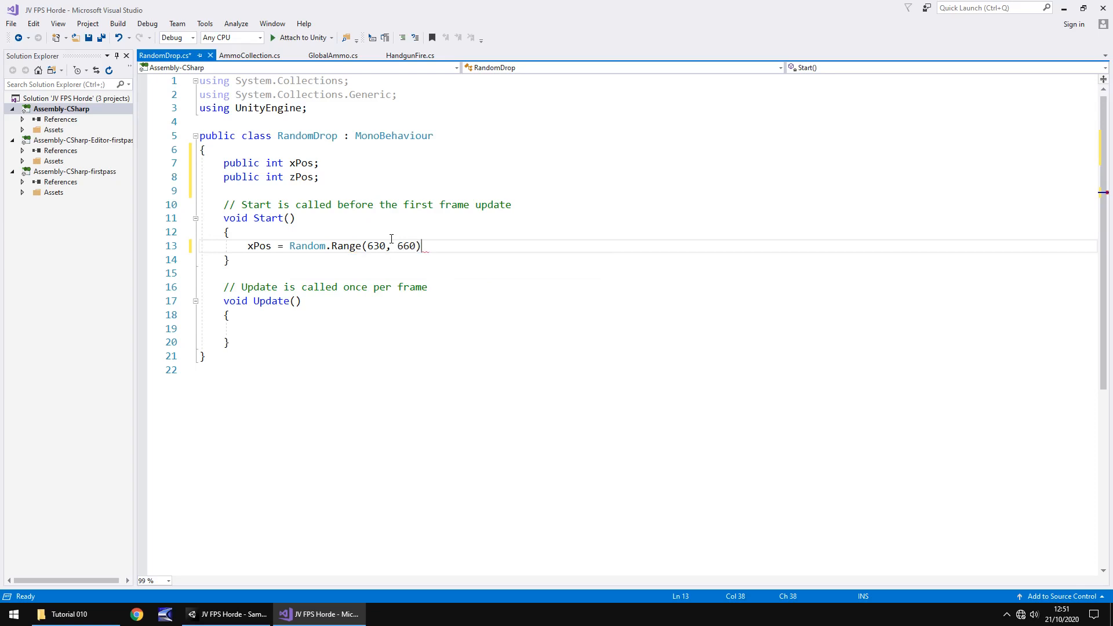
pyautogui.write(';')
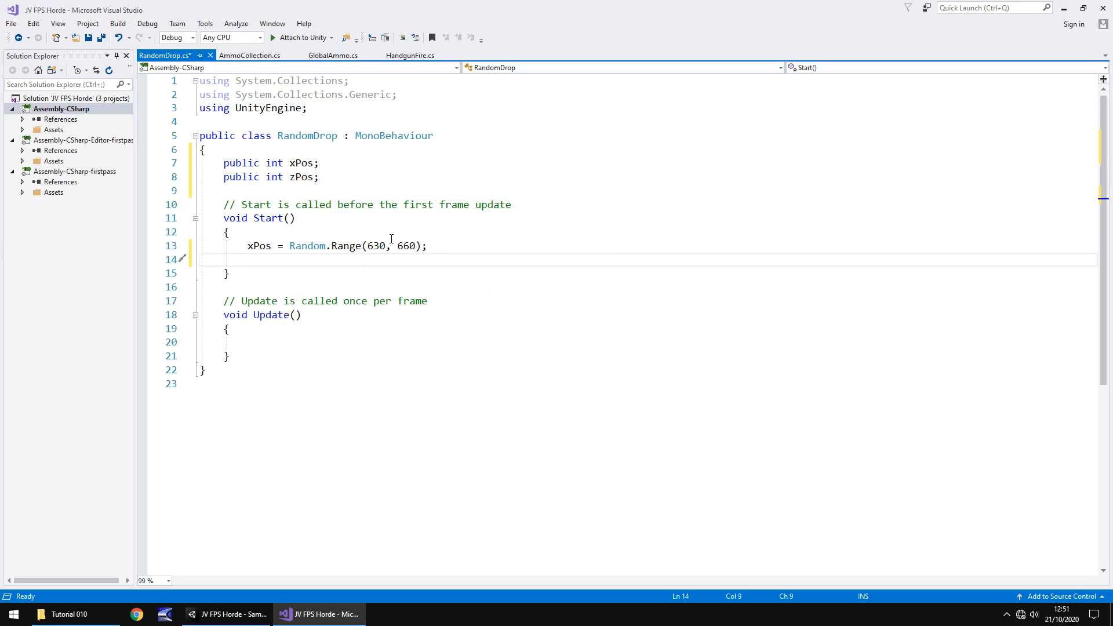
# - In Start, set zPos = Random.Range(420, 470);
pyautogui.write('zPos')
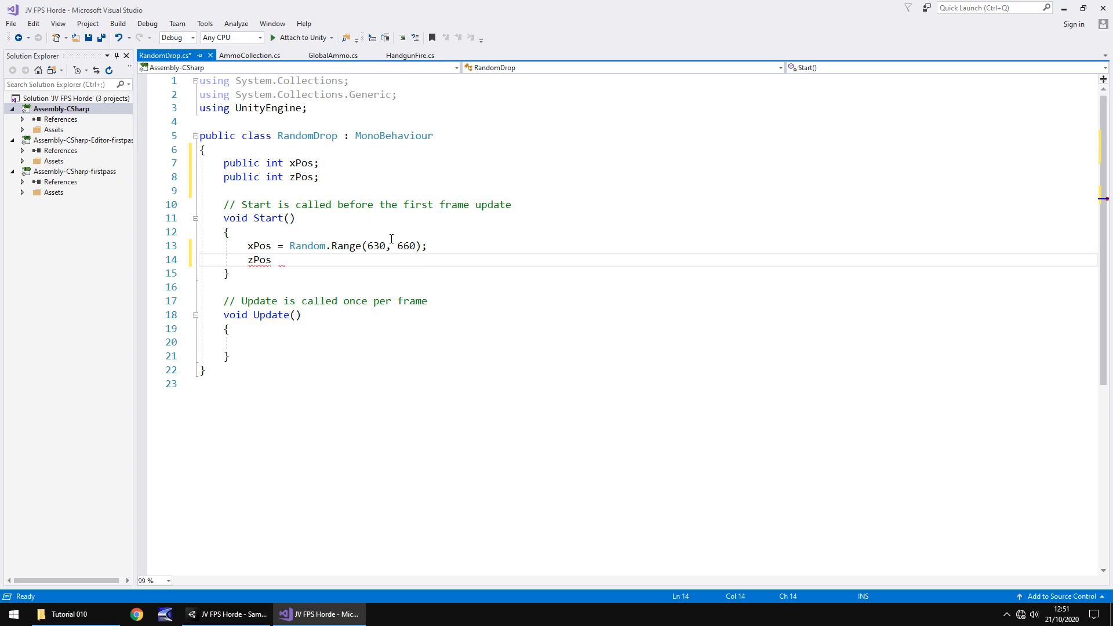
pyautogui.write('= Random.Range()')
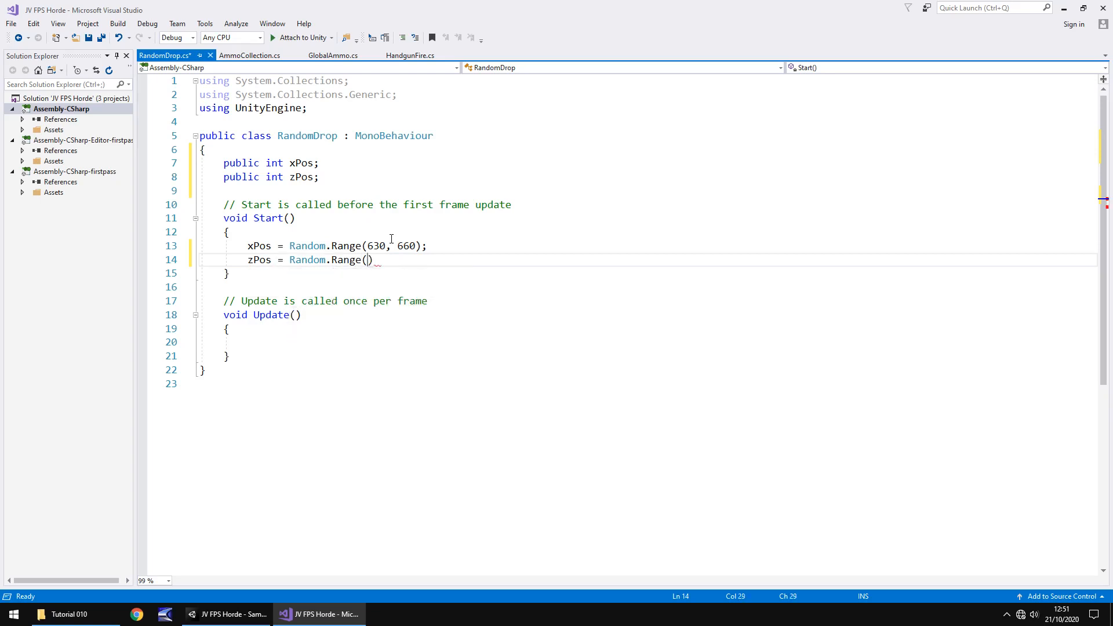
pyautogui.write('42')
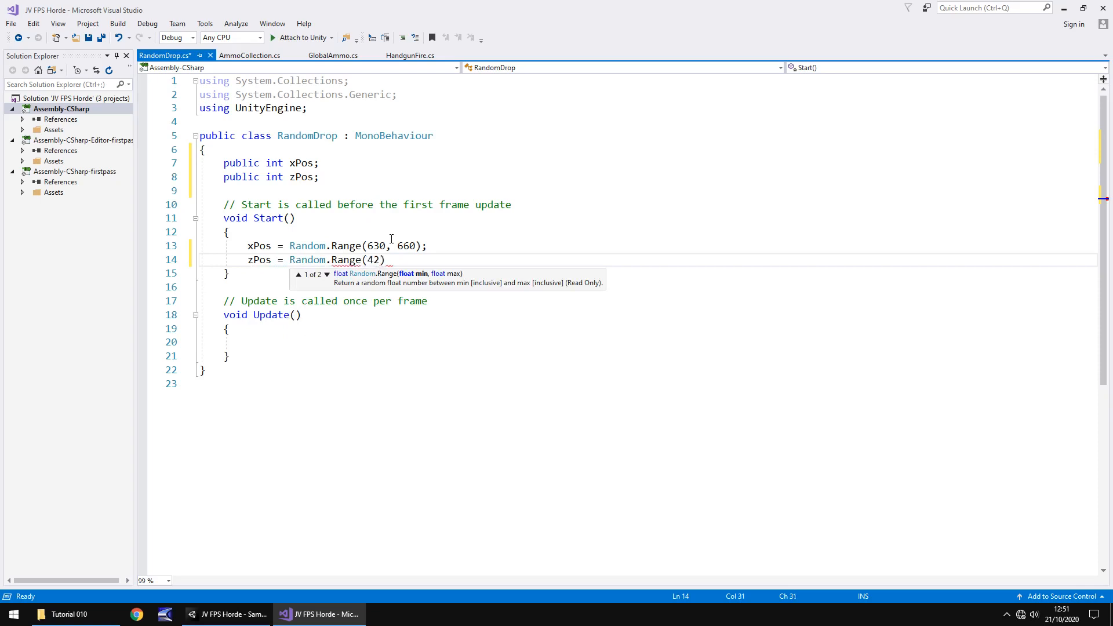
pyautogui.write('0,')
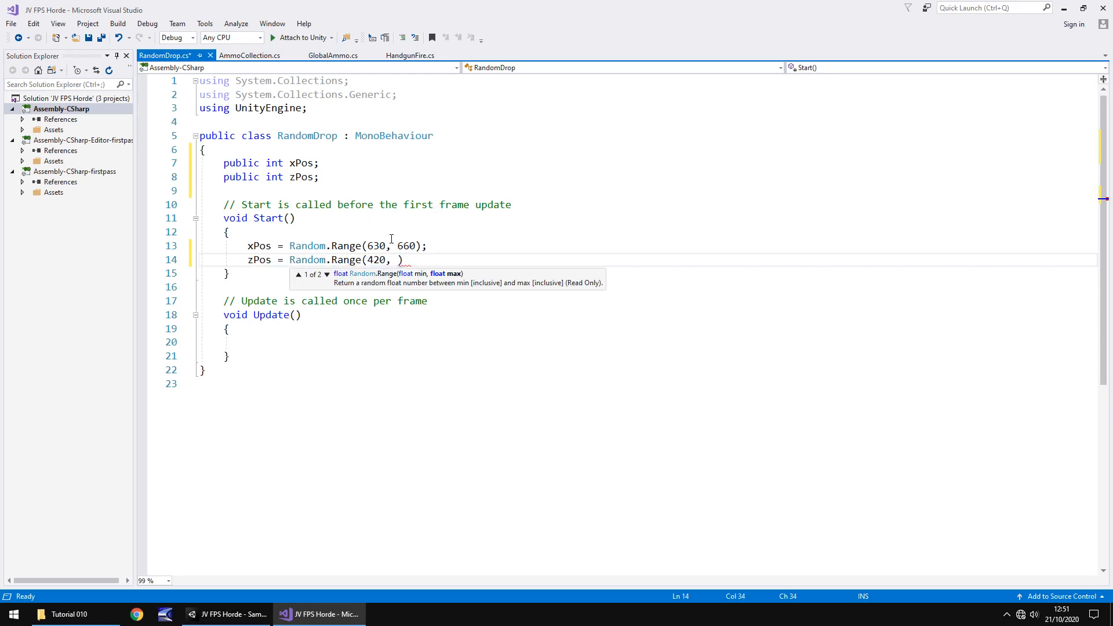
pyautogui.write('470)')
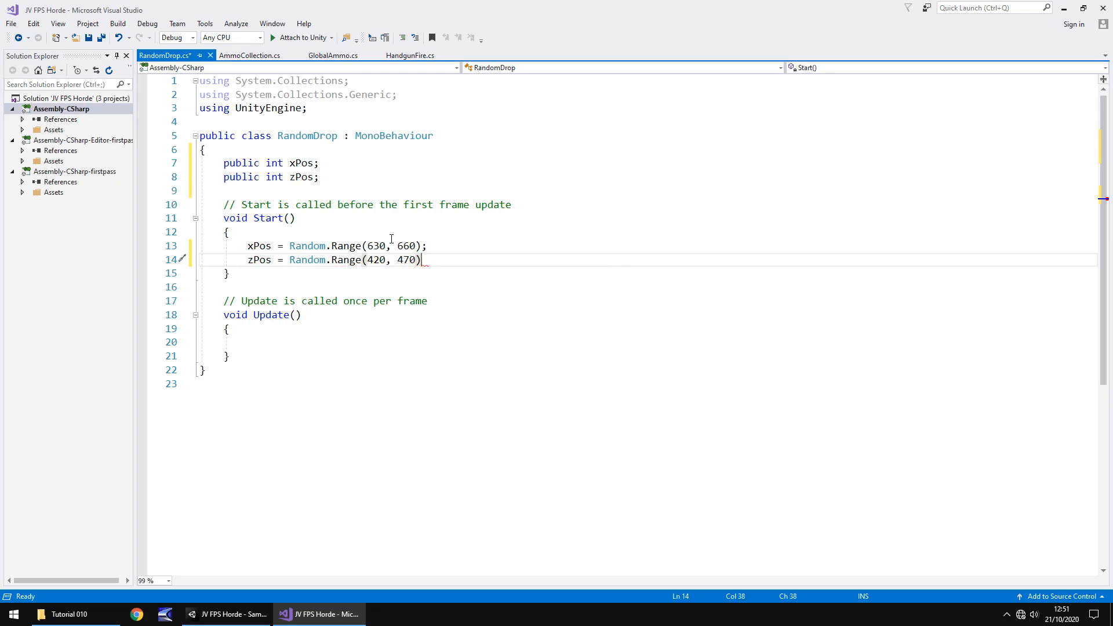
pyautogui.write(';')
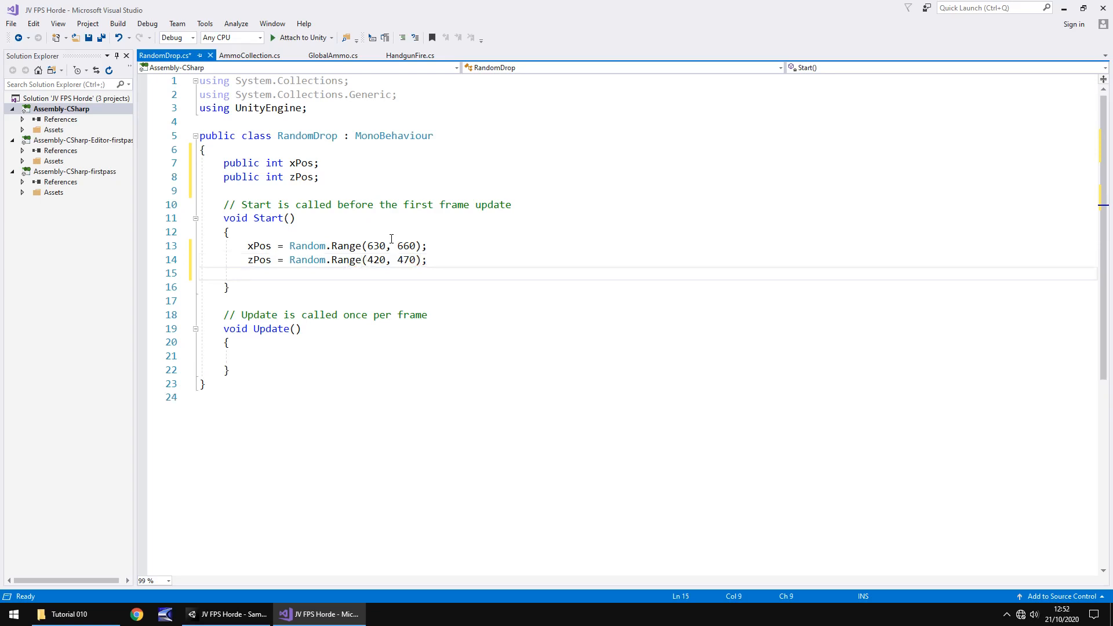
# - Write transform.position = new Vector3(xPos, 150, zPos); on line 15
pyautogui.write('transform.')
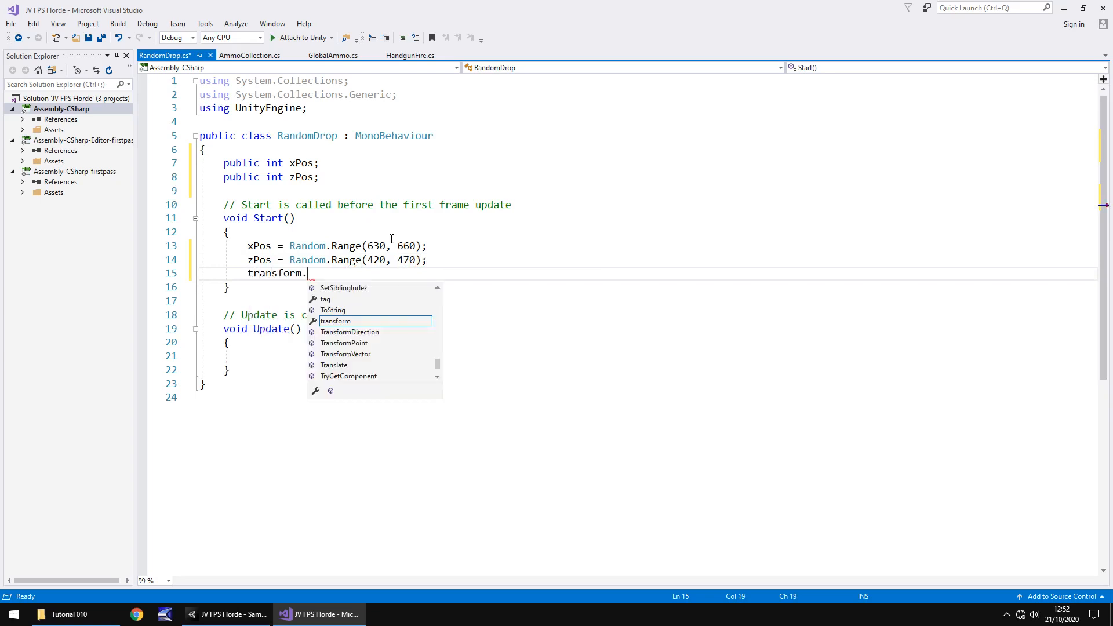
pyautogui.write('Po')
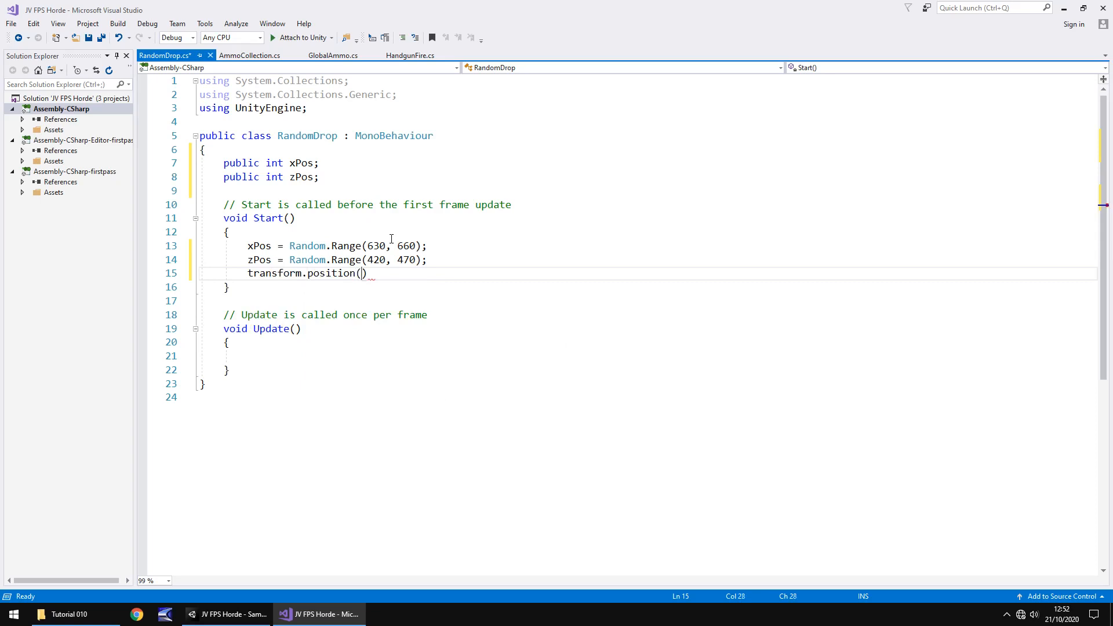
pyautogui.press('BackSpace')
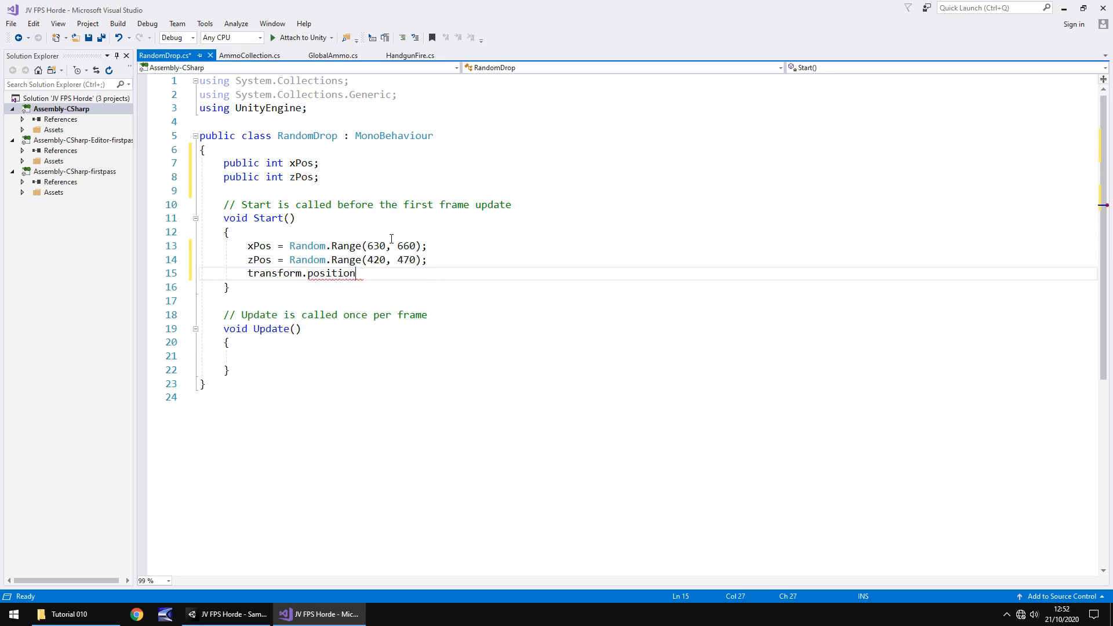
pyautogui.write('= new')
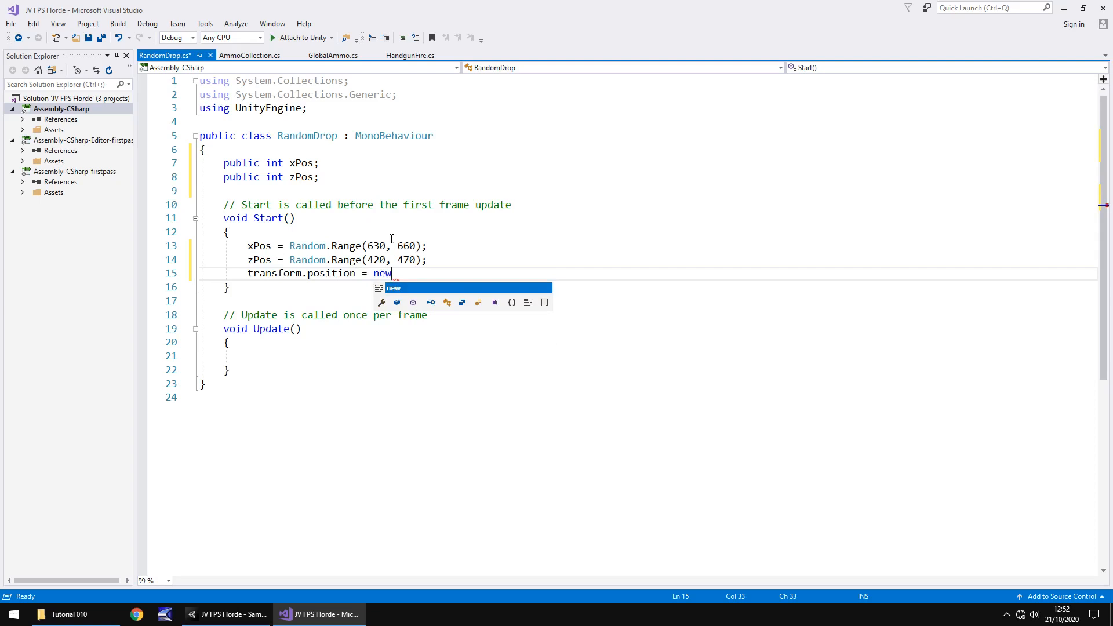
pyautogui.write('Vector3')
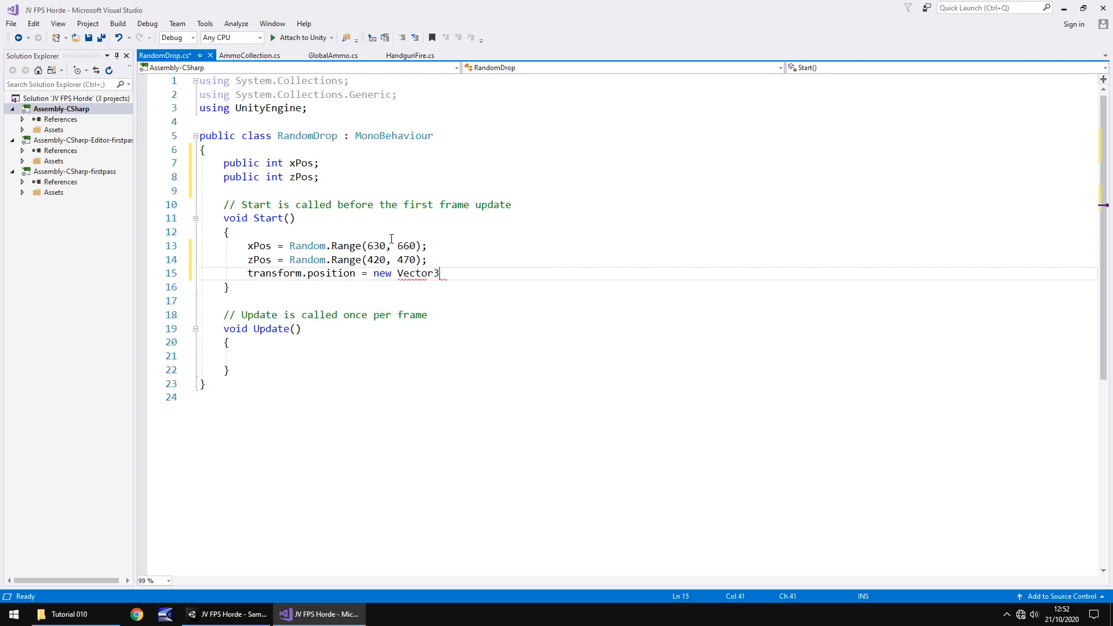
pyautogui.write('(')
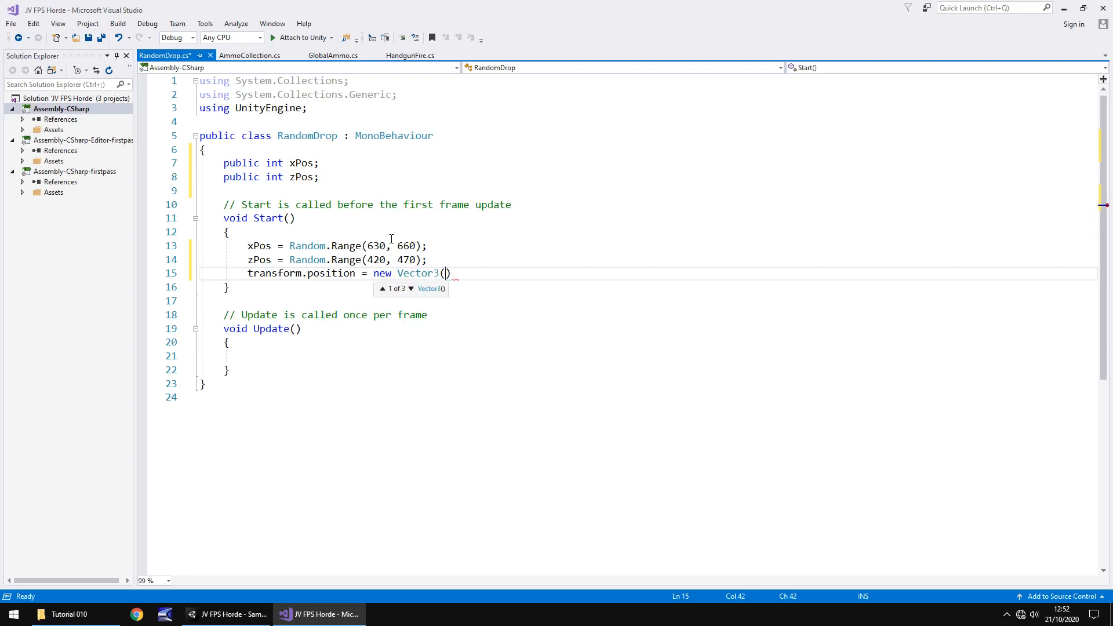
pyautogui.write('xPos,')
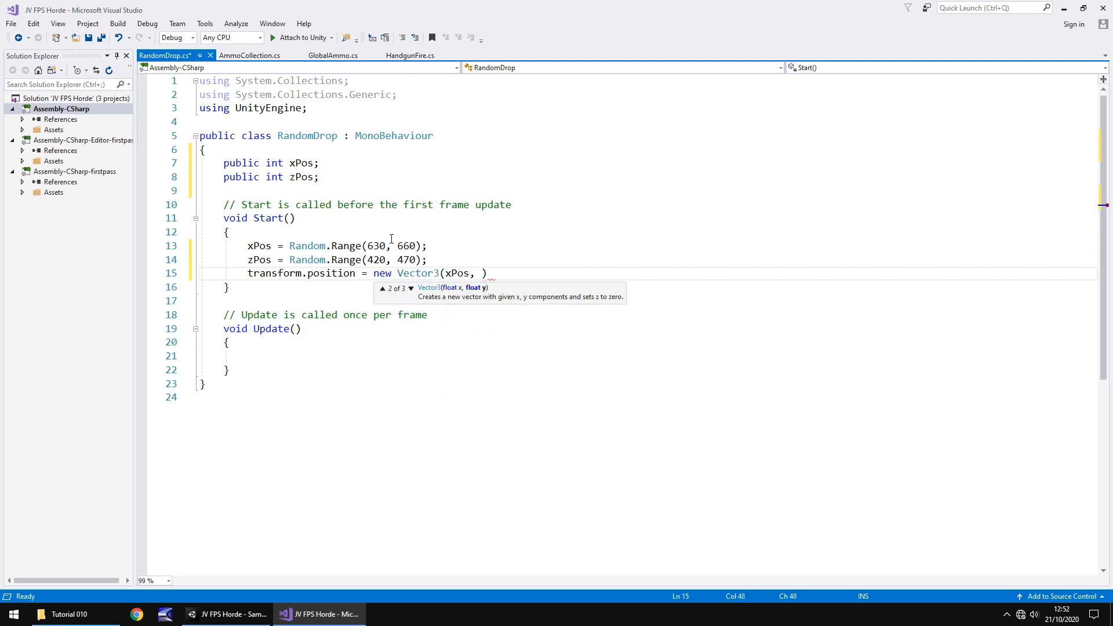
pyautogui.write('150')
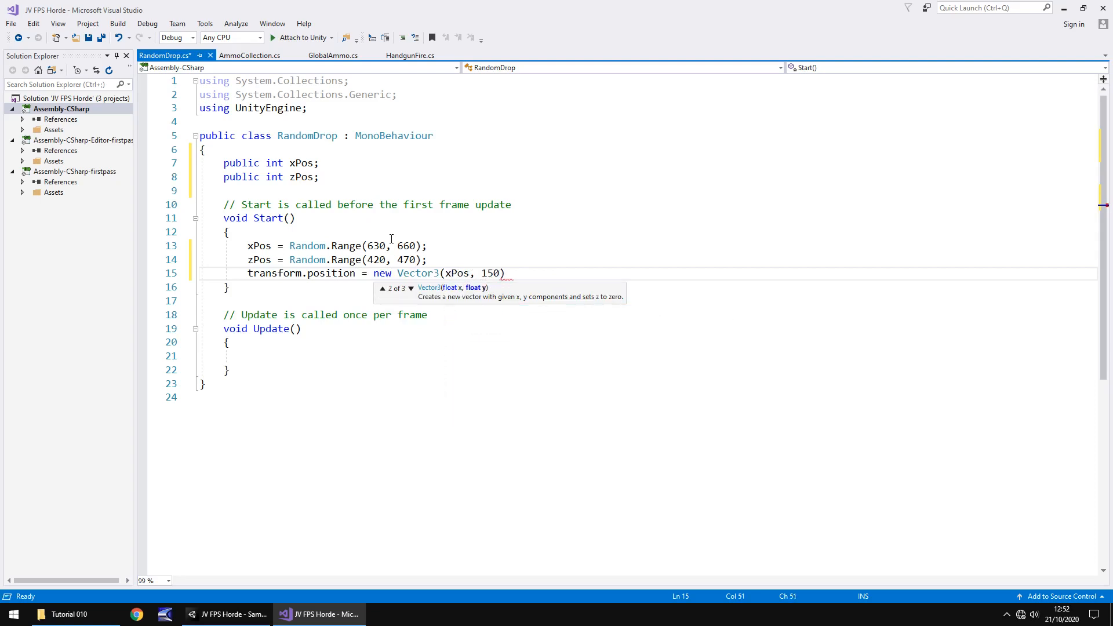
pyautogui.write(', z')
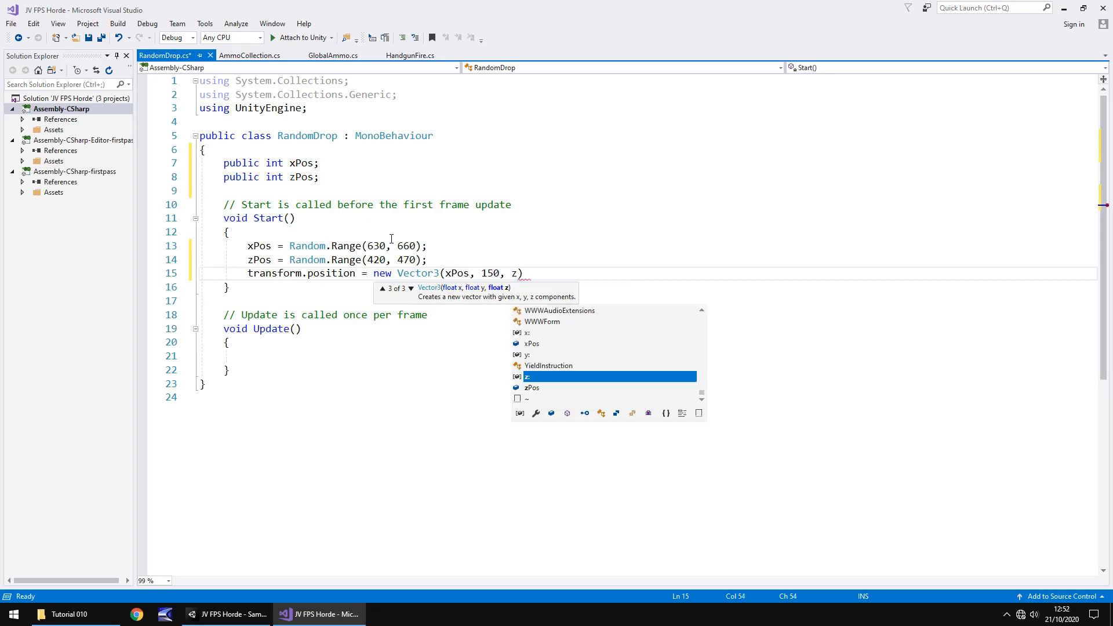
pyautogui.write('zPos);')
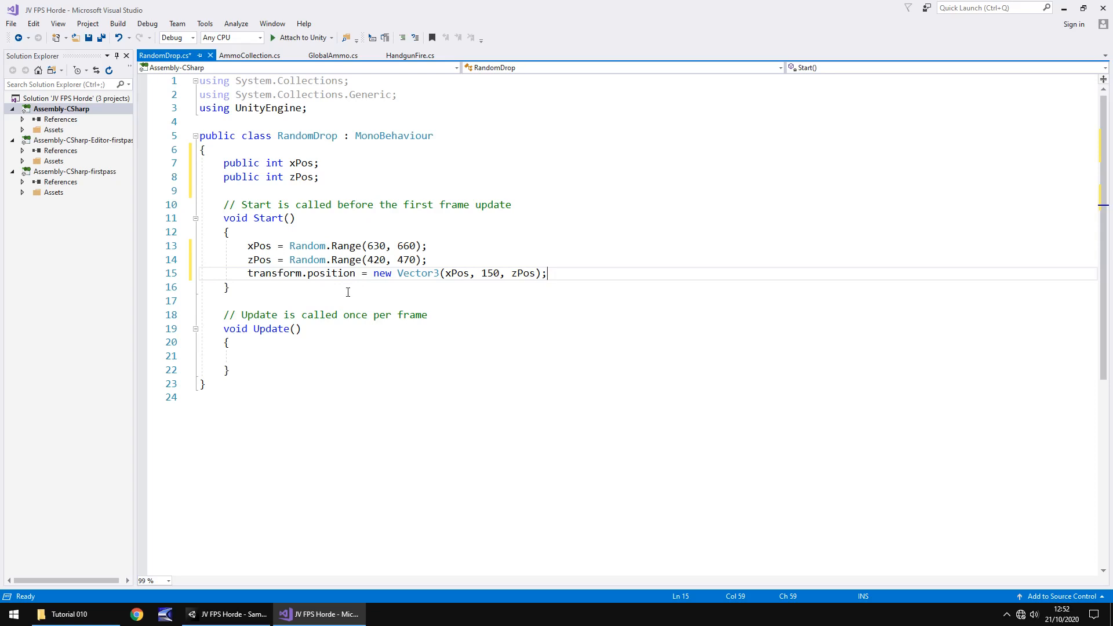
pyautogui.doubleClick(491, 205)
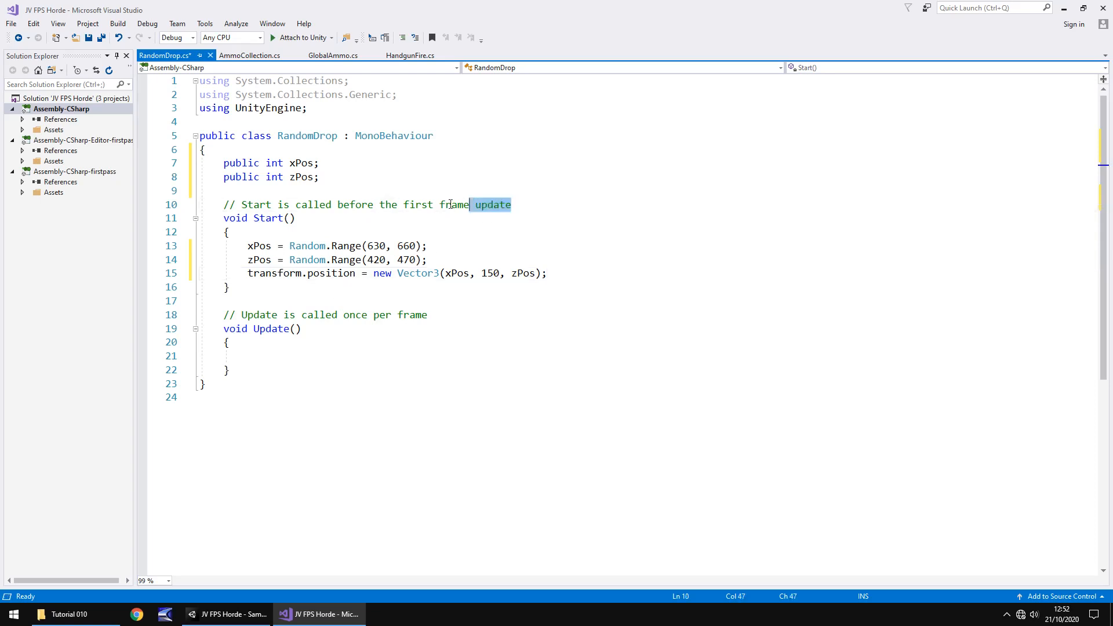
# - Delete the selected template comment text and return to the Unity editor
pyautogui.press('Delete')
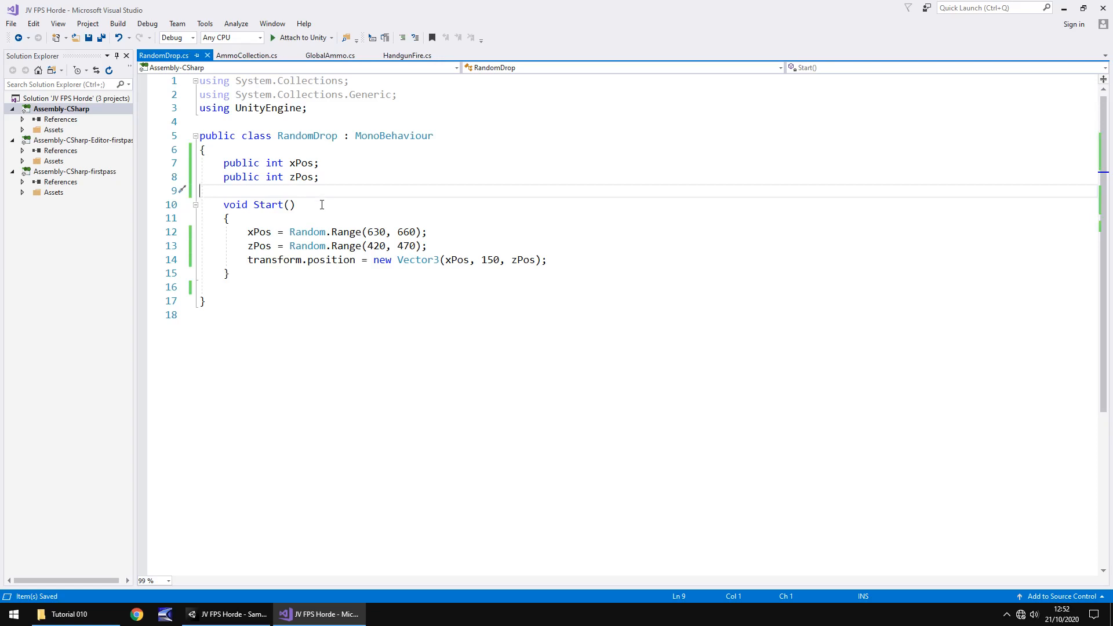
pyautogui.moveTo(308, 231)
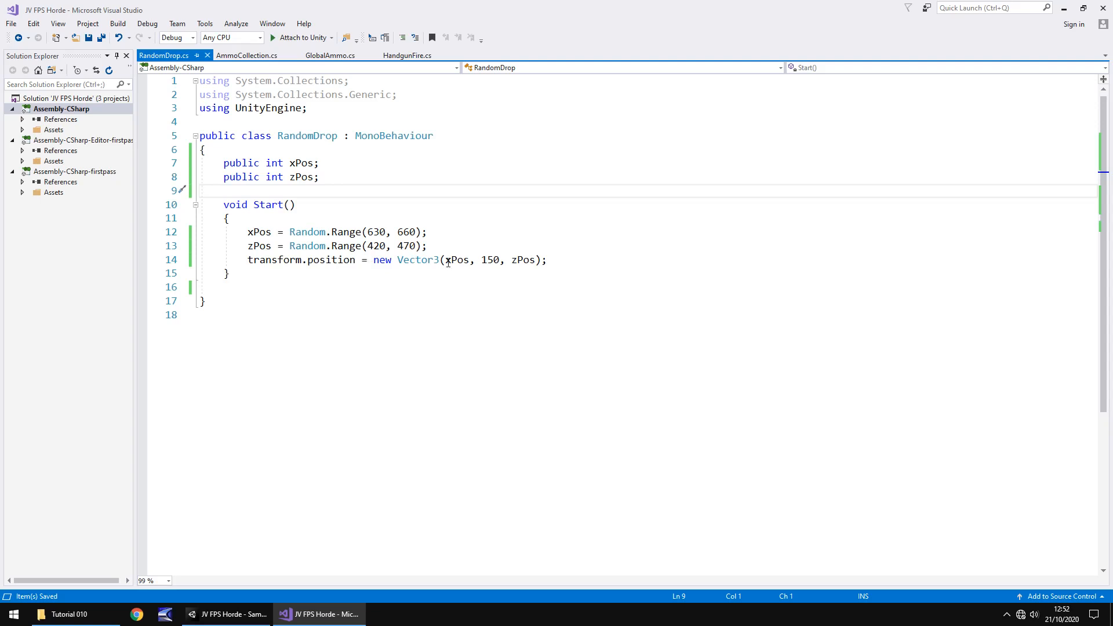
pyautogui.moveTo(269, 205)
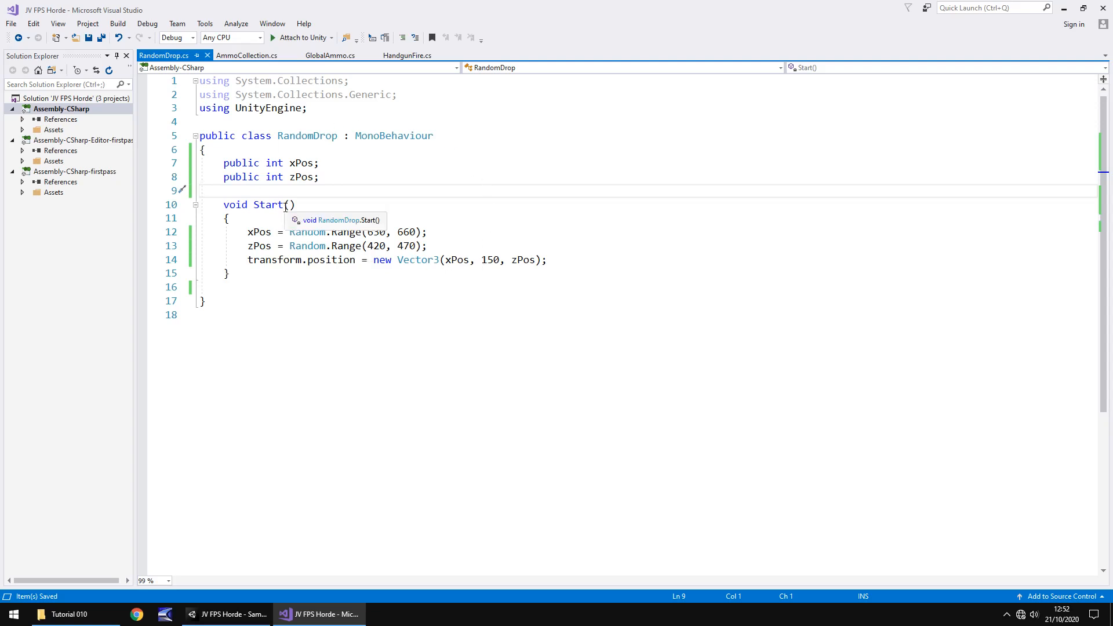
pyautogui.moveTo(418, 231)
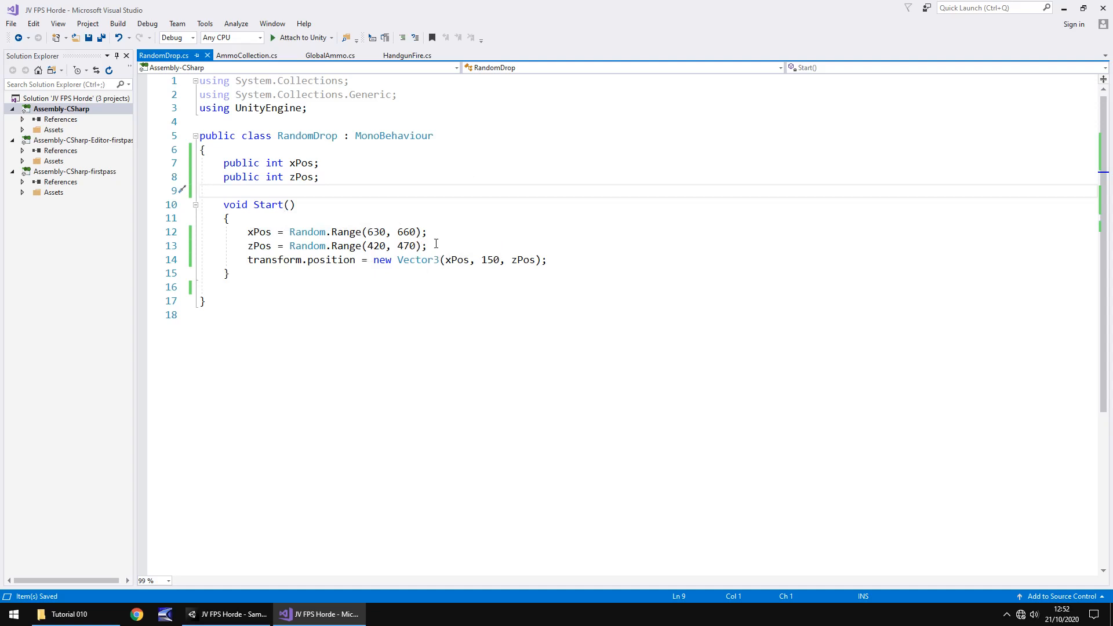
pyautogui.moveTo(455, 260)
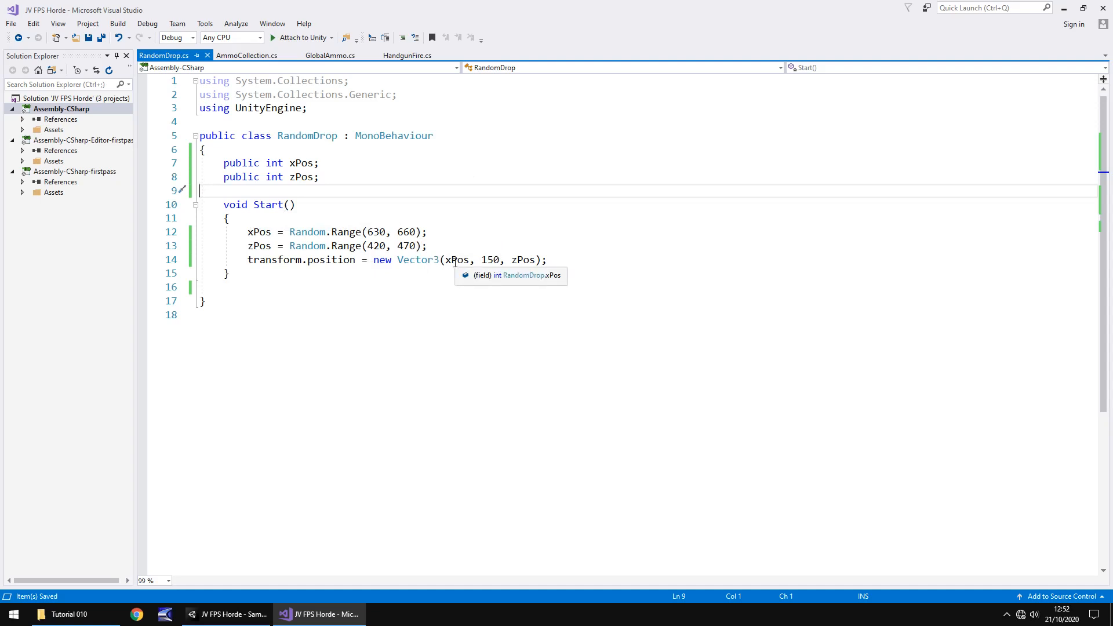
pyautogui.moveTo(524, 260)
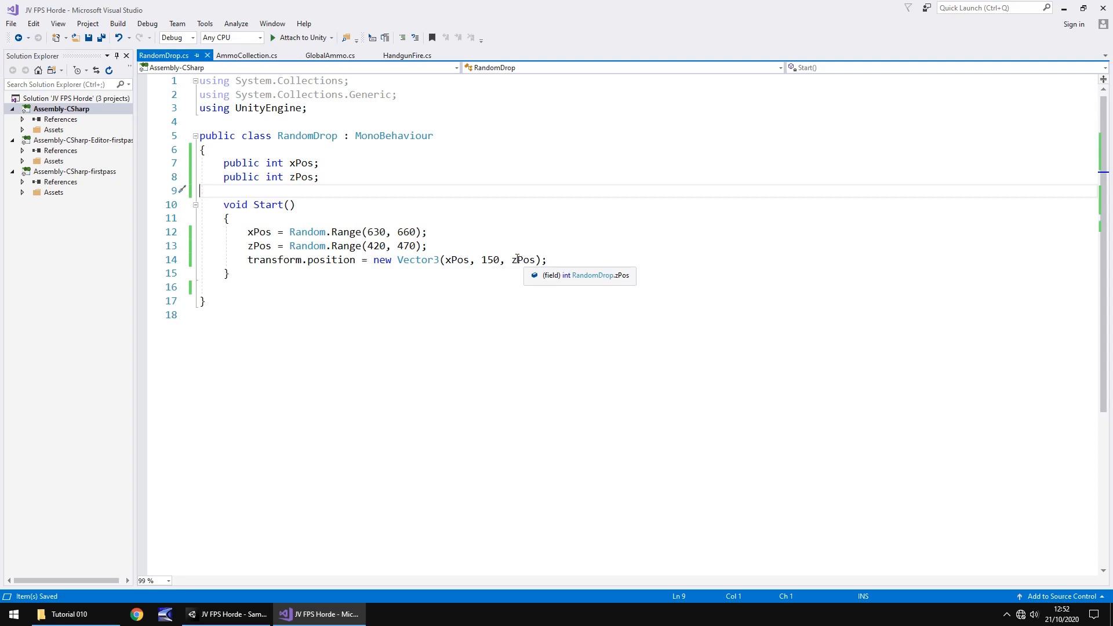
pyautogui.moveTo(454, 259)
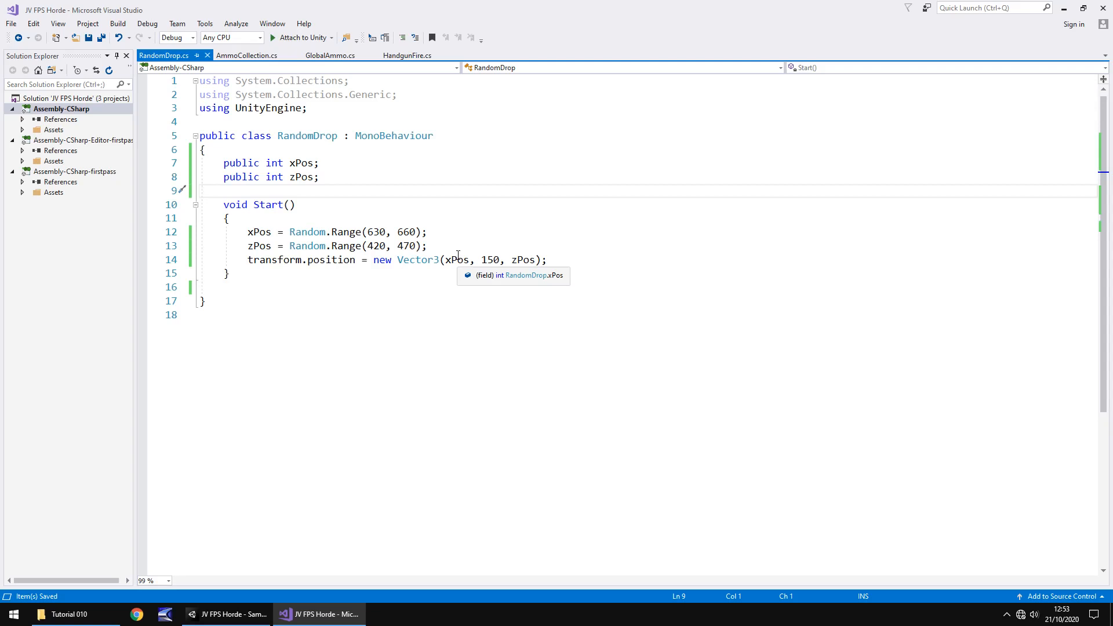
pyautogui.moveTo(454, 250)
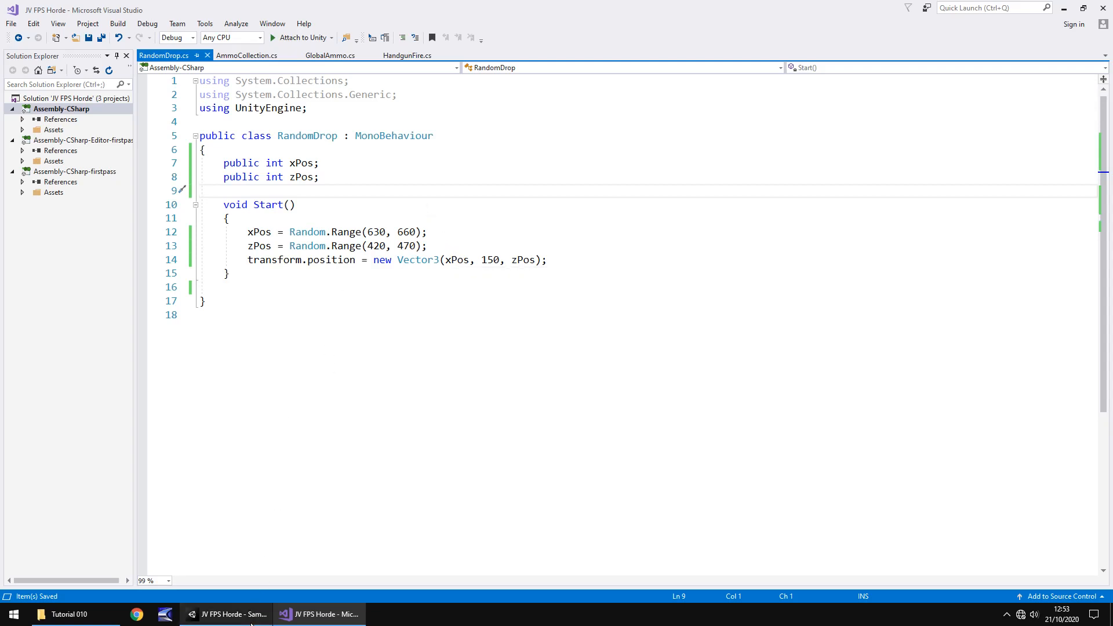
pyautogui.click(228, 614)
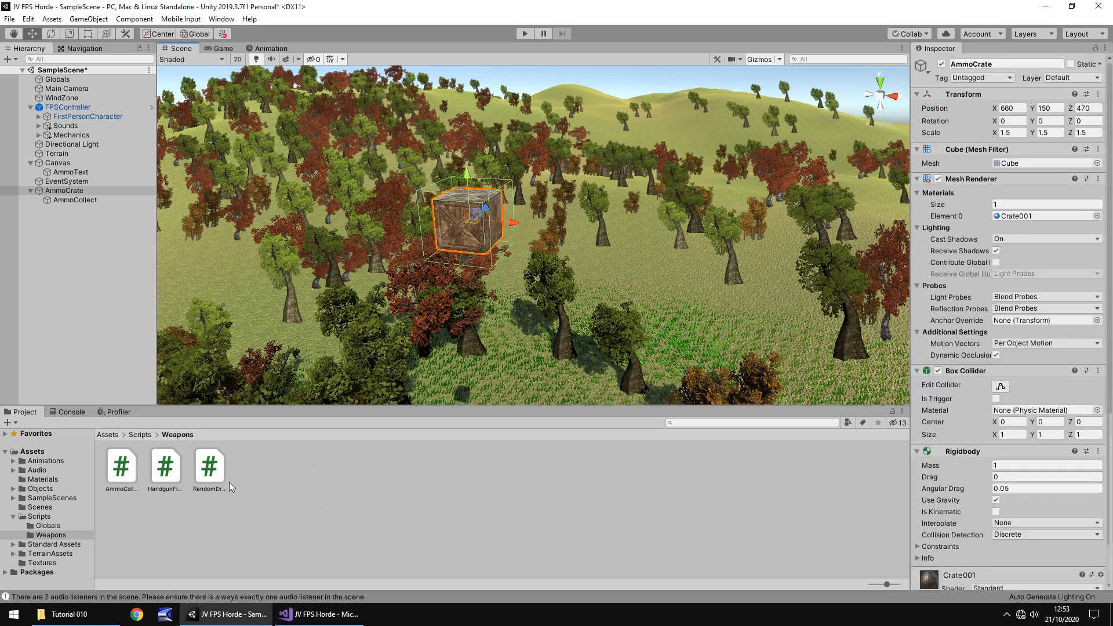
# - Select AmmoCrate, start Play mode to test RandomDrop, then stop it
pyautogui.click(64, 190)
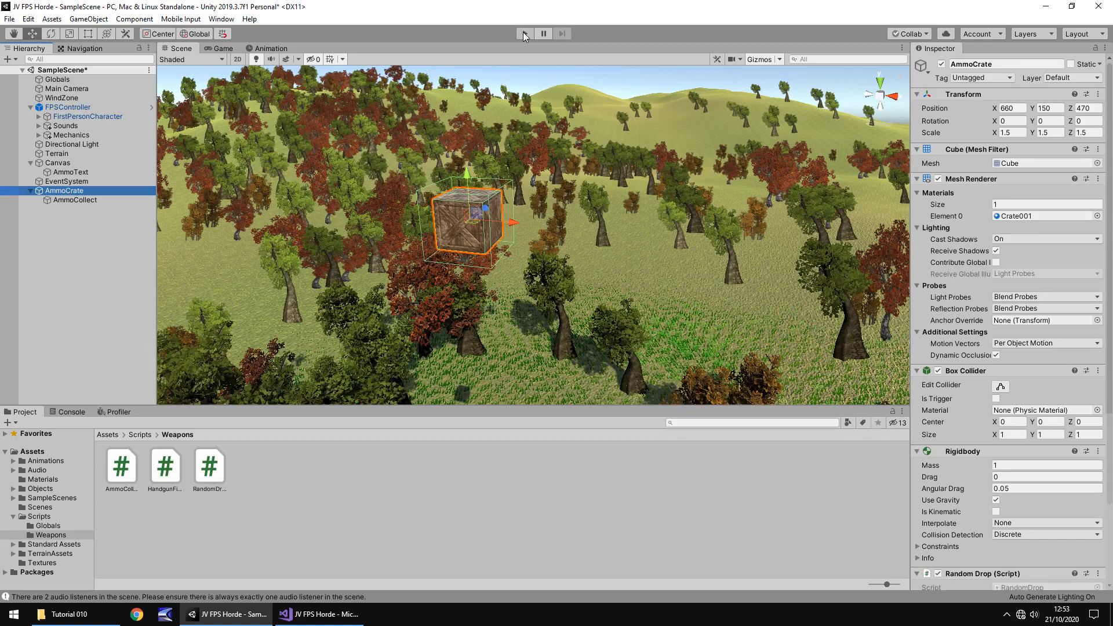
pyautogui.click(524, 34)
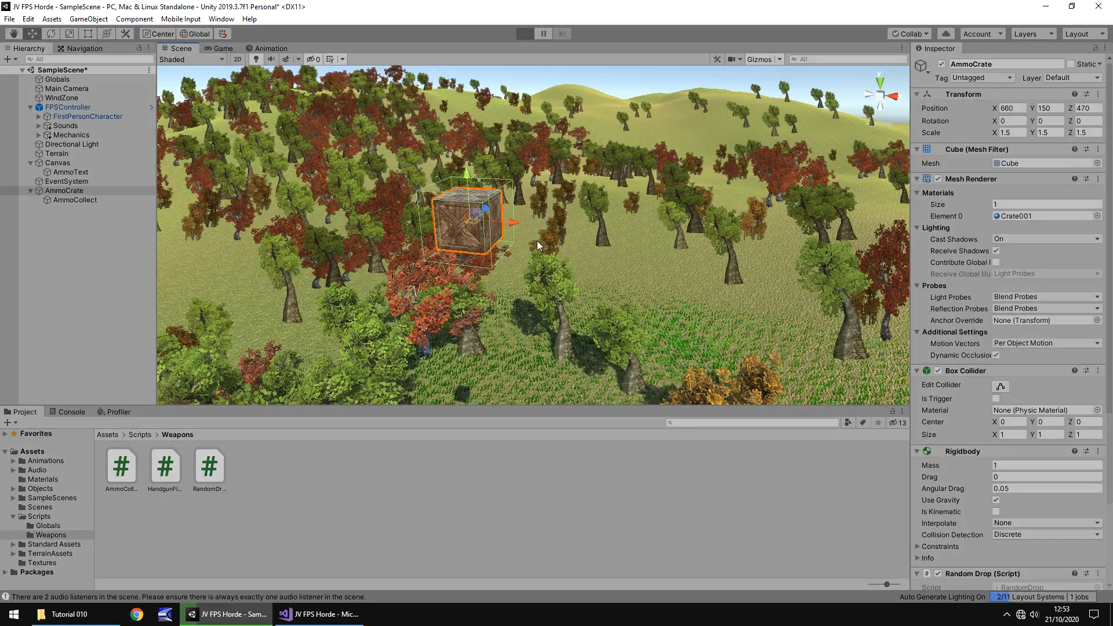
pyautogui.click(524, 33)
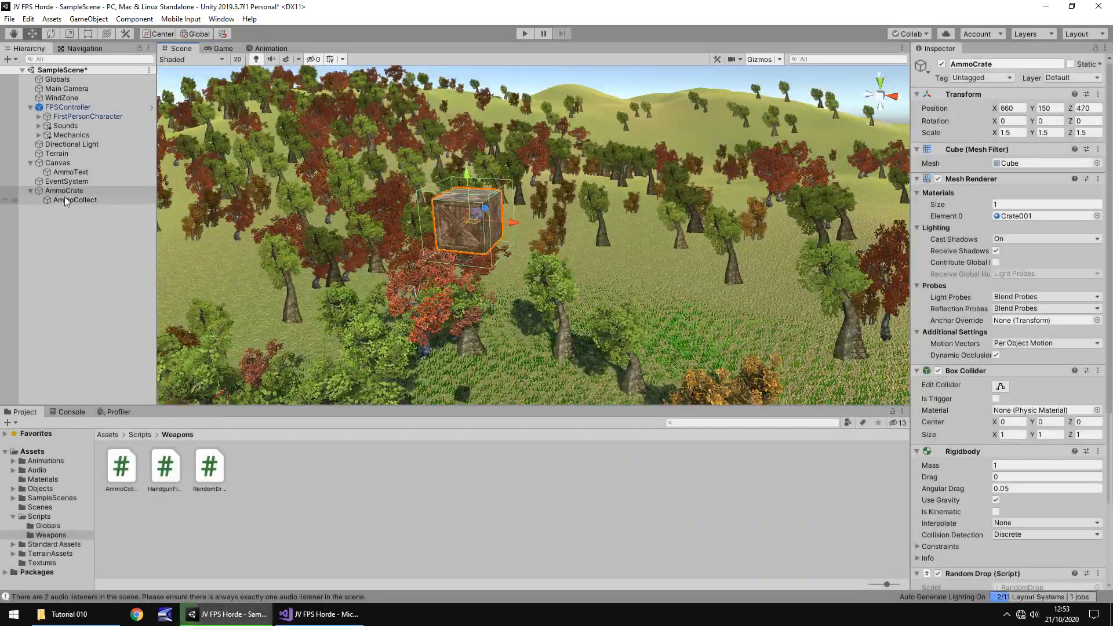
pyautogui.click(51, 190)
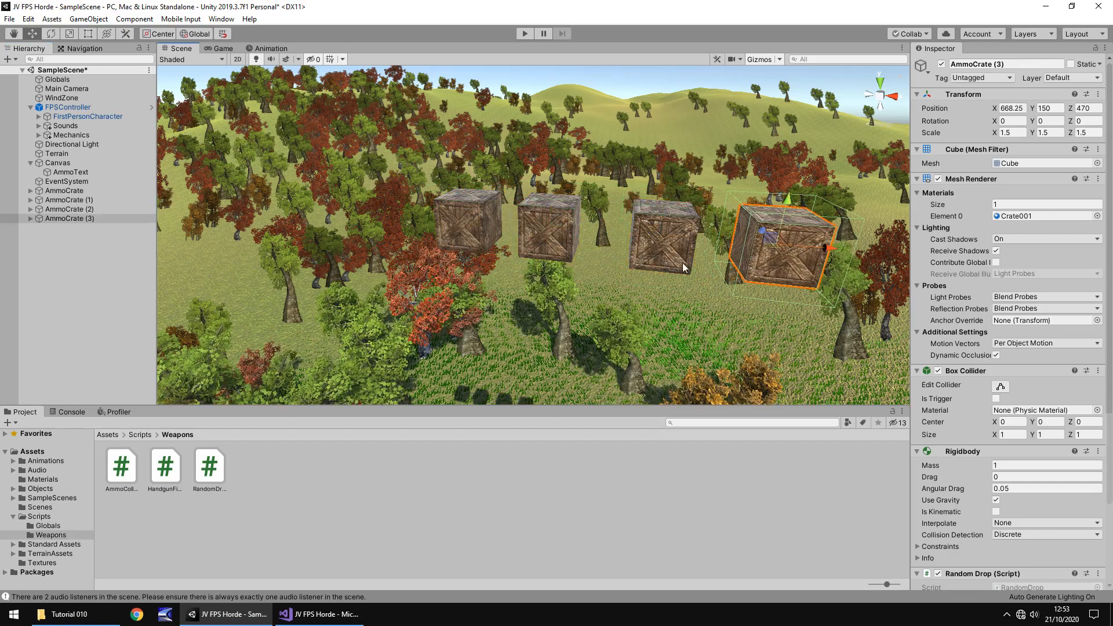
# - Duplicate AmmoCrate with Ctrl+D into AmmoCrate (1) through AmmoCrate (14)
pyautogui.press('ctrl+d')
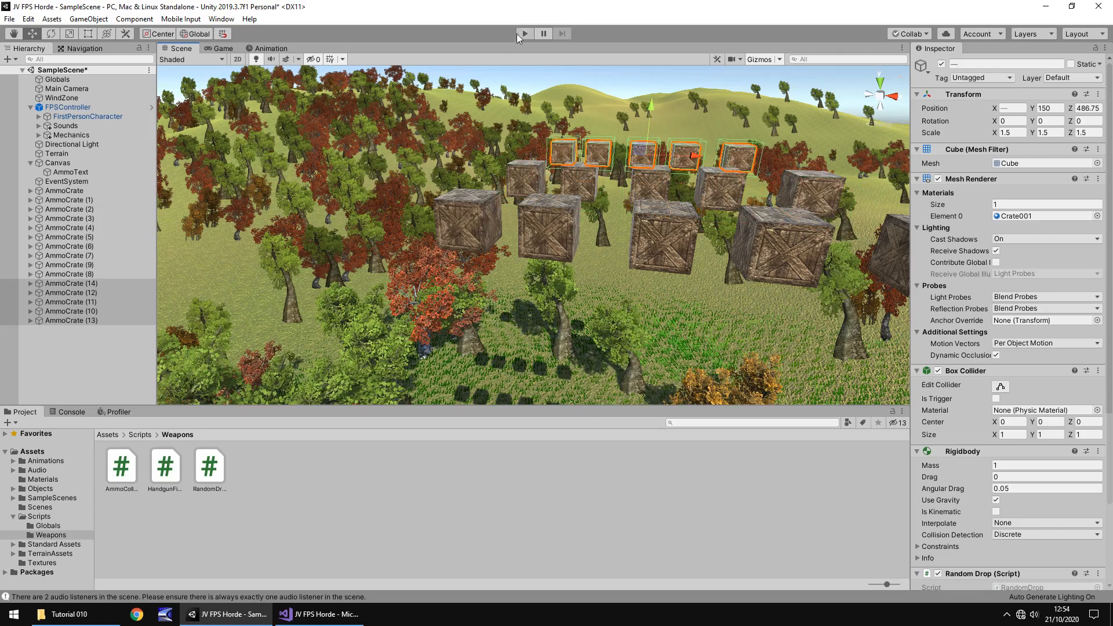
# - Start and stop Play mode, then select AmmoCrate (1) to view its position
pyautogui.click(523, 34)
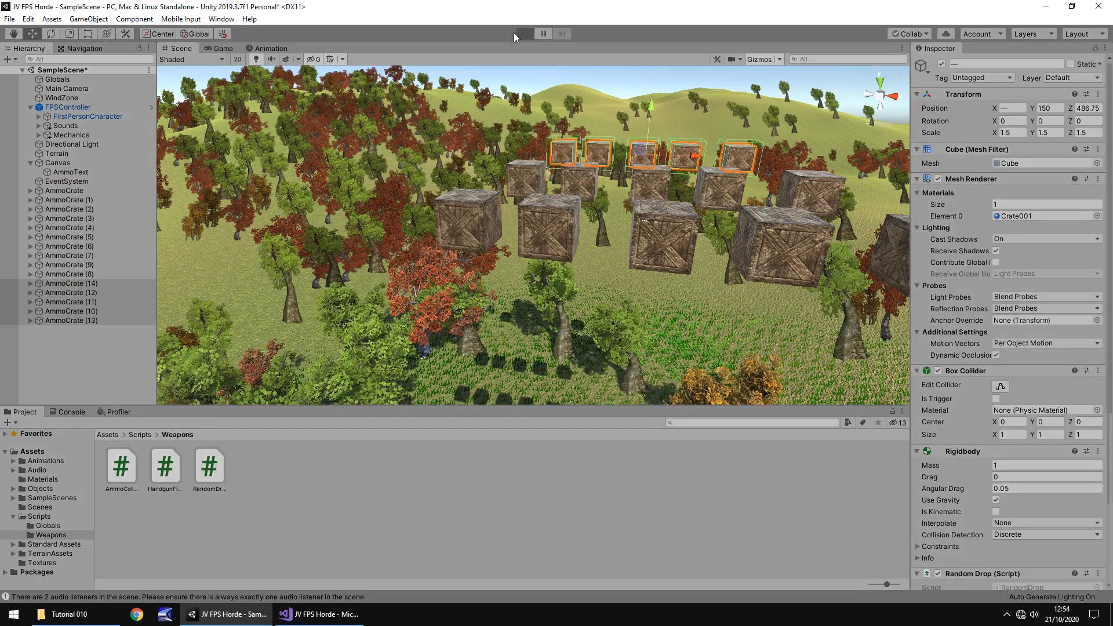
pyautogui.click(525, 34)
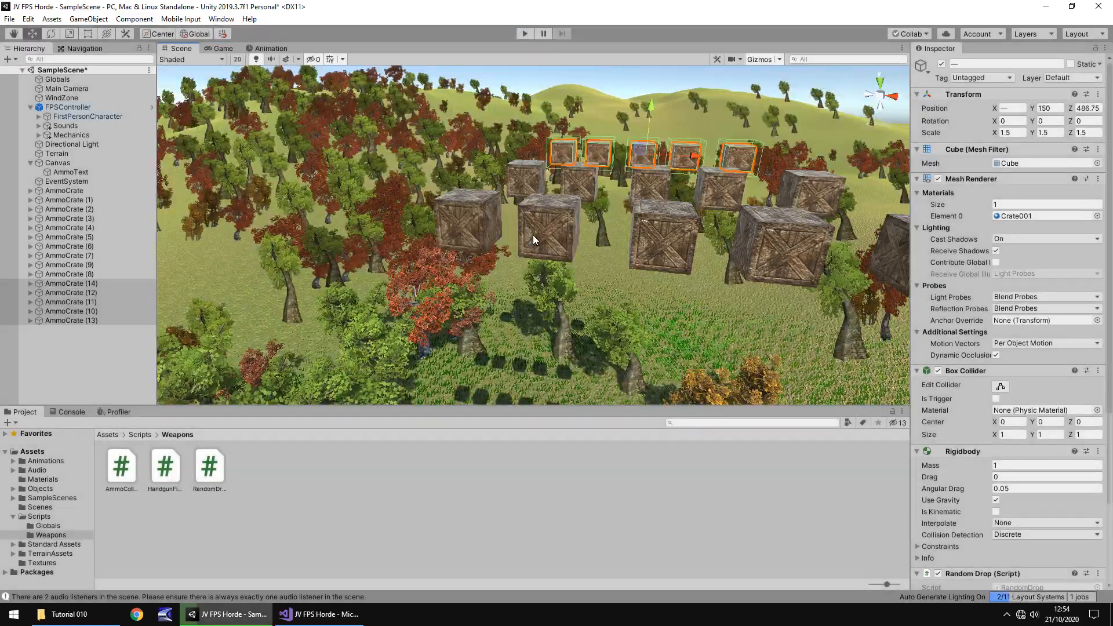
pyautogui.click(69, 200)
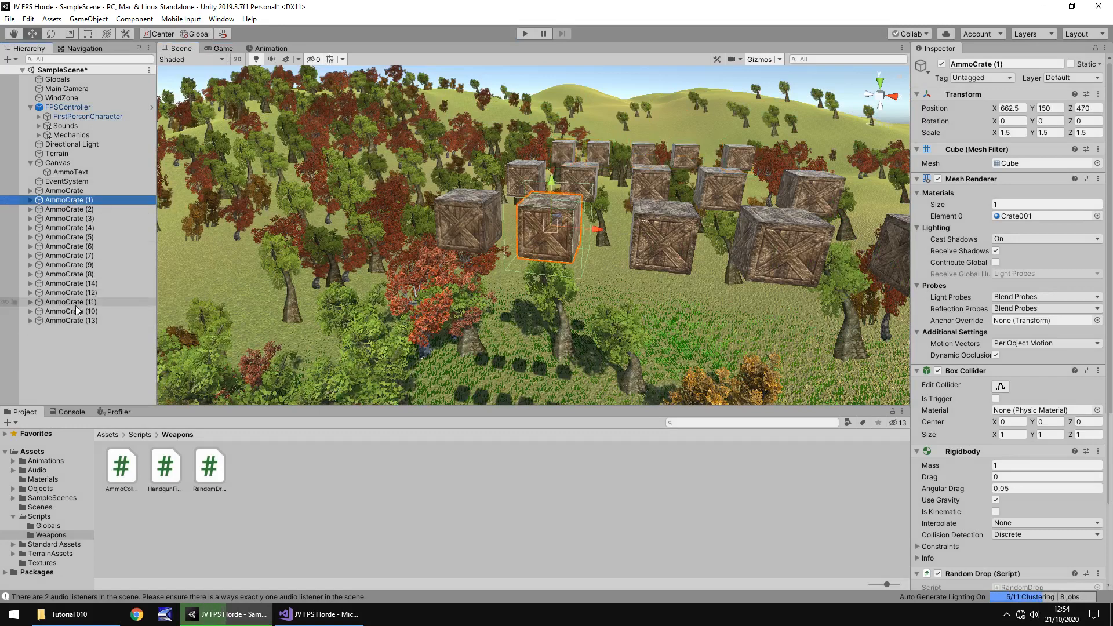